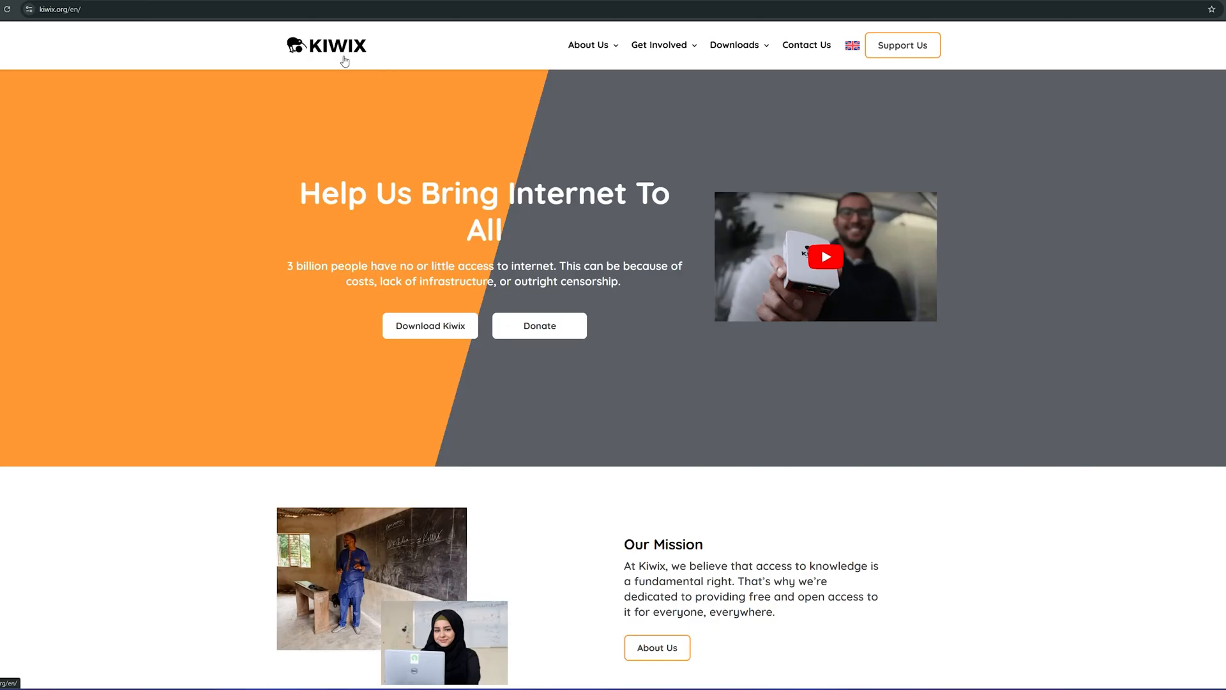
pyautogui.moveTo(341, 62)
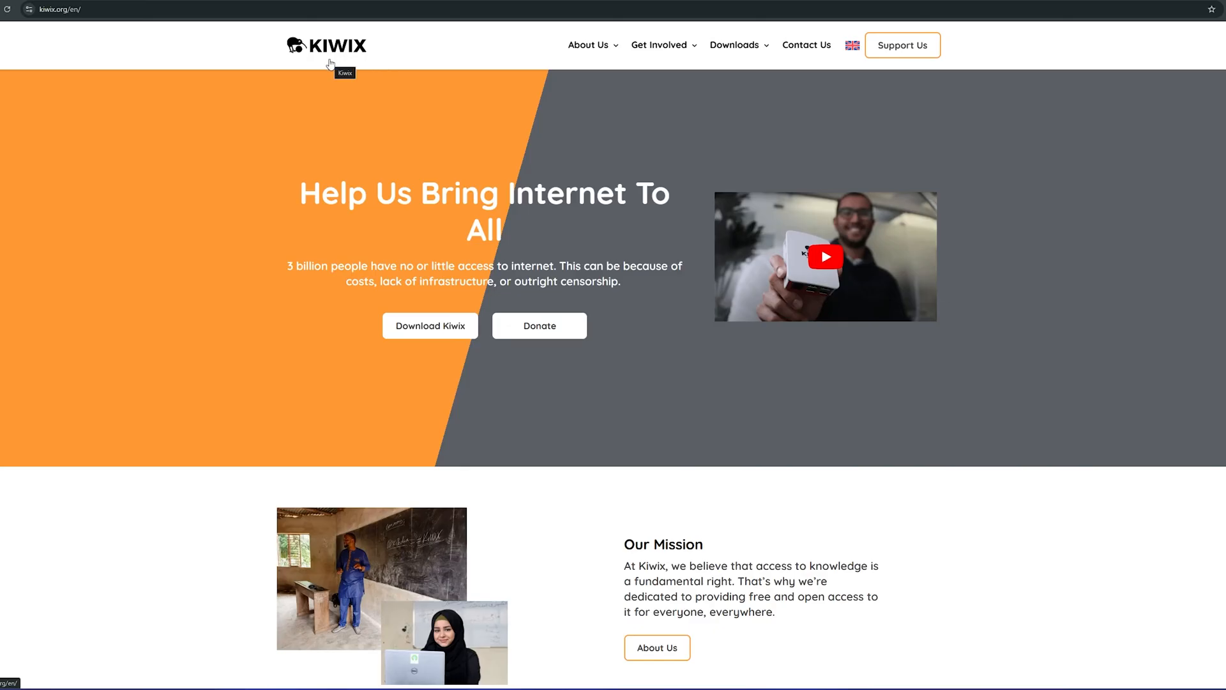
pyautogui.moveTo(31, 27)
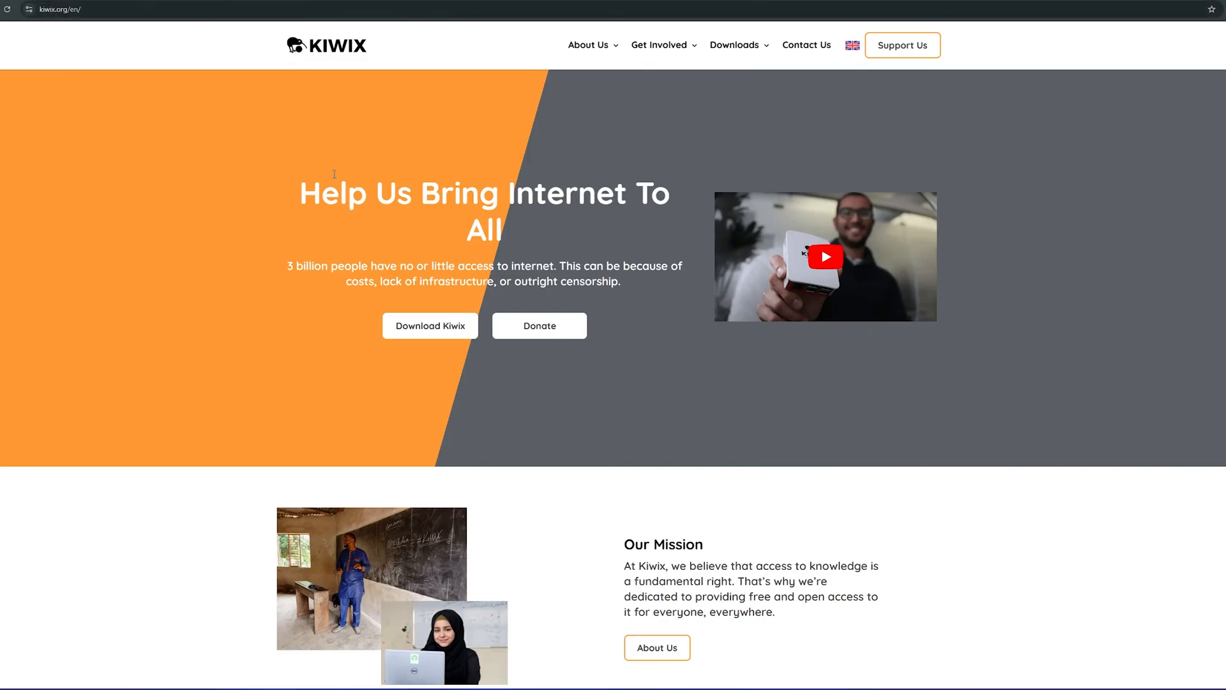
# - Reveal the Downloads menu with its app, hotspot, library and FAQ options
pyautogui.click(734, 44)
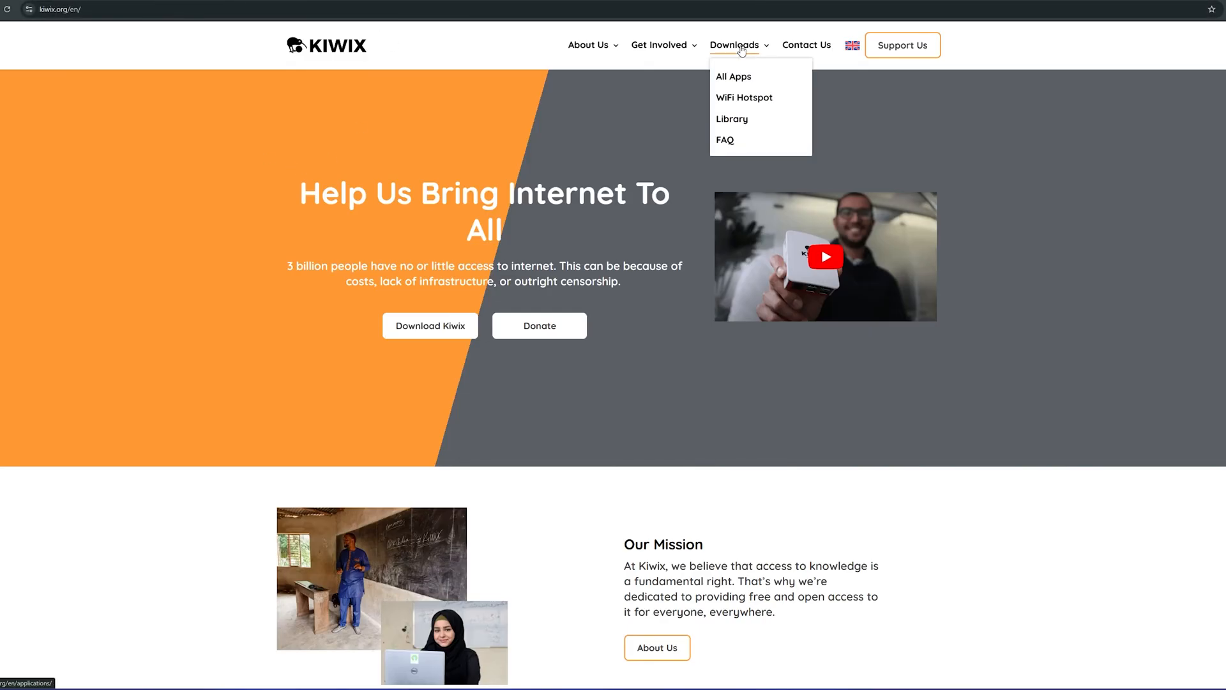
# - Go to the All Apps page and scroll through the Kiwix applications for each platform
pyautogui.click(733, 76)
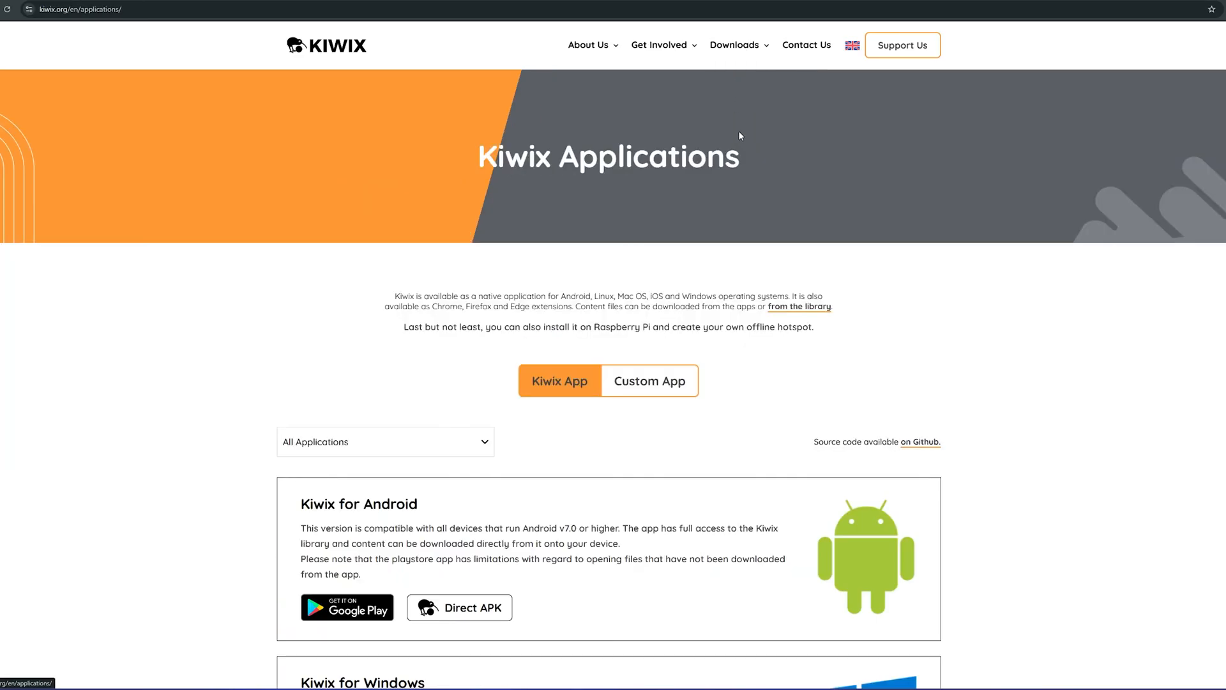
pyautogui.scroll(-3)
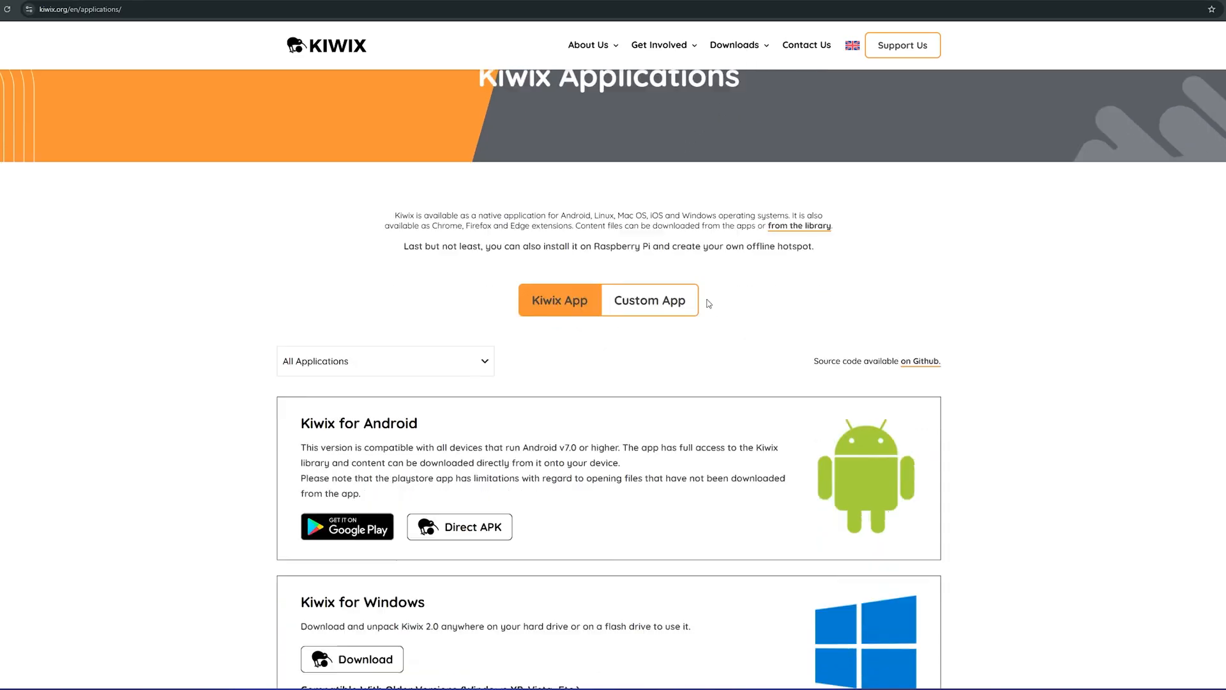
pyautogui.scroll(-3)
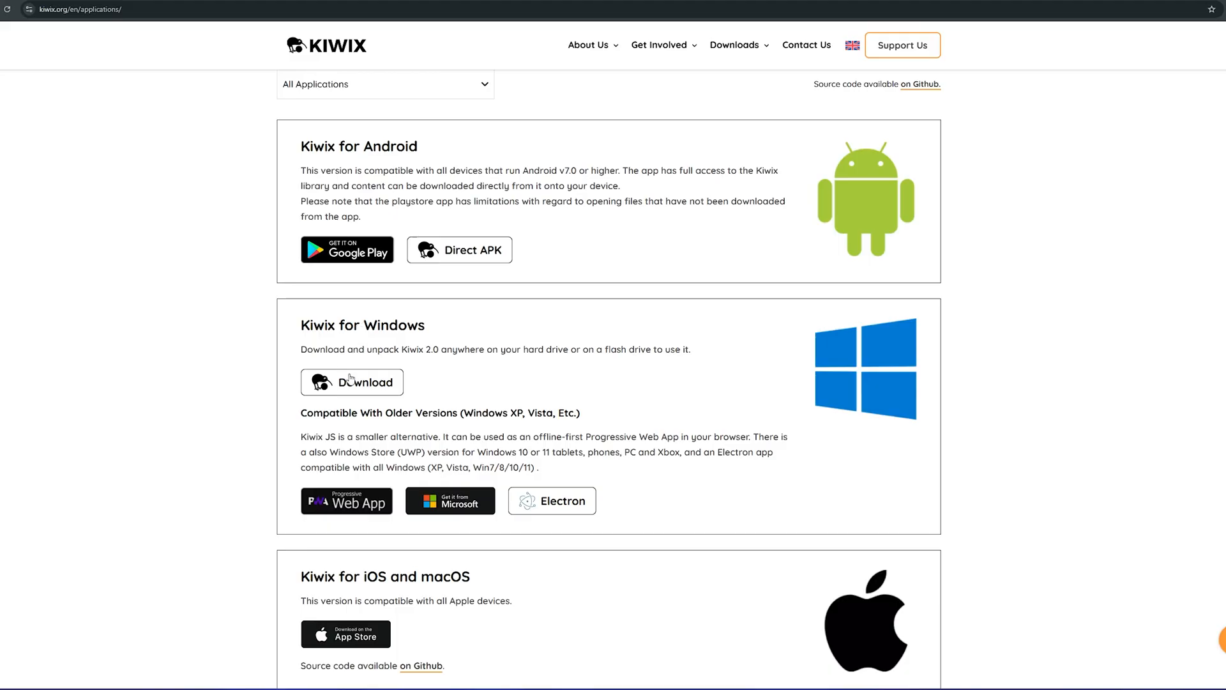
pyautogui.moveTo(475, 168)
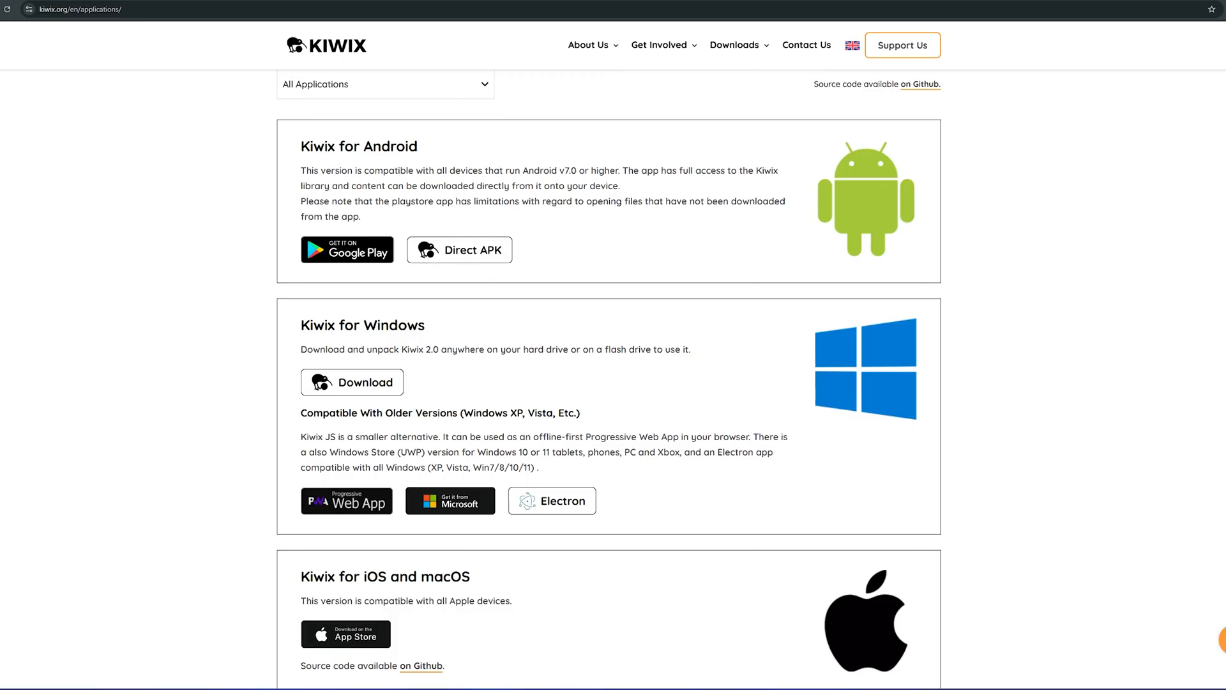
pyautogui.scroll(-3)
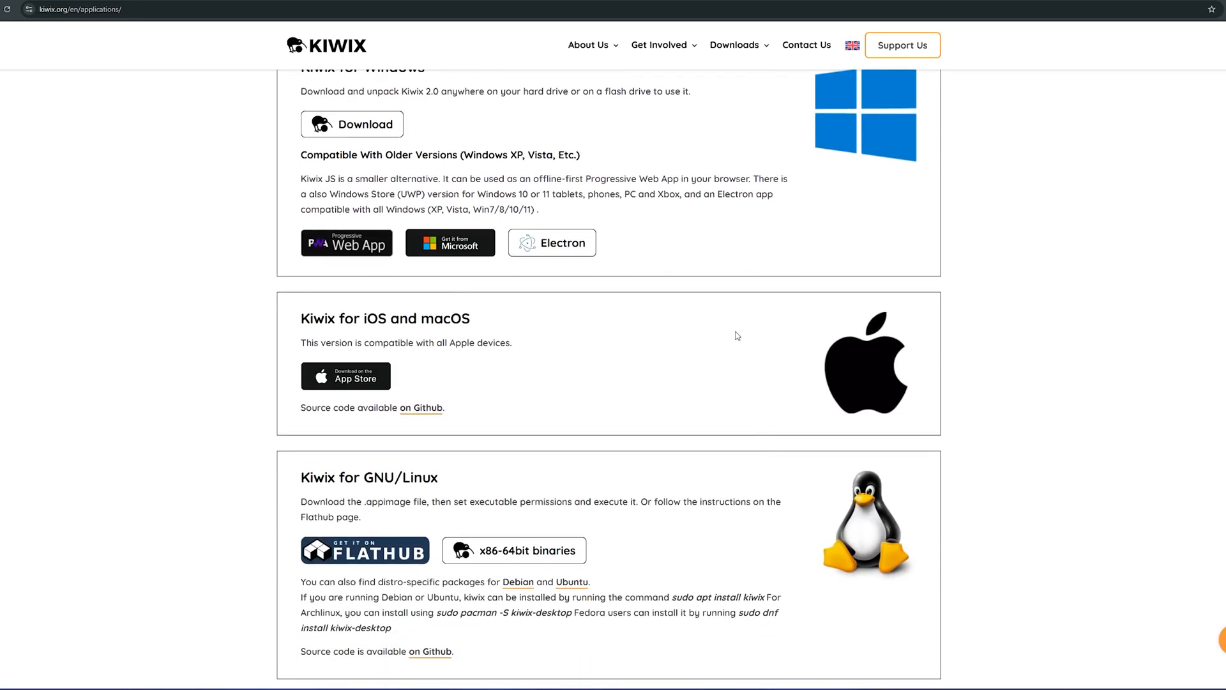
pyautogui.scroll(-3)
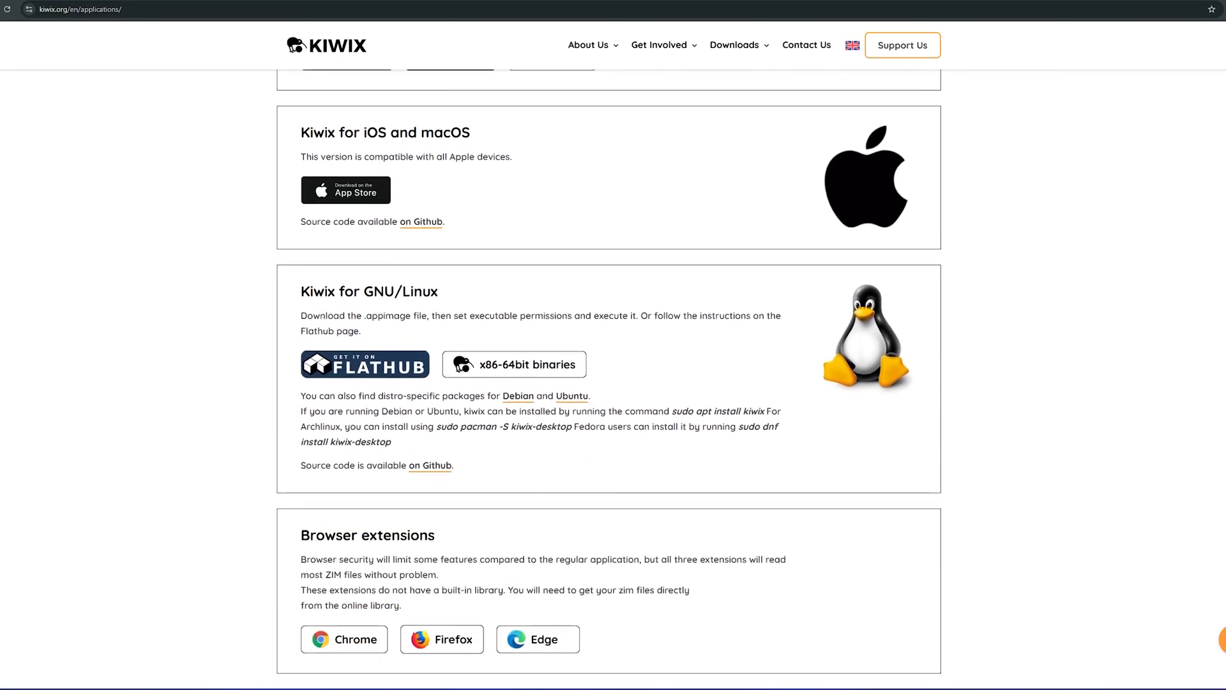
pyautogui.scroll(-3)
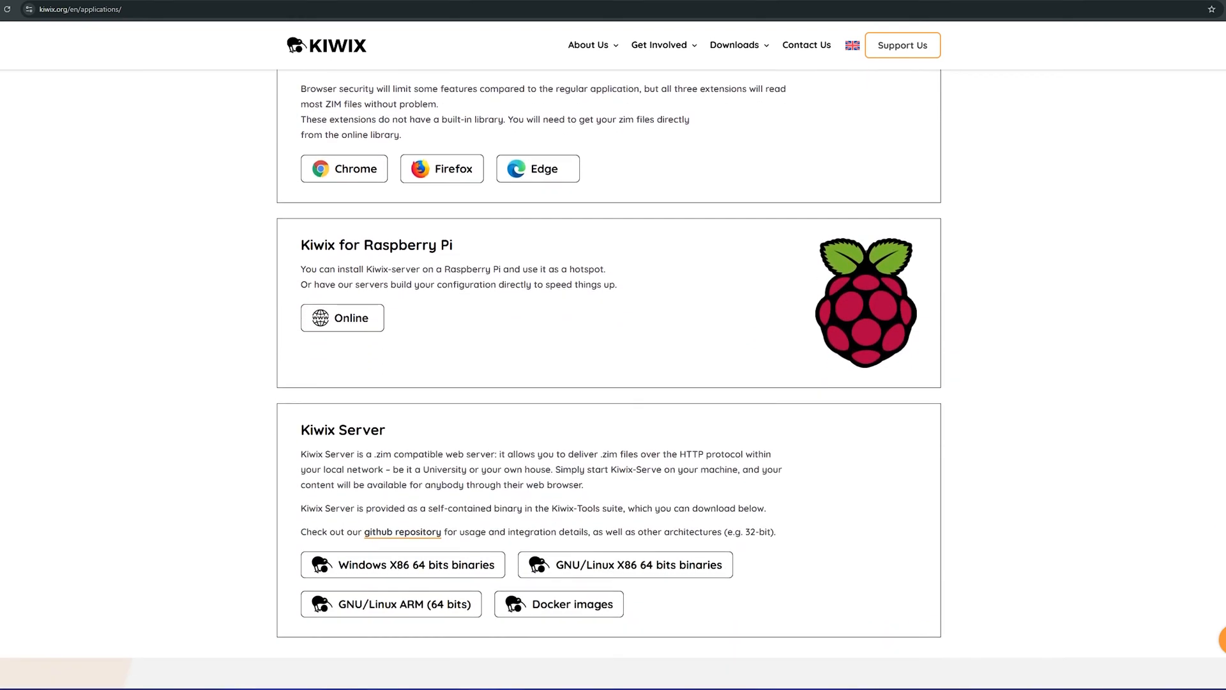
pyautogui.scroll(-3)
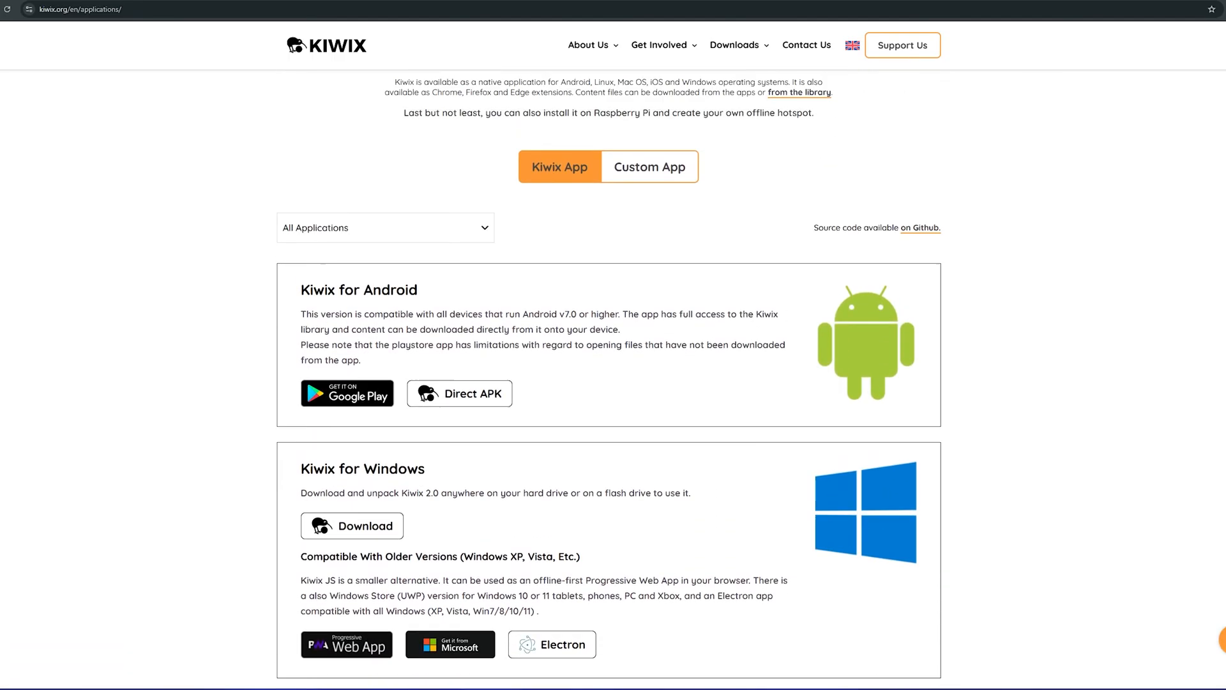
pyautogui.scroll(-3)
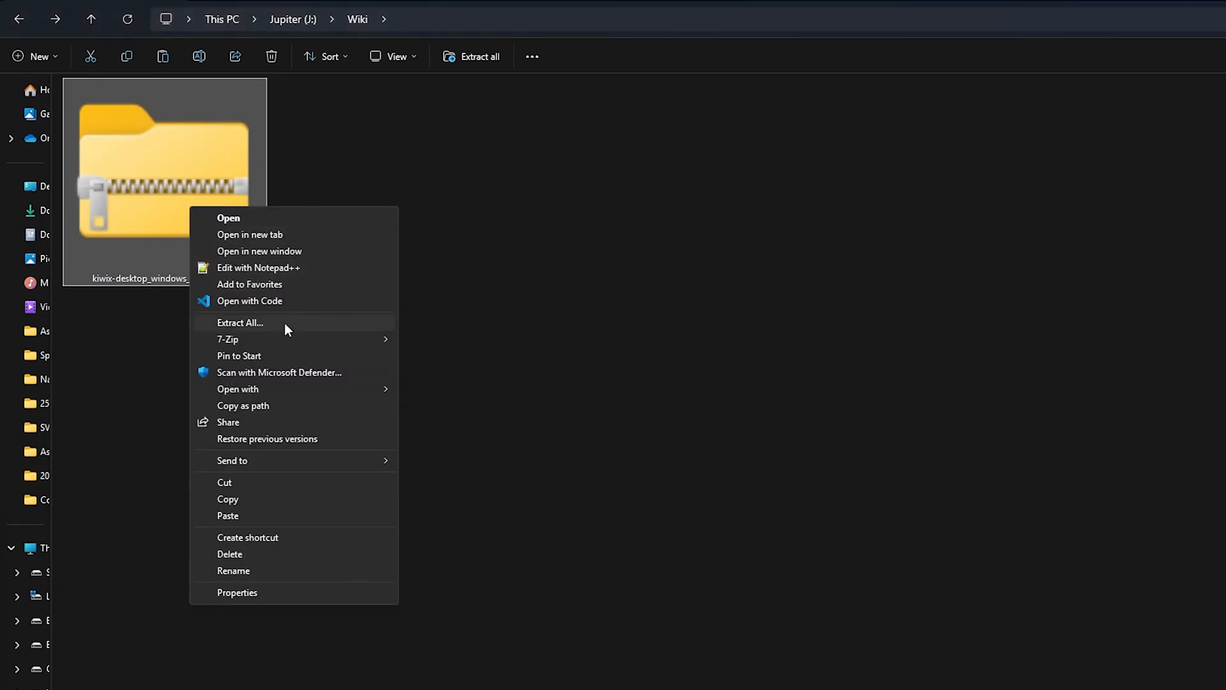
pyautogui.moveTo(227, 340)
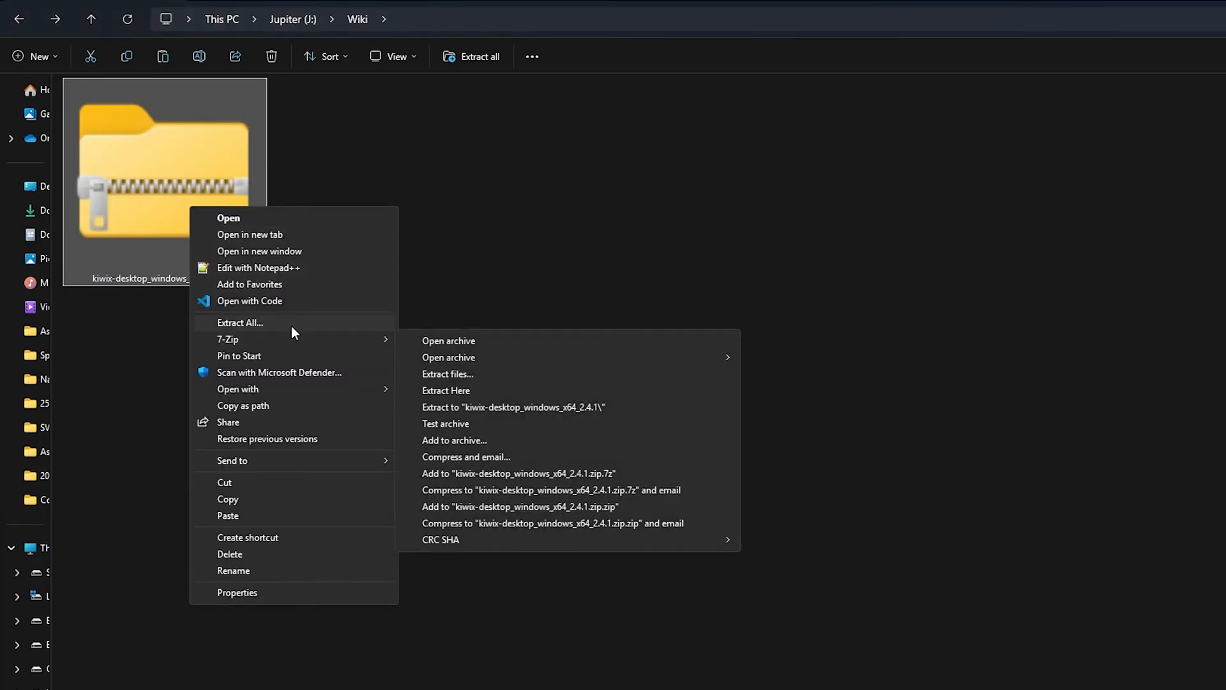
# - Extract the kiwix-desktop_windows_x64_2.4.1 zip into its suggested folder
pyautogui.click(240, 321)
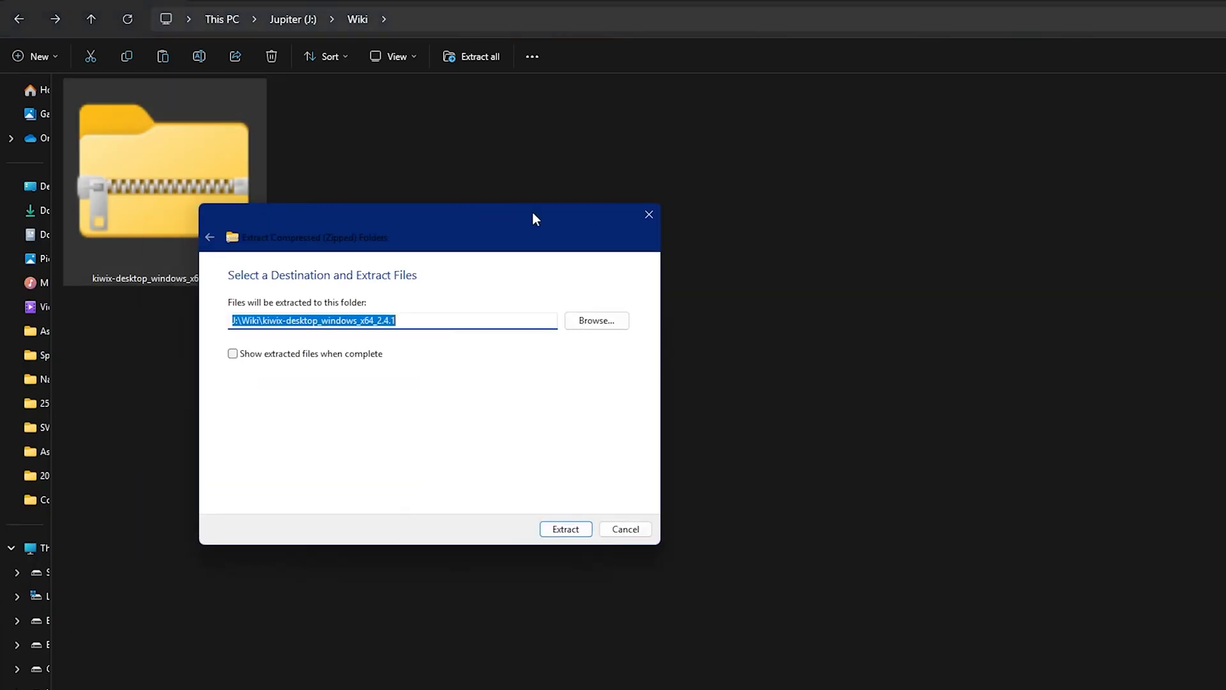
pyautogui.click(564, 529)
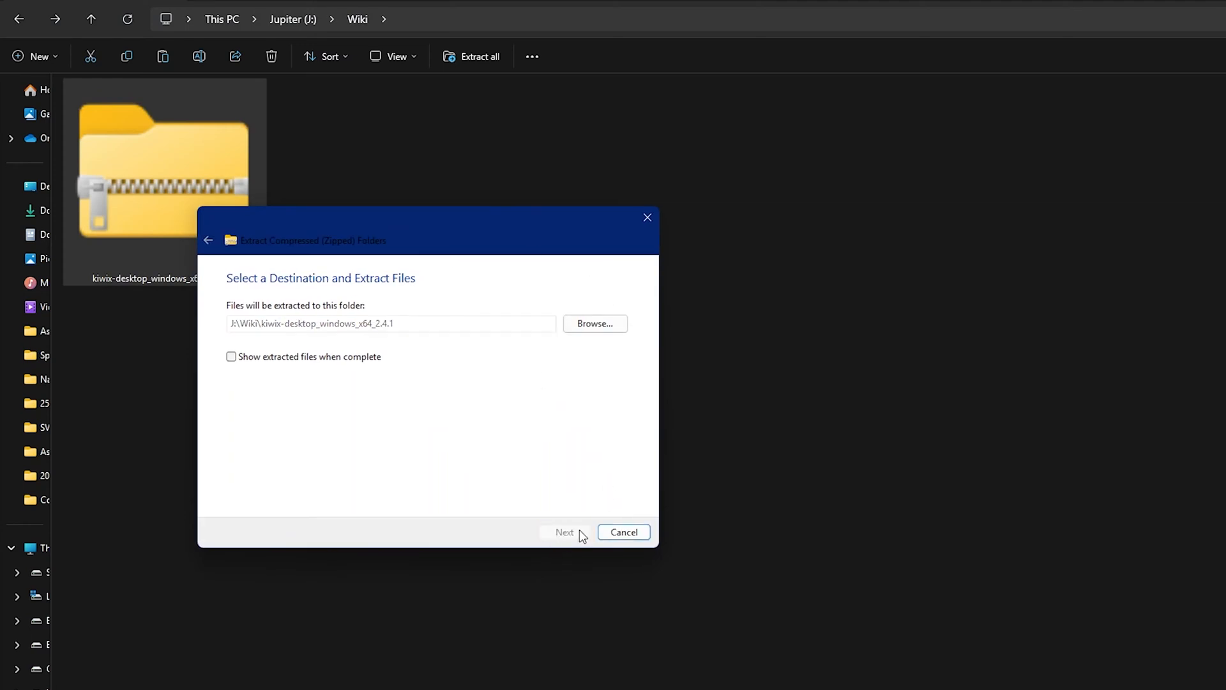
pyautogui.click(565, 531)
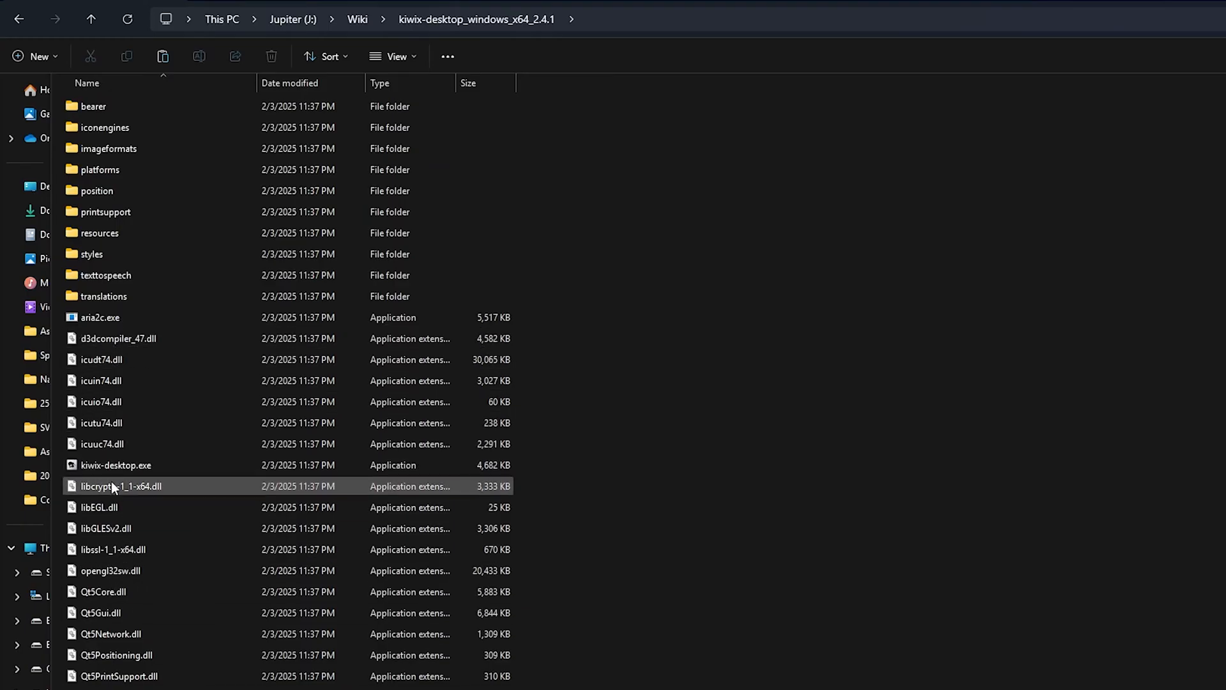
# - Launch kiwix-desktop.exe from the extracted folder
pyautogui.click(114, 465)
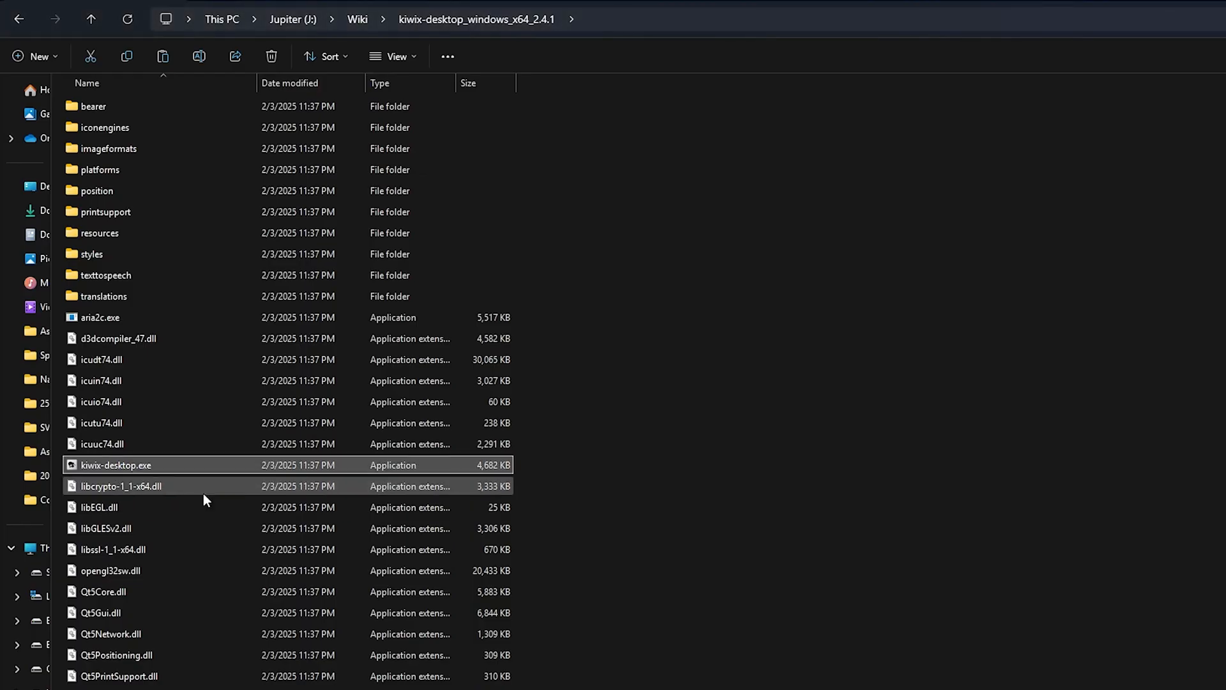
pyautogui.doubleClick(117, 465)
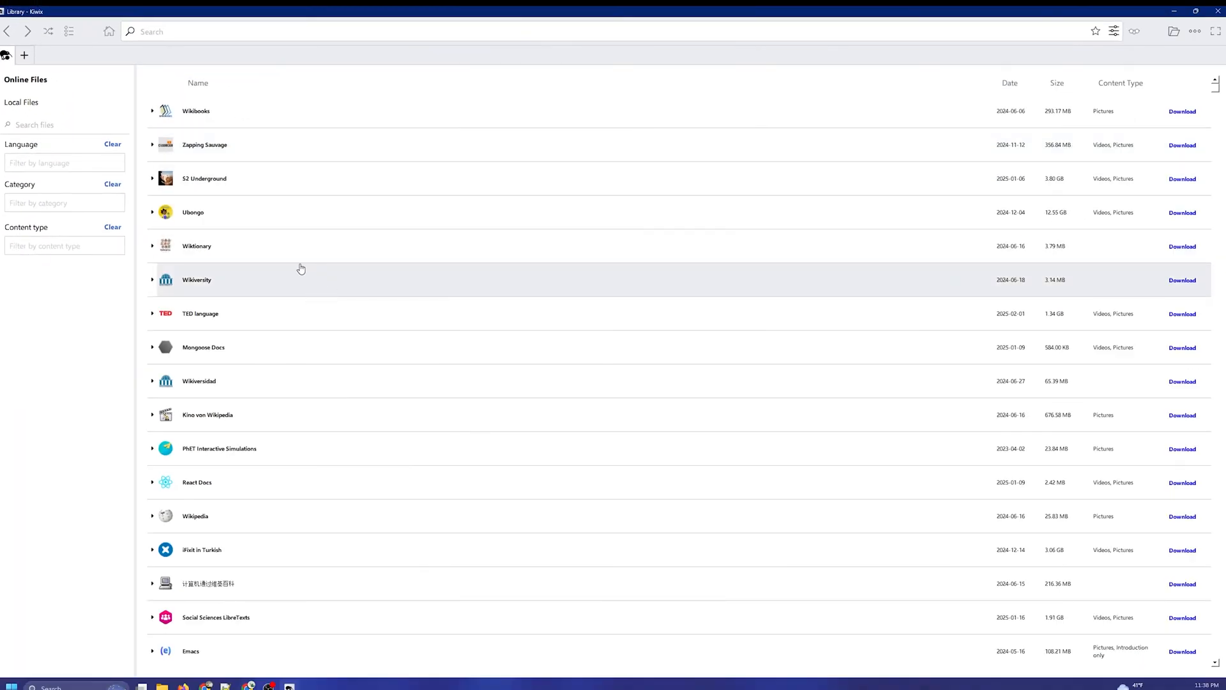
pyautogui.moveTo(1078, 71)
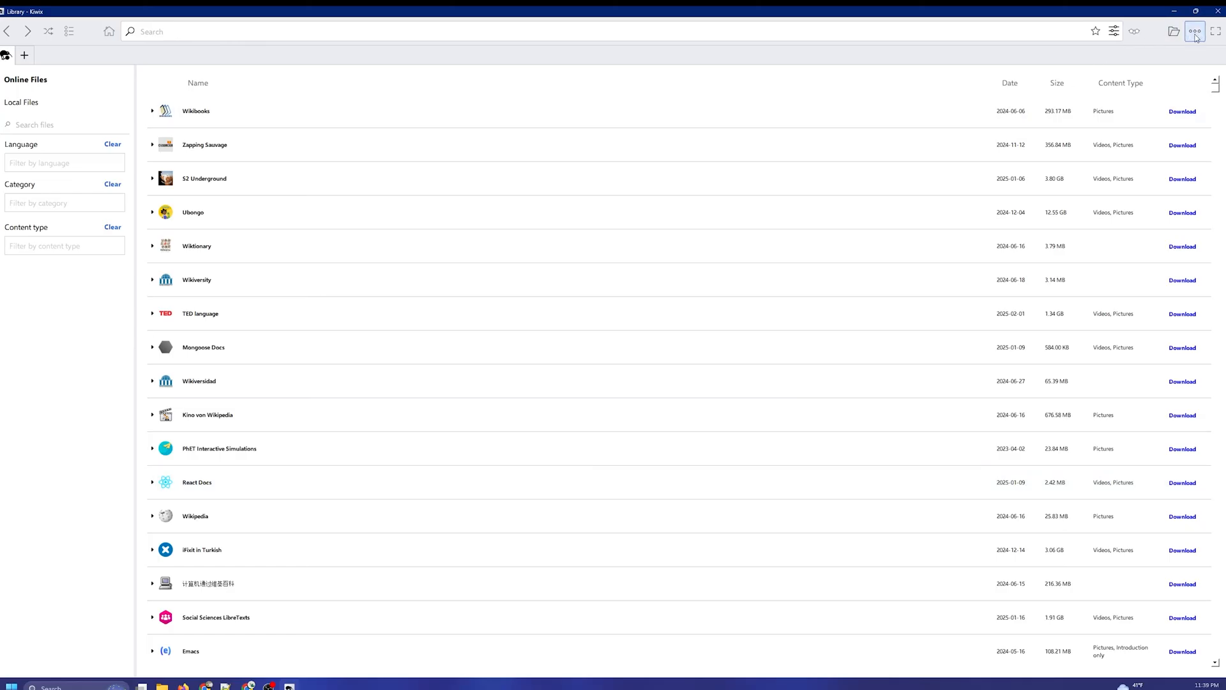
# - Review the download directory in Settings and cancel the folder chooser, keeping it unchanged
pyautogui.click(1195, 30)
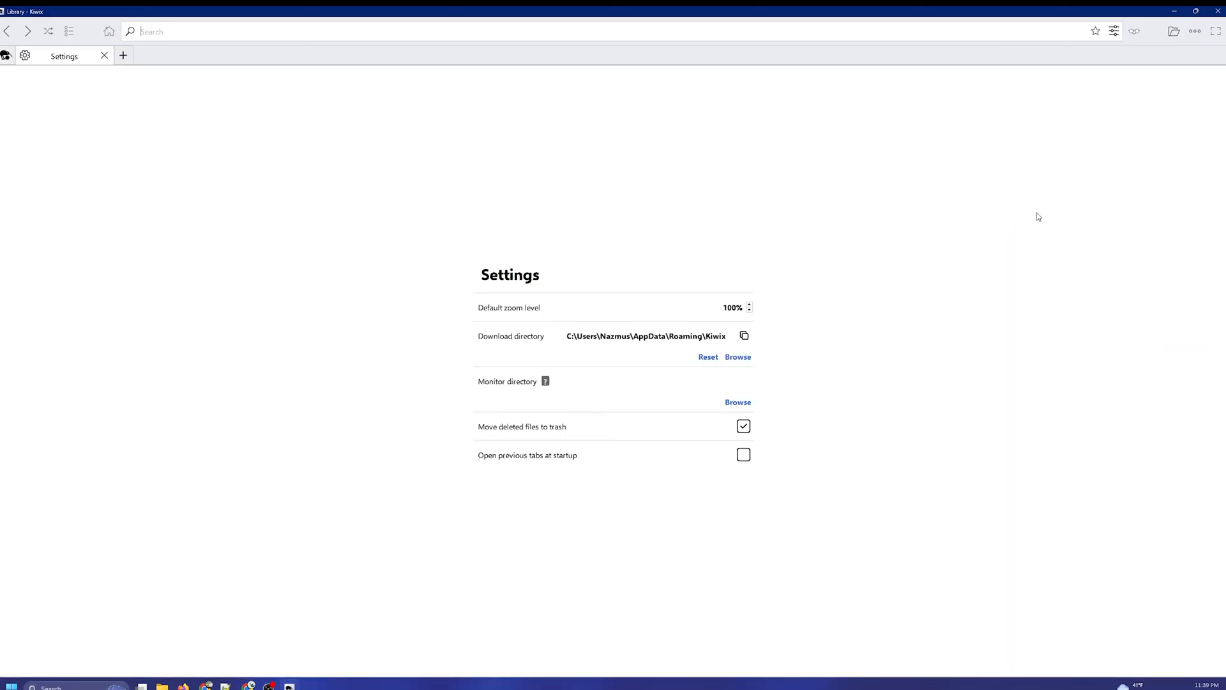
pyautogui.moveTo(541, 347)
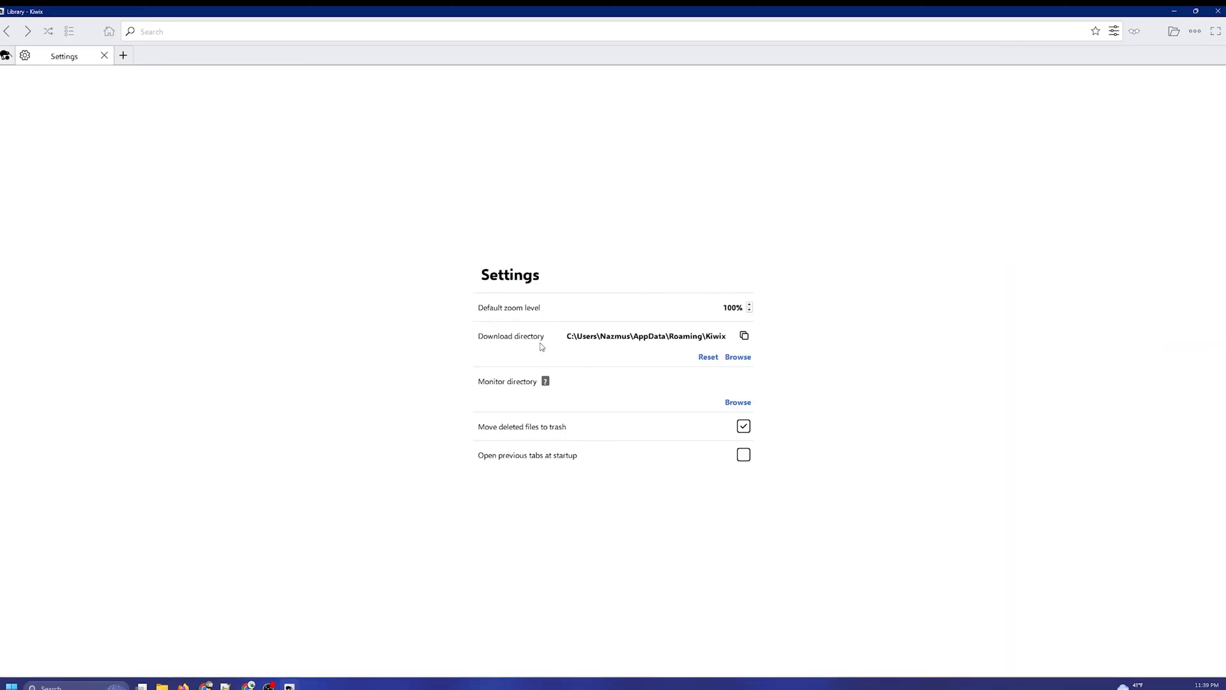
pyautogui.moveTo(707, 341)
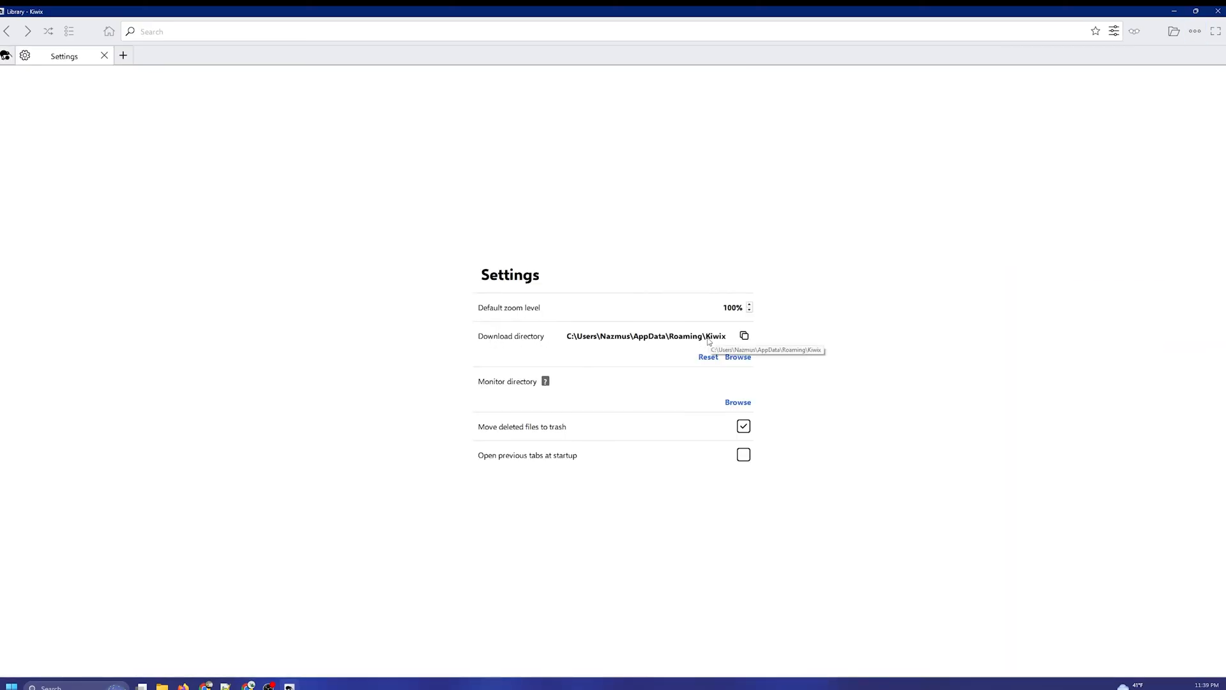
pyautogui.moveTo(576, 340)
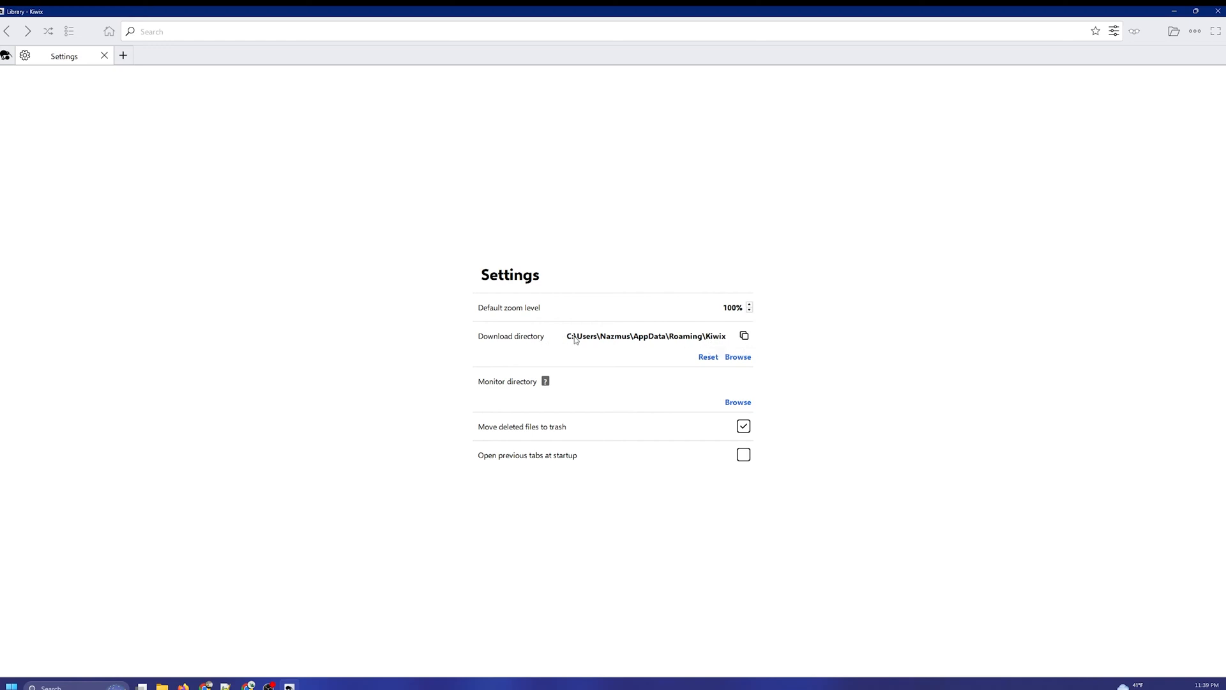
pyautogui.moveTo(594, 347)
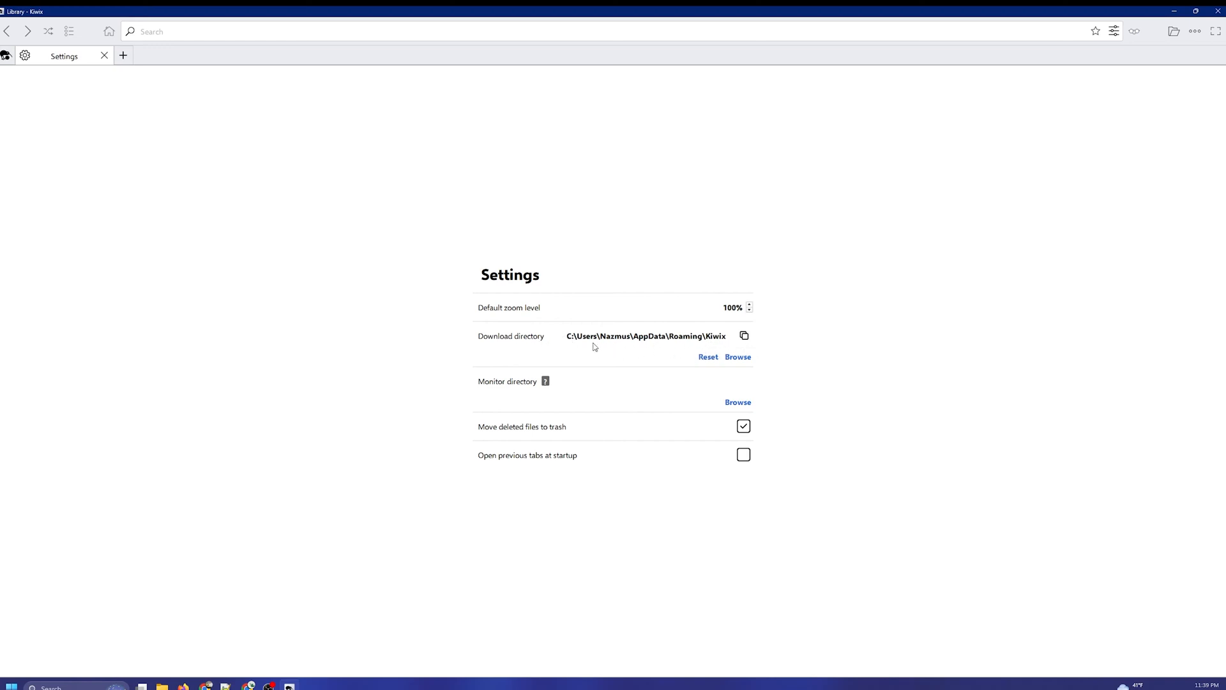
pyautogui.moveTo(722, 345)
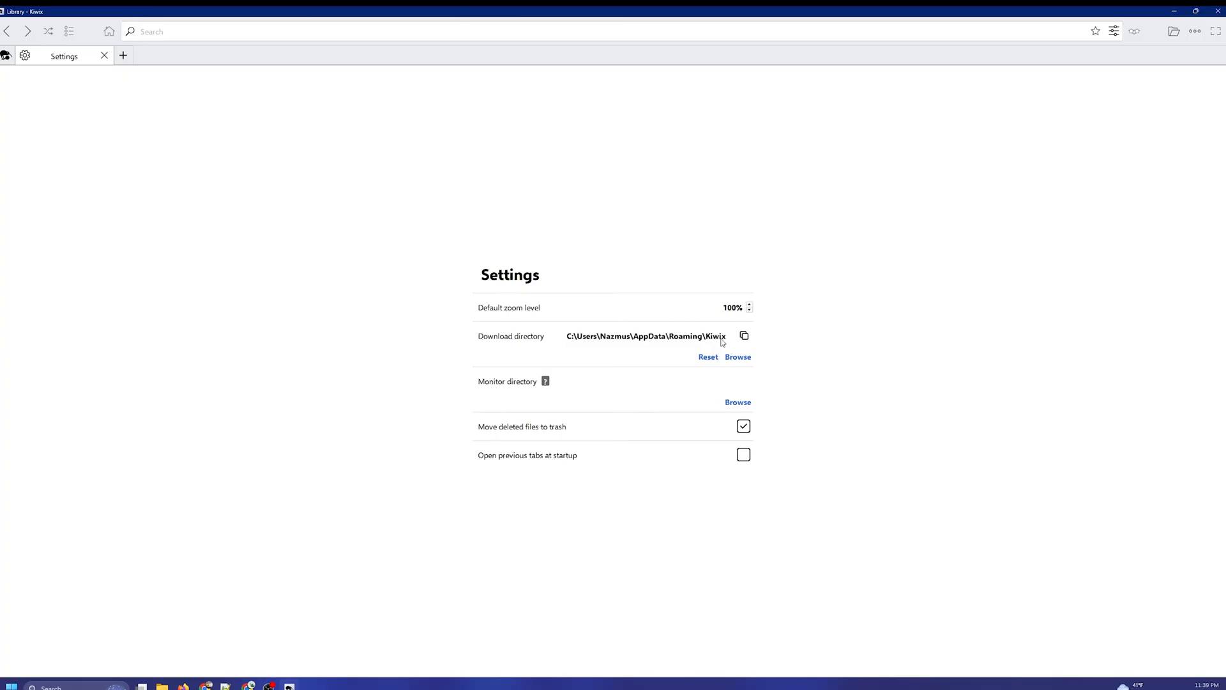
pyautogui.moveTo(724, 343)
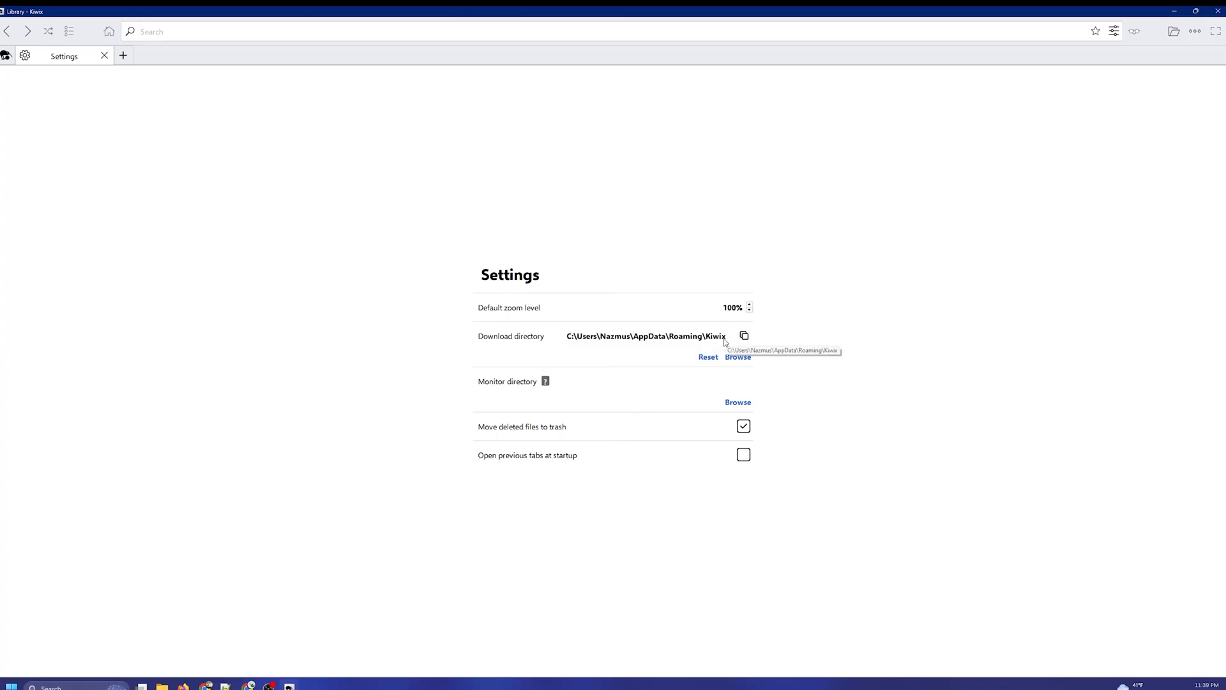
pyautogui.moveTo(725, 346)
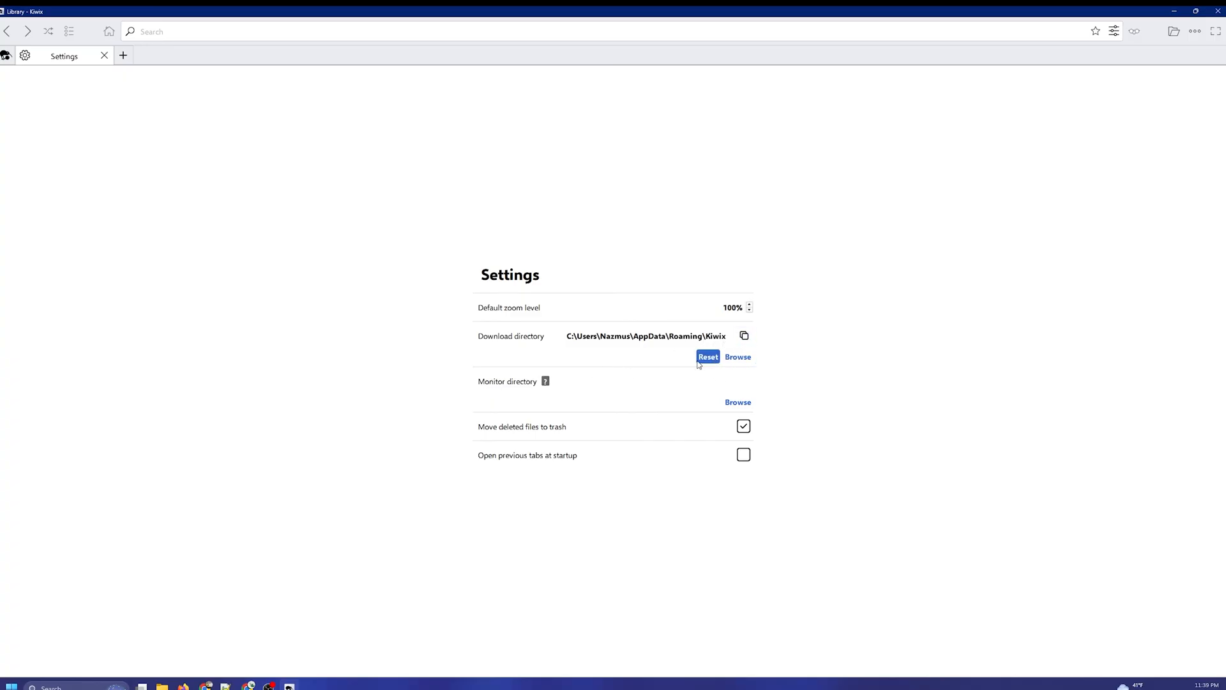
pyautogui.click(738, 358)
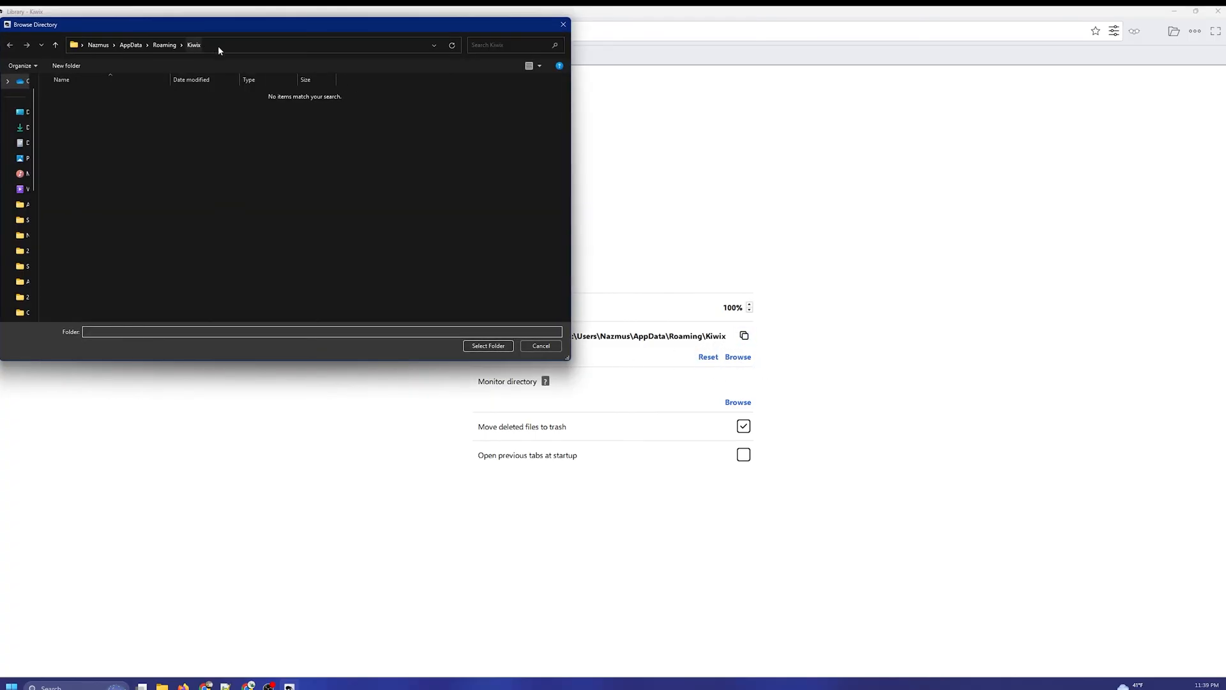
pyautogui.click(540, 345)
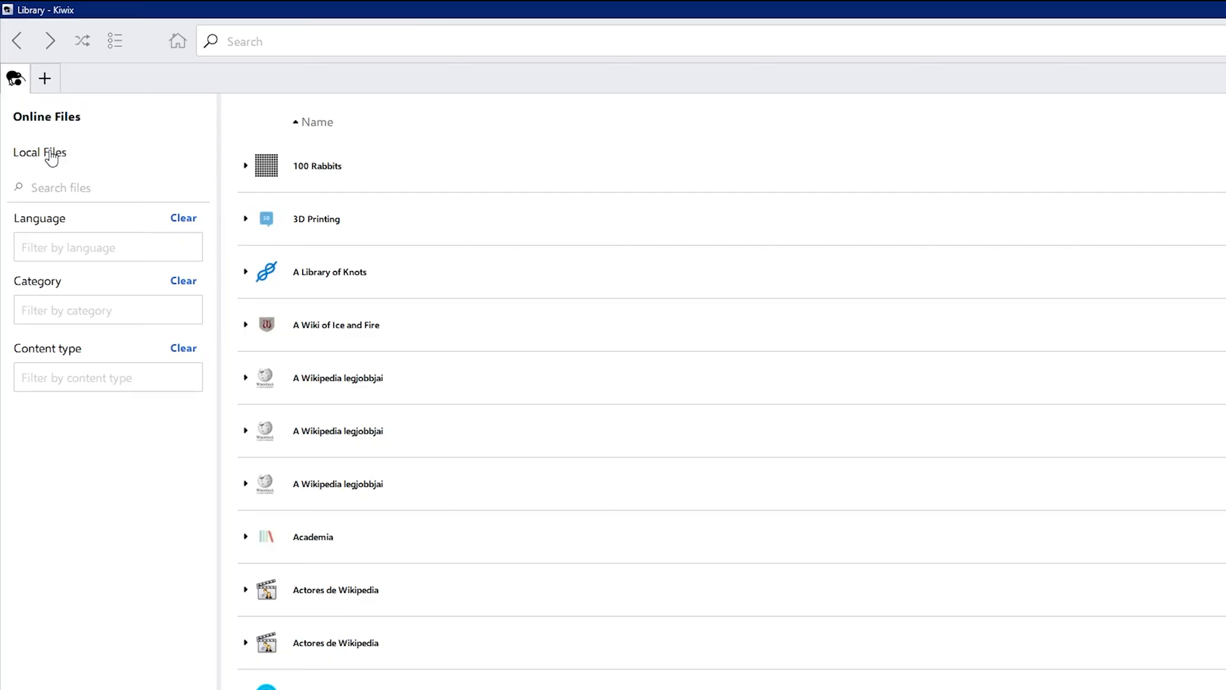
pyautogui.moveTo(48, 167)
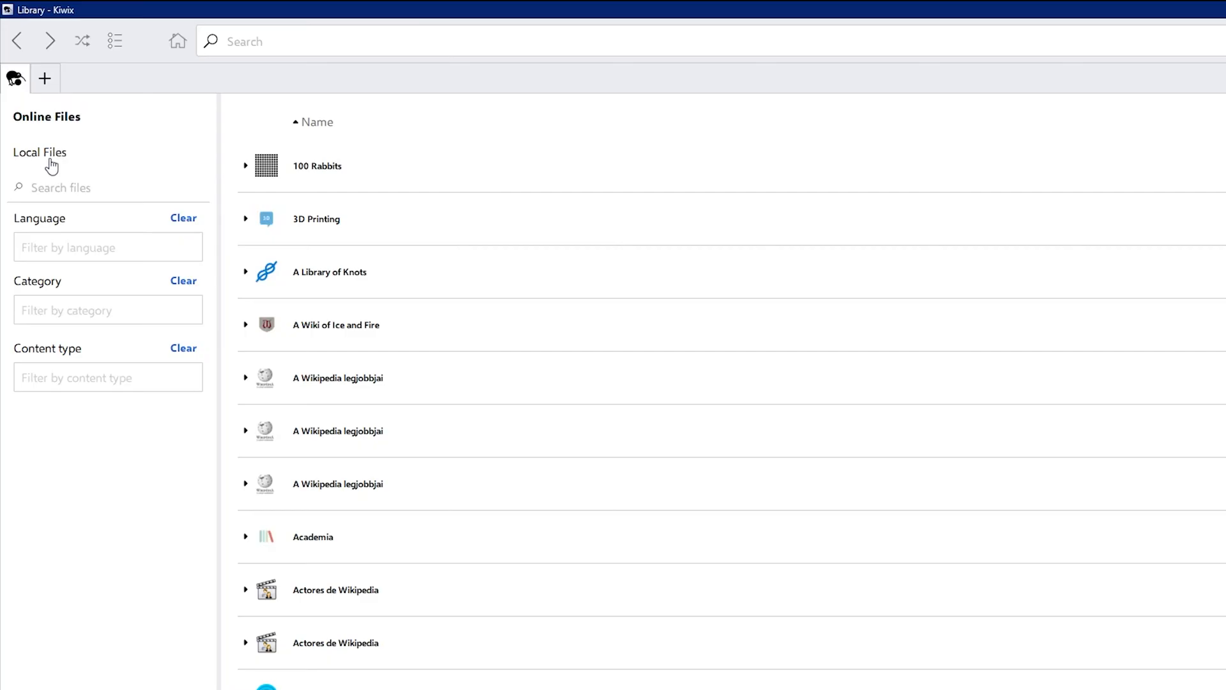
pyautogui.moveTo(373, 232)
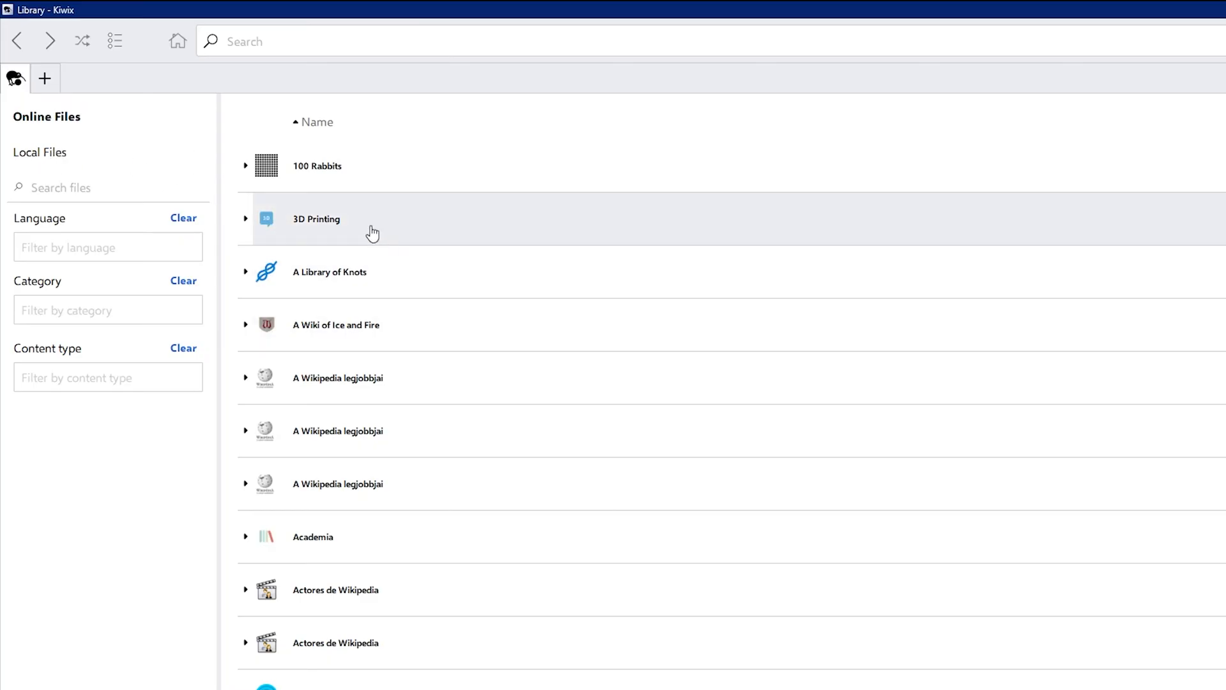
pyautogui.moveTo(186, 196)
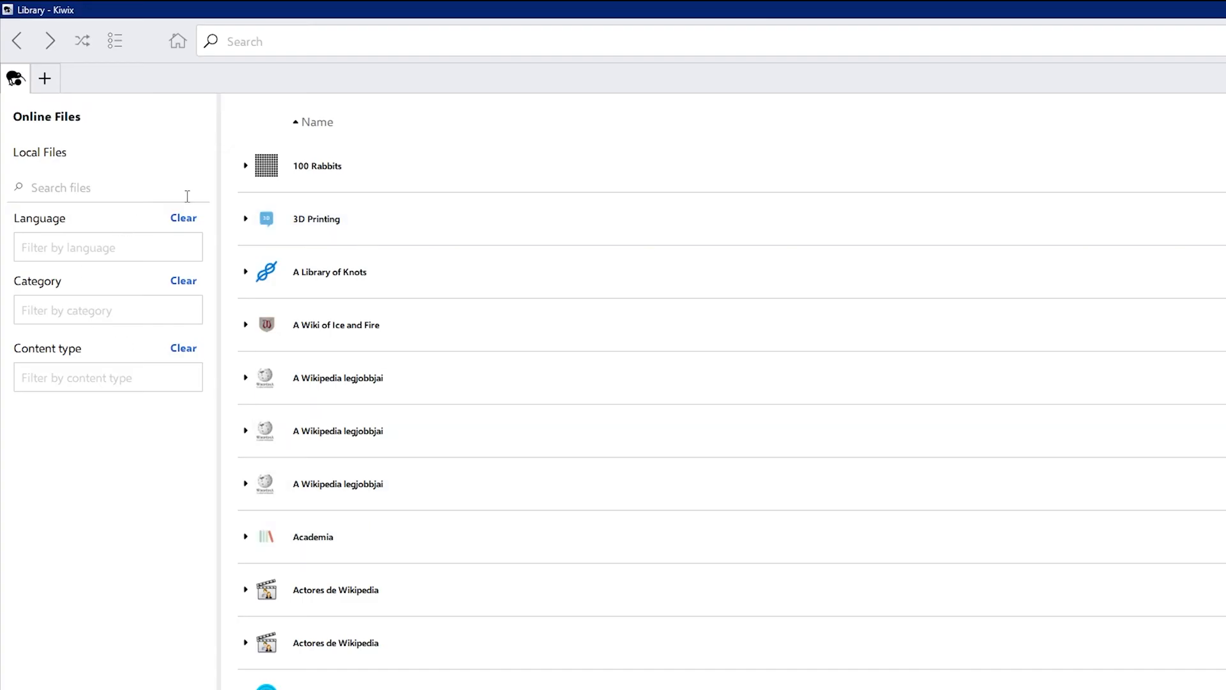
pyautogui.moveTo(65, 198)
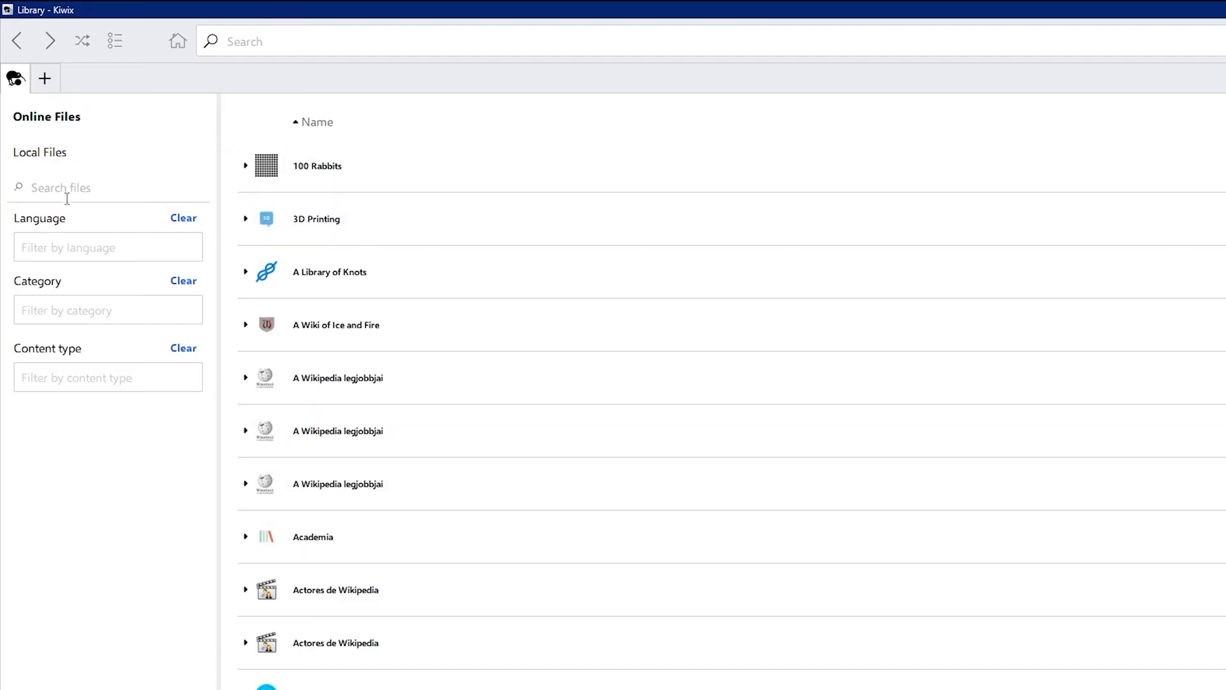
# - Filter the online catalogue to the Wikipedia category and view the content type options
pyautogui.click(108, 248)
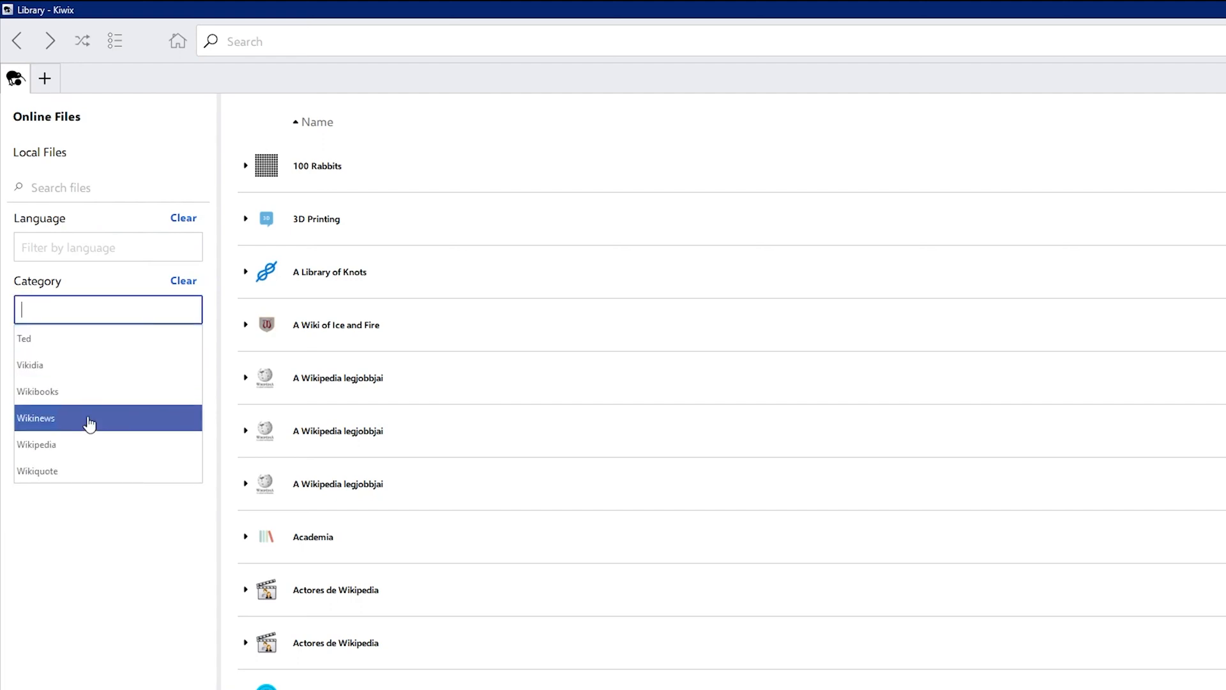
pyautogui.click(36, 445)
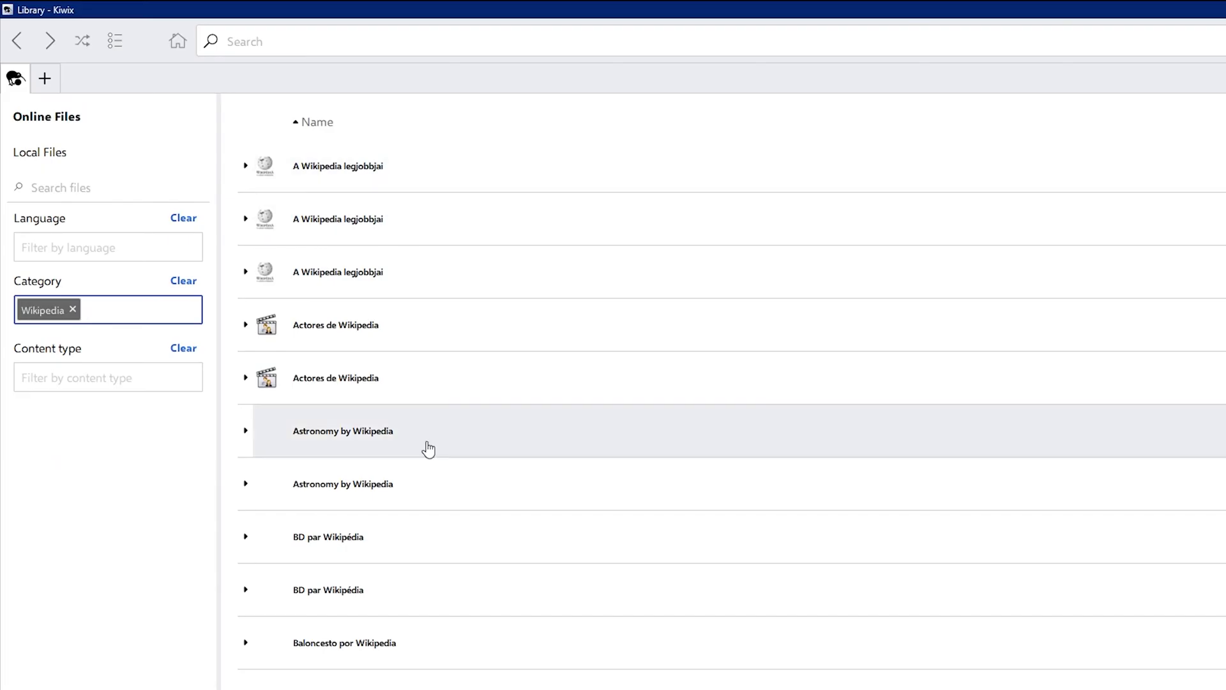
pyautogui.scroll(-3)
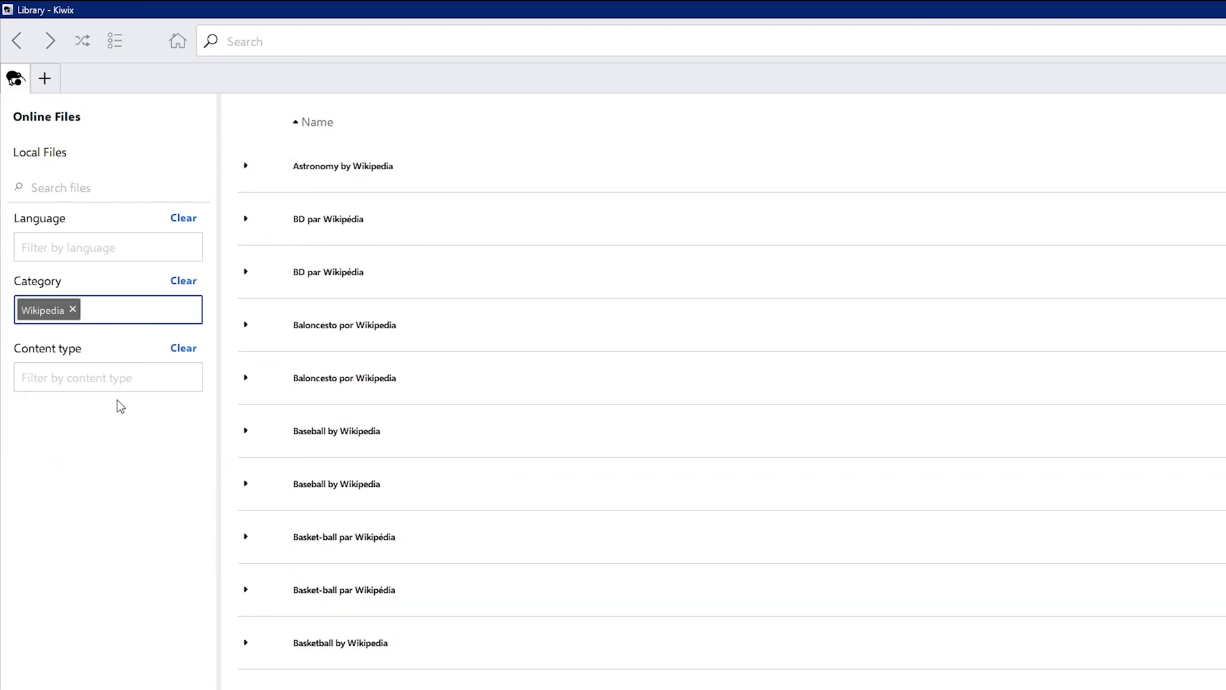
pyautogui.click(107, 377)
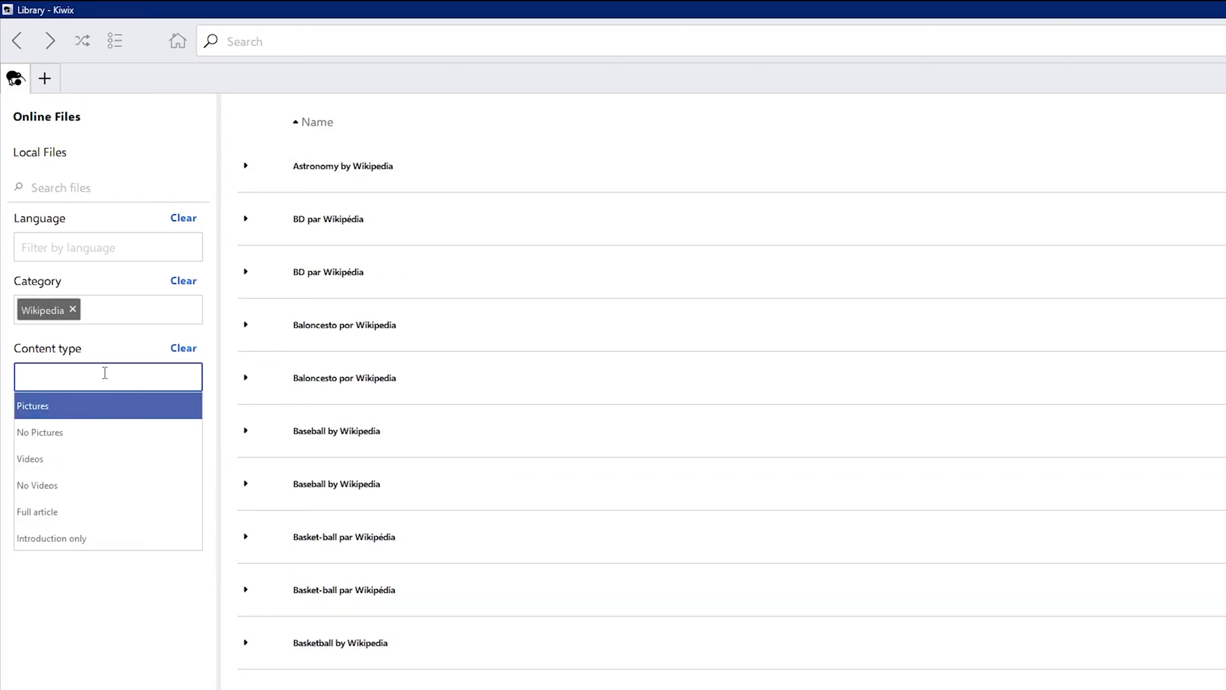
pyautogui.moveTo(76, 358)
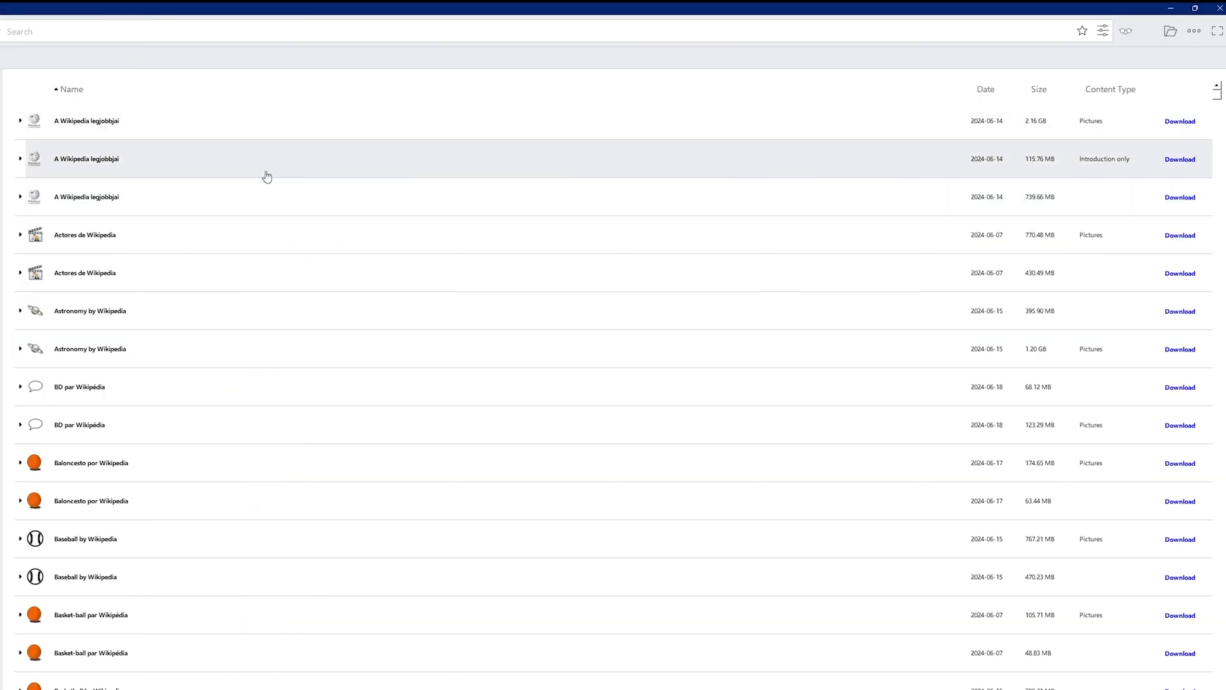
pyautogui.moveTo(1075, 265)
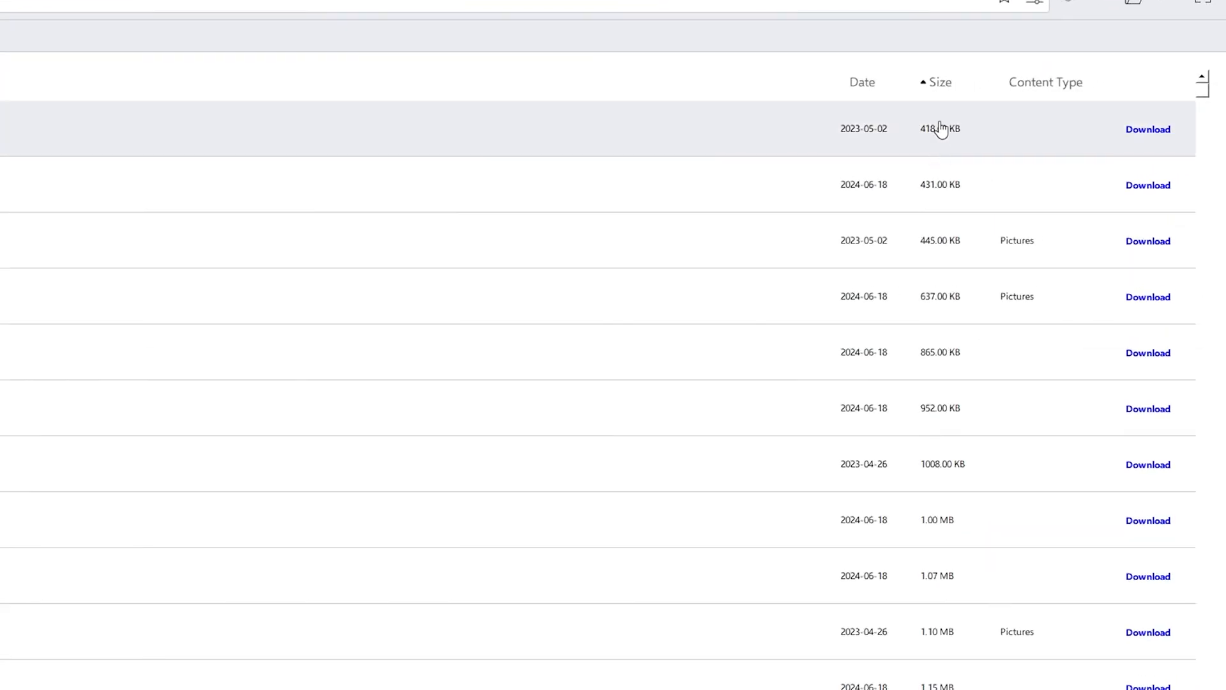
# - Sort the Wikipedia files by size, largest (102.34 GB) first
pyautogui.click(940, 82)
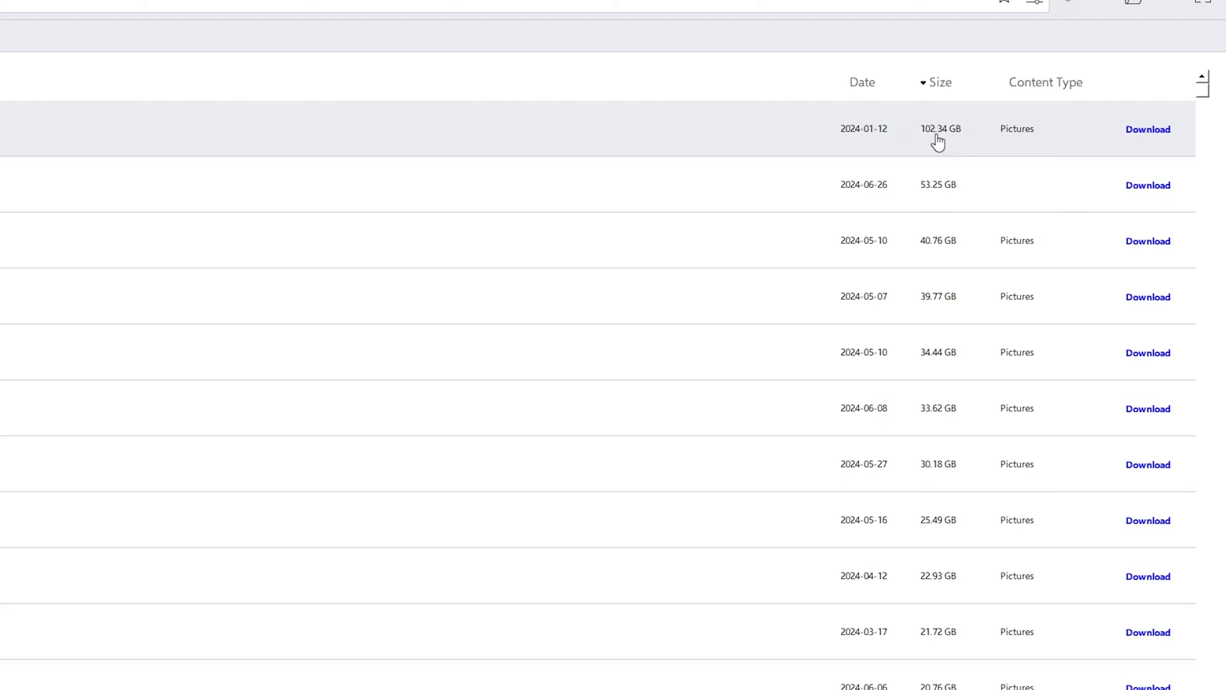
pyautogui.moveTo(927, 344)
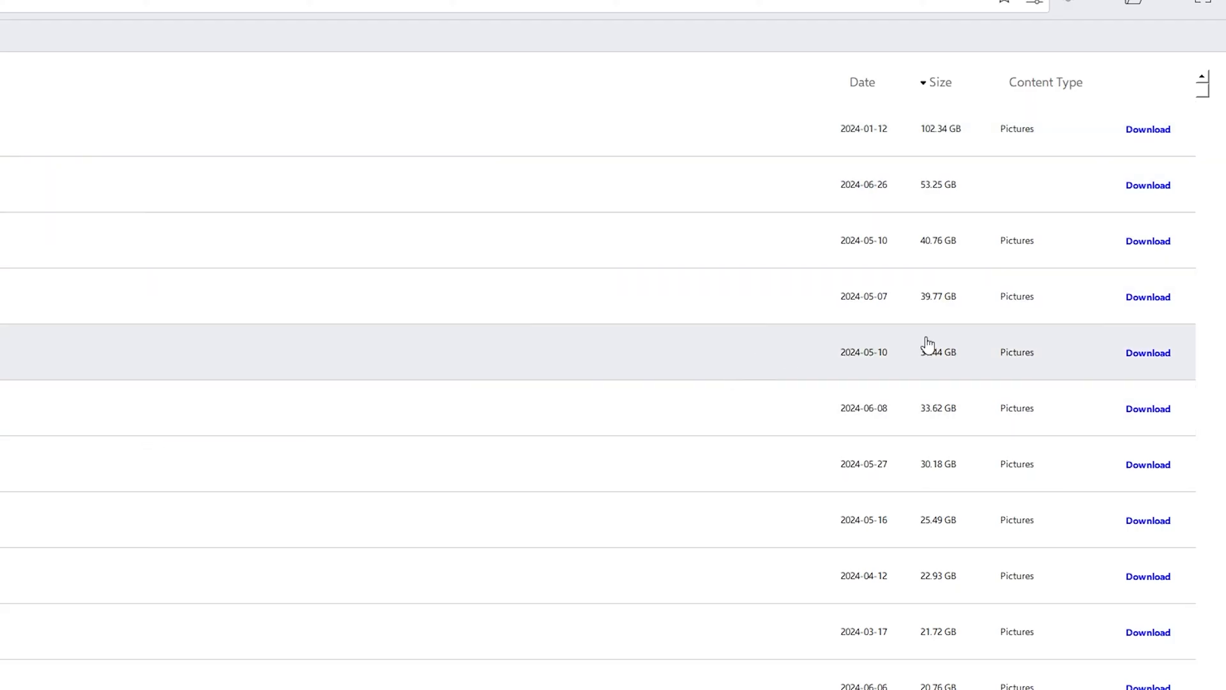
pyautogui.moveTo(1156, 135)
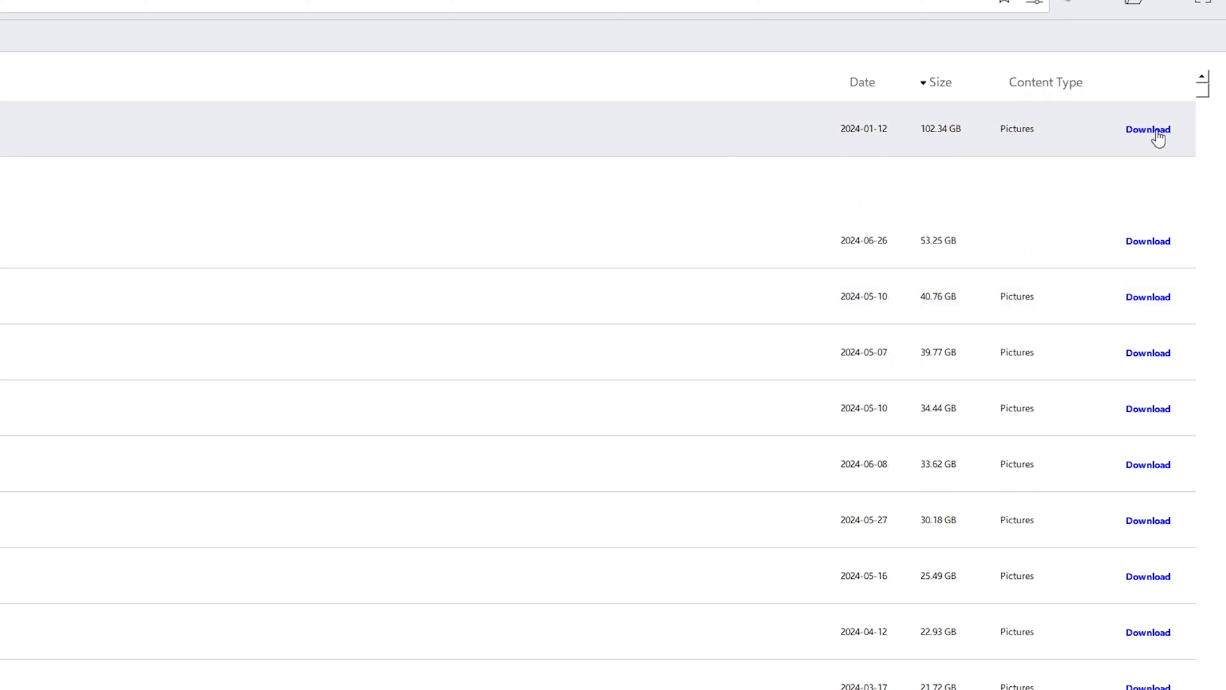
# - Download the 102.34 GB Wikipedia file and peek at the 53.25 GB file's description
pyautogui.click(1147, 129)
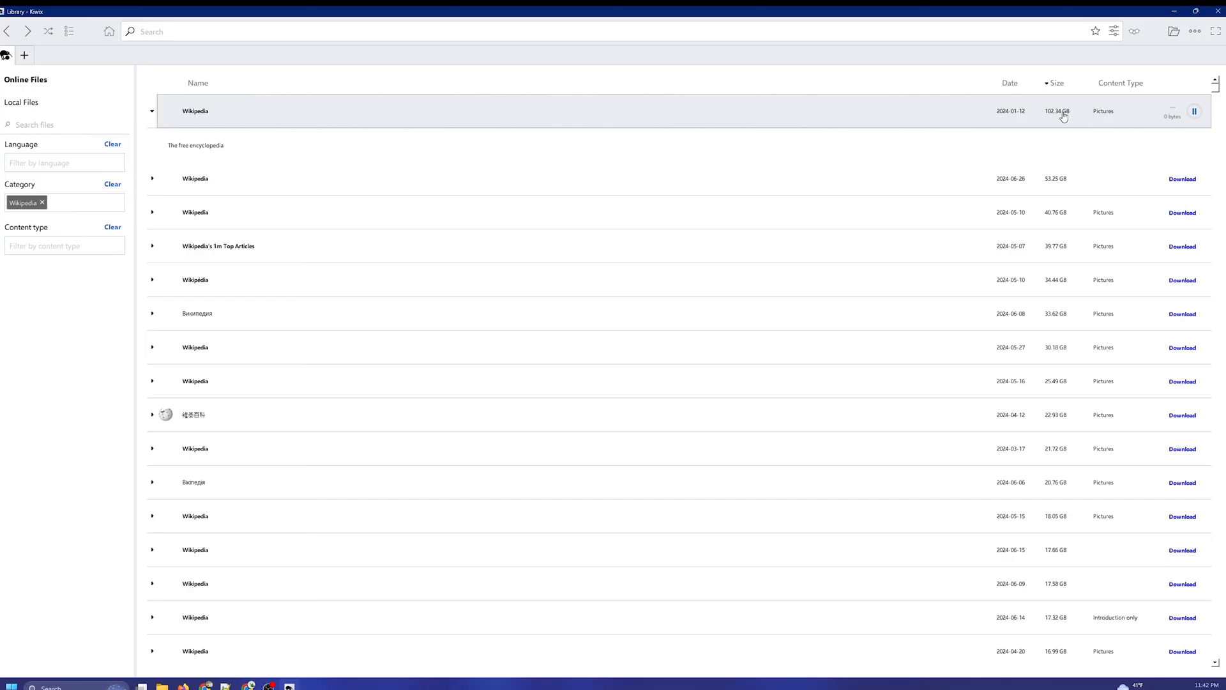
pyautogui.moveTo(1170, 124)
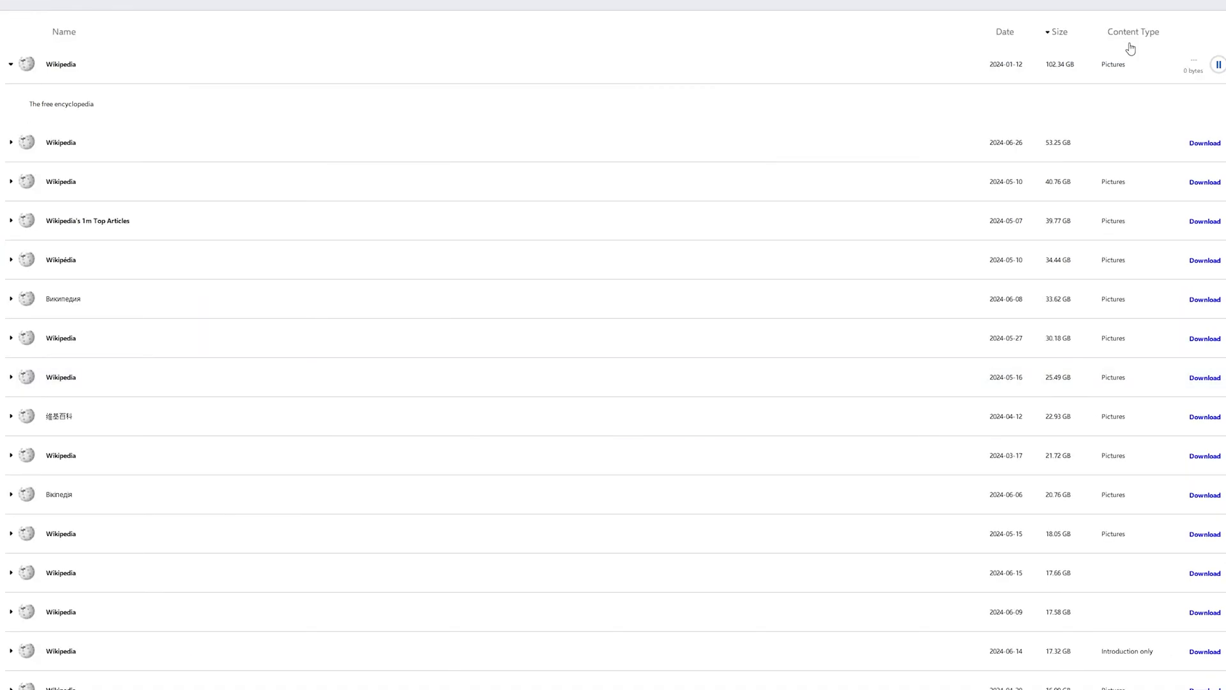
pyautogui.moveTo(95, 161)
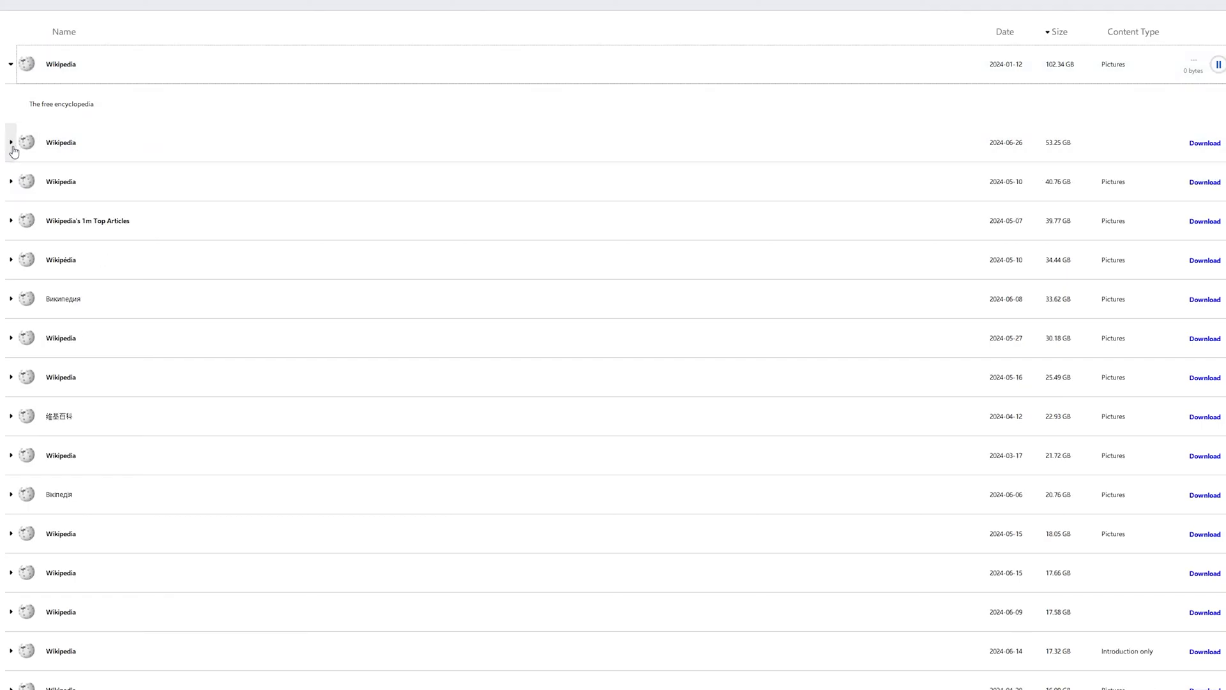
pyautogui.click(10, 143)
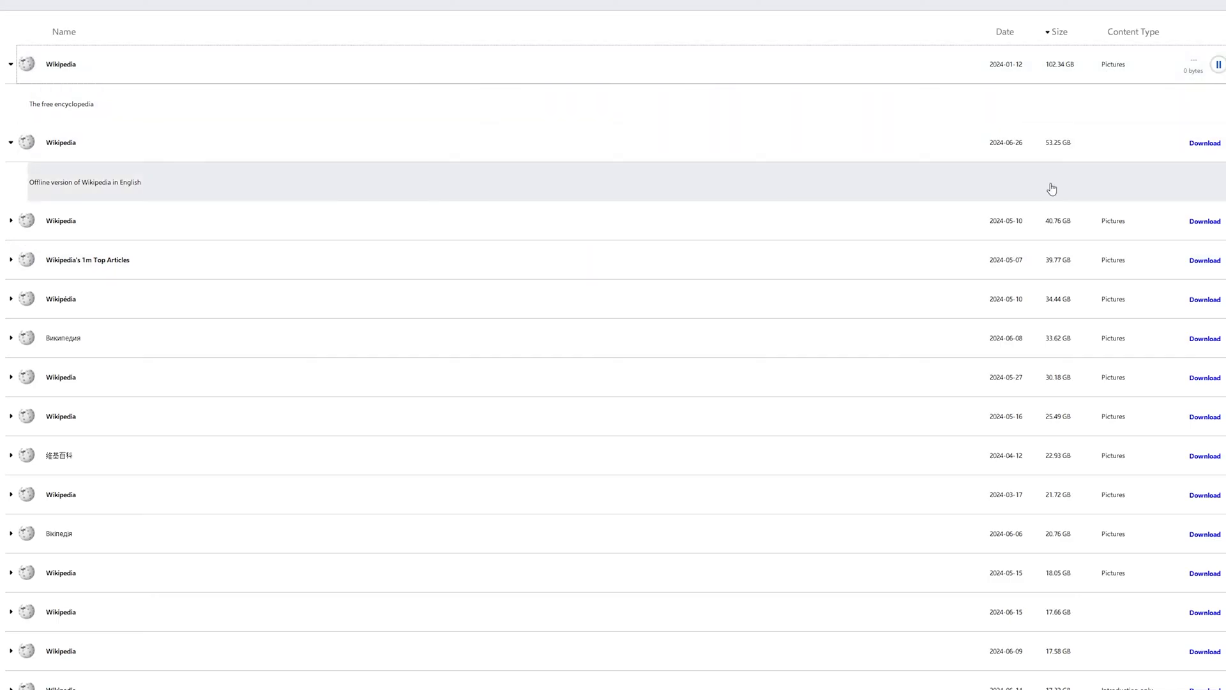
pyautogui.moveTo(215, 196)
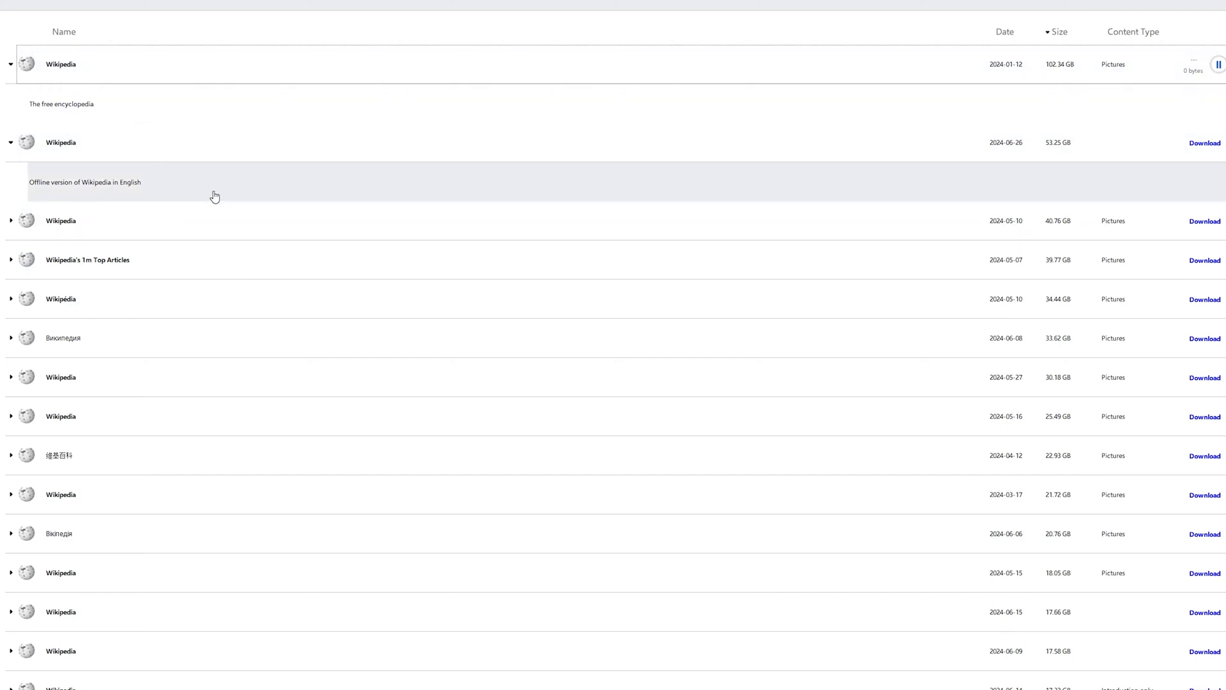
pyautogui.click(10, 143)
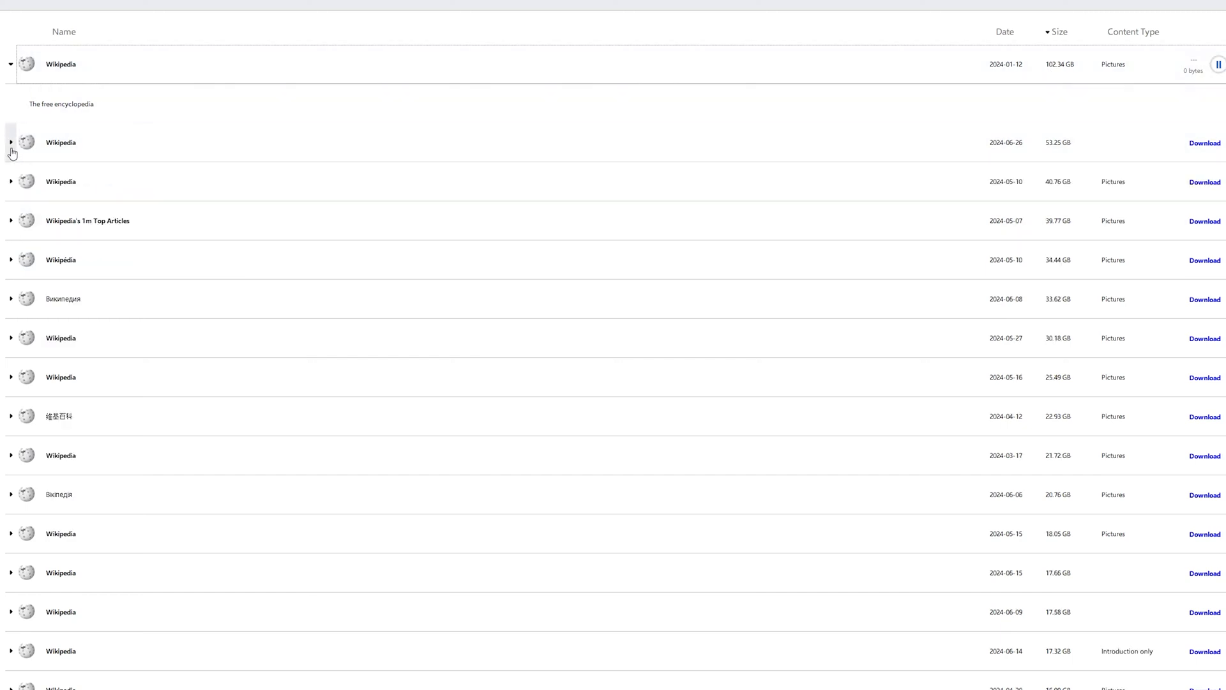
# - Filter the catalogue language to English by typing 'en' in the Language filter
pyautogui.click(10, 261)
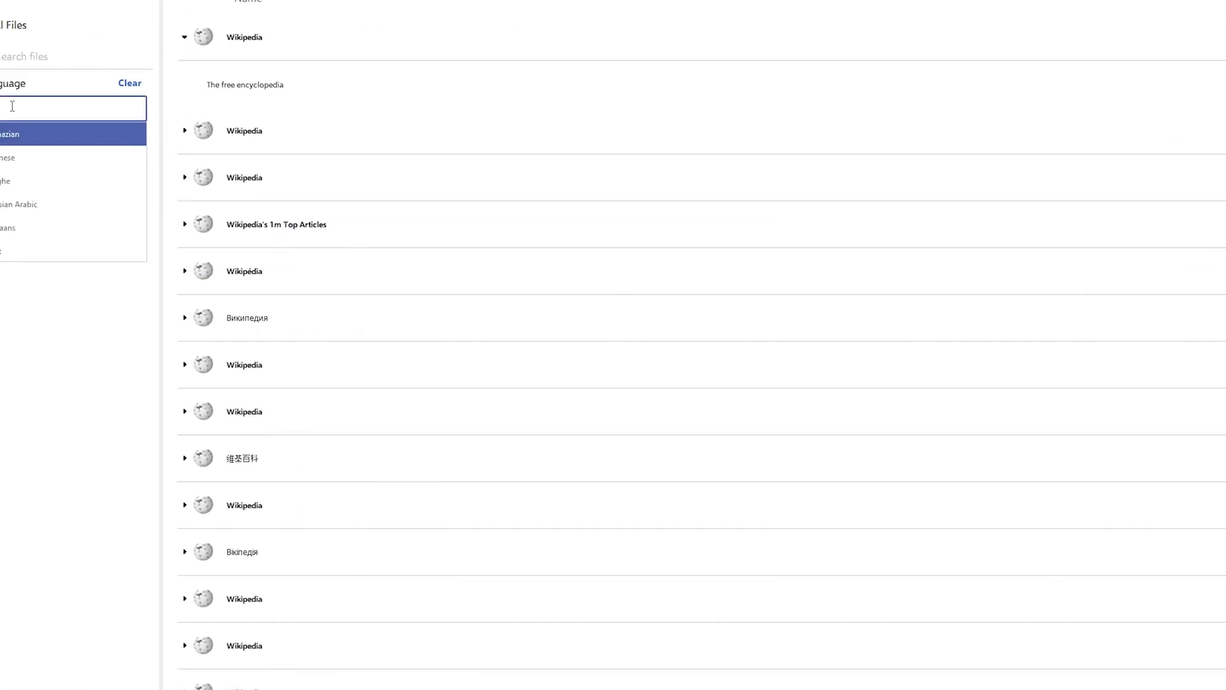
pyautogui.write('ng')
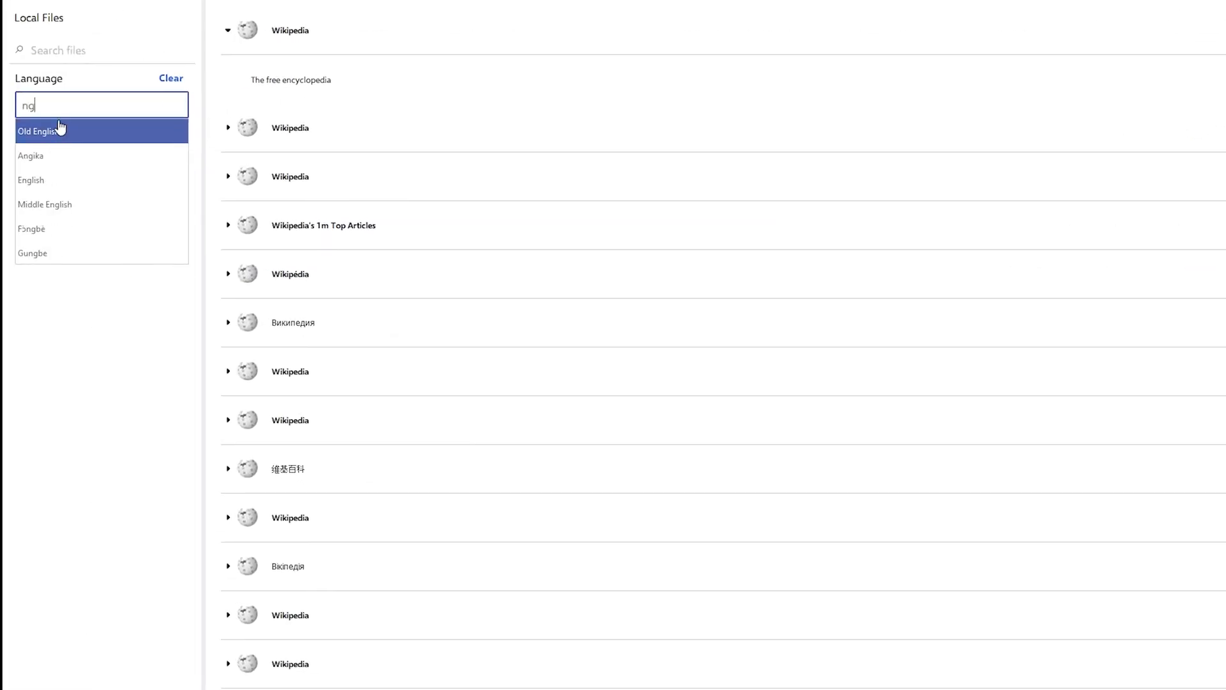
pyautogui.write('en')
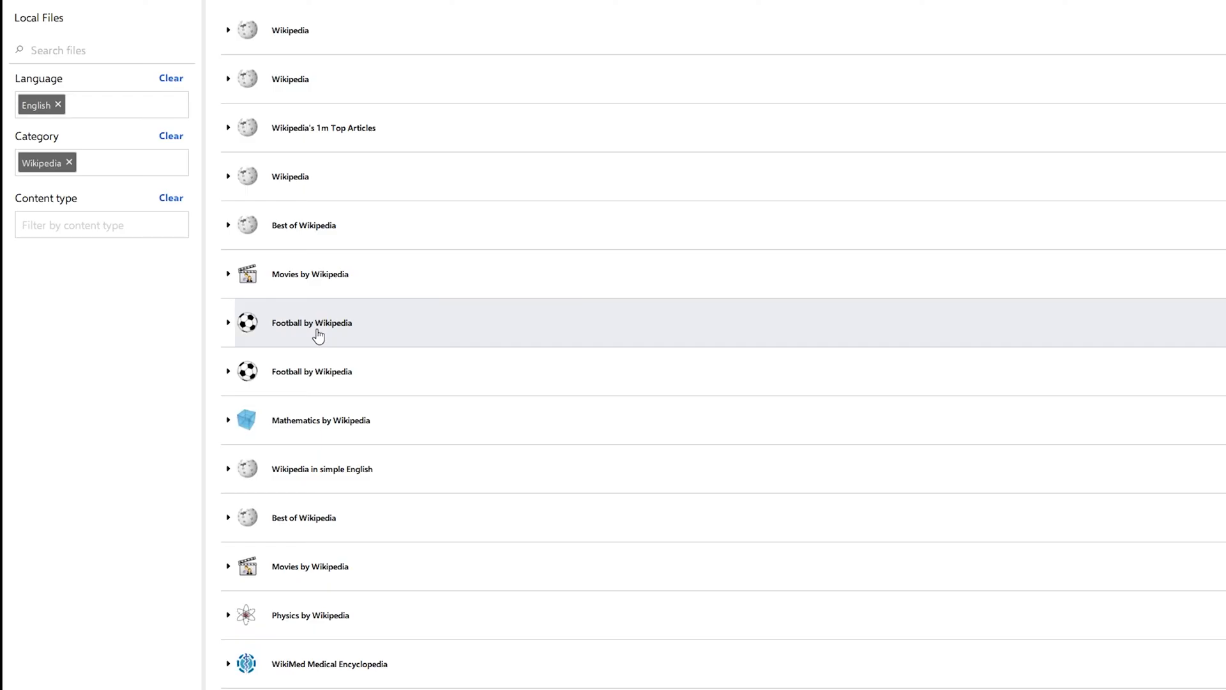
pyautogui.moveTo(219, 338)
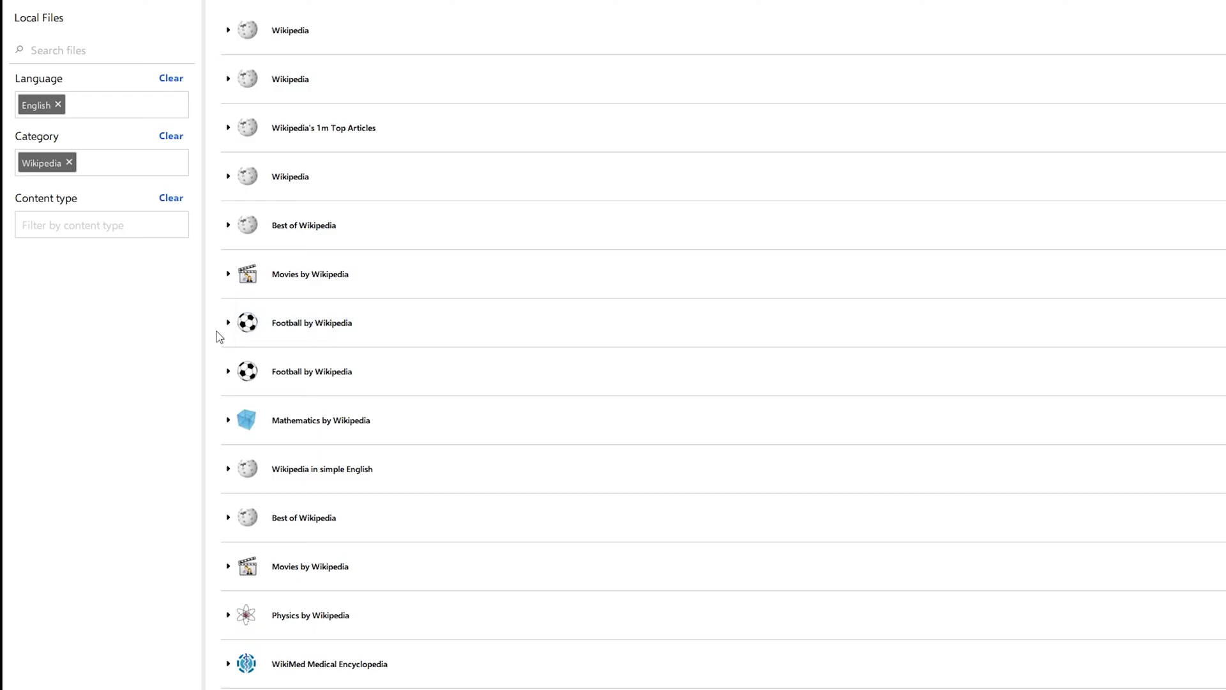
pyautogui.moveTo(392, 487)
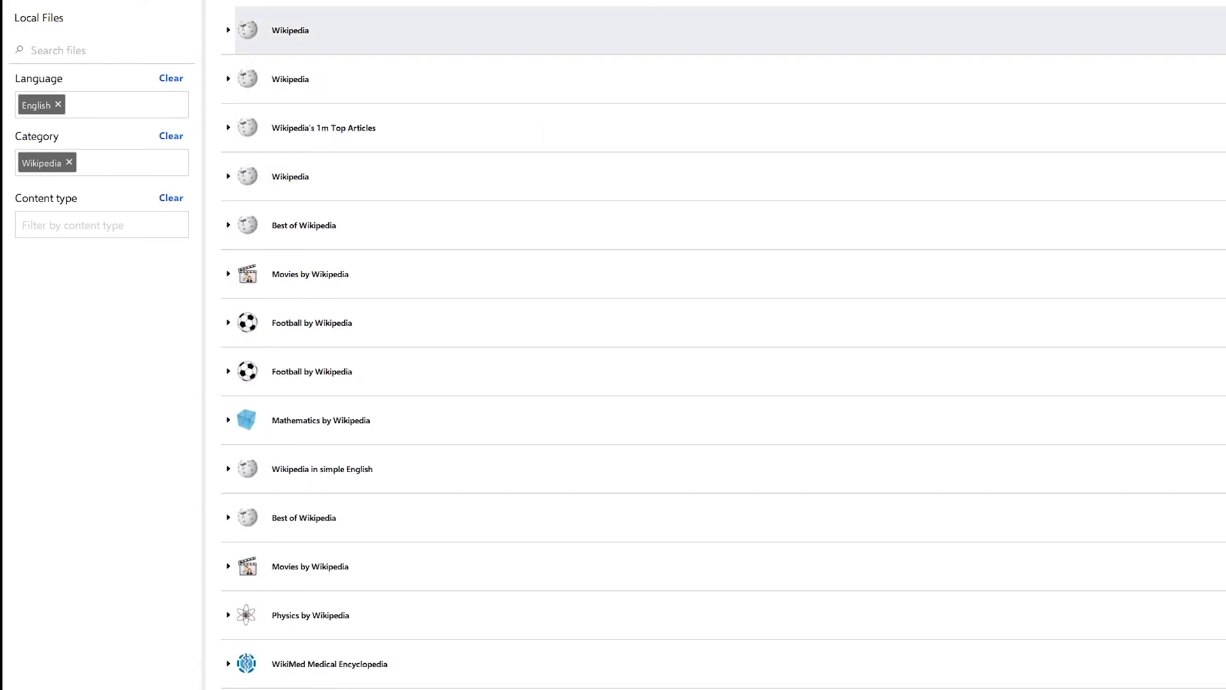
pyautogui.moveTo(312, 322)
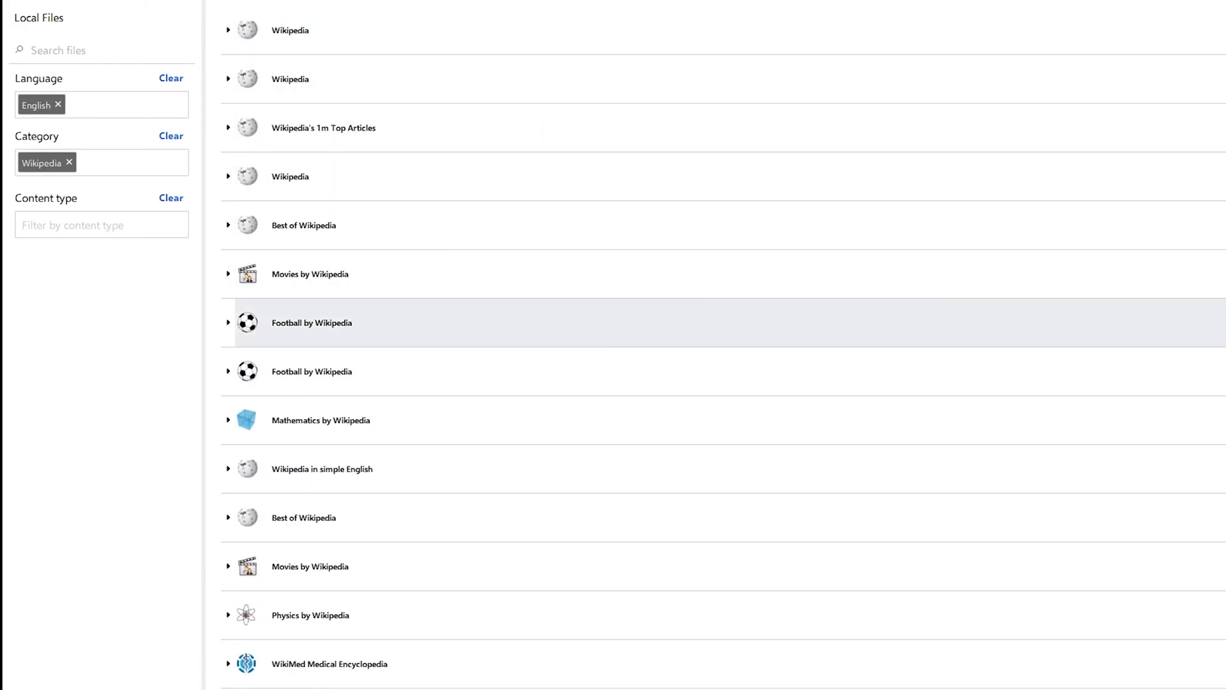
# - Re-sort the English Wikipedia files largest first while the 102.34 GB download continues
pyautogui.scroll(-3)
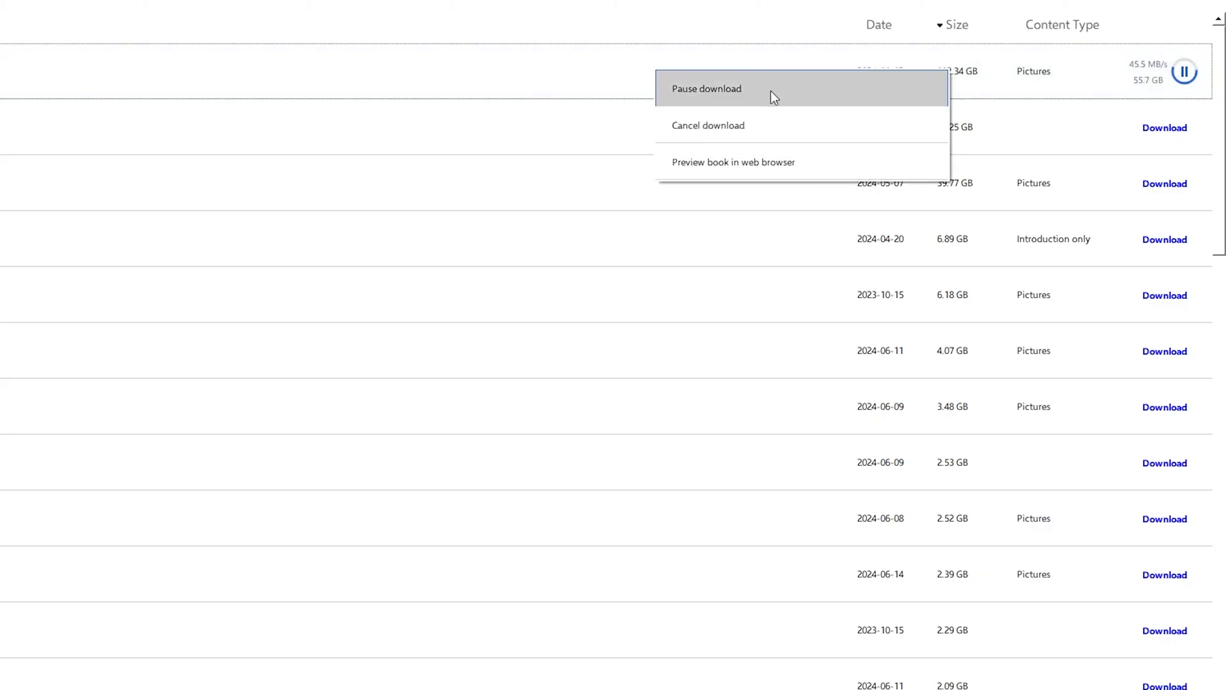
pyautogui.moveTo(723, 130)
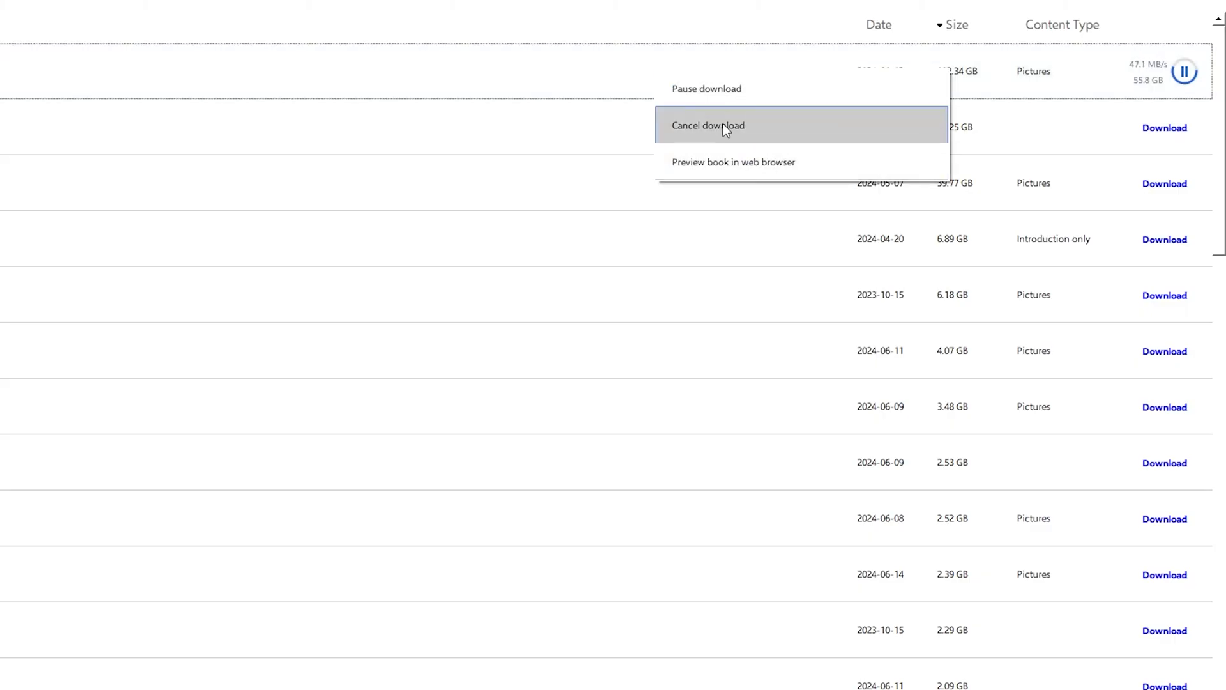
pyautogui.moveTo(765, 114)
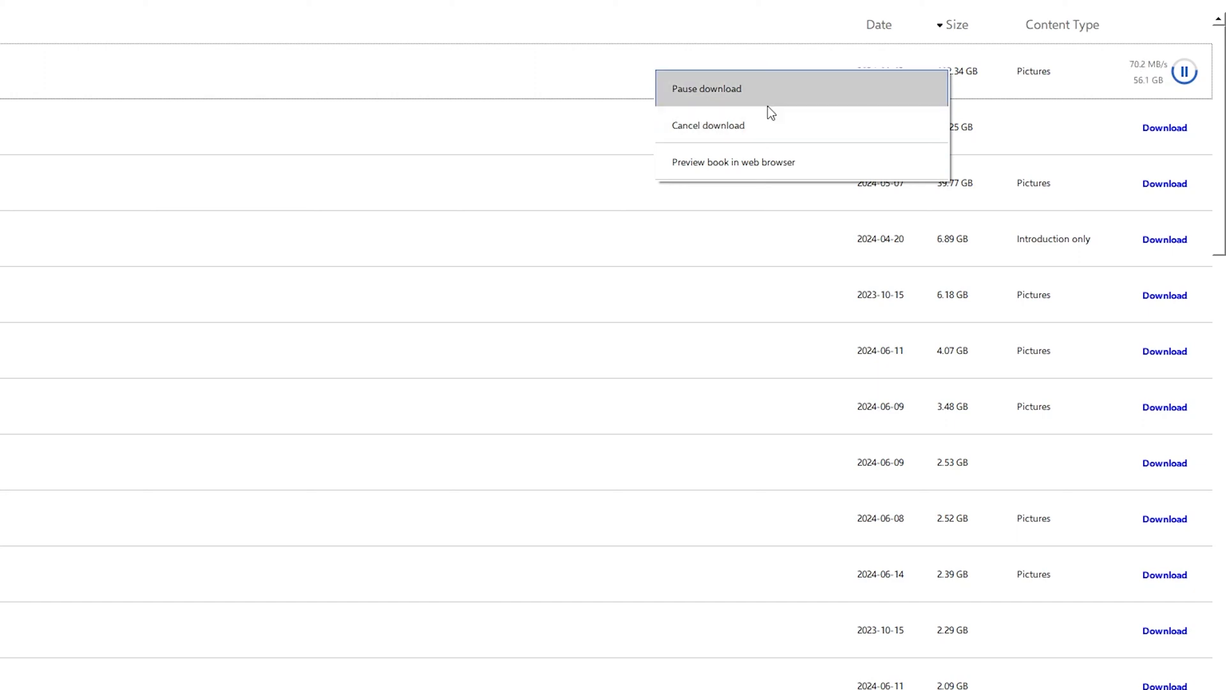
pyautogui.moveTo(71, 37)
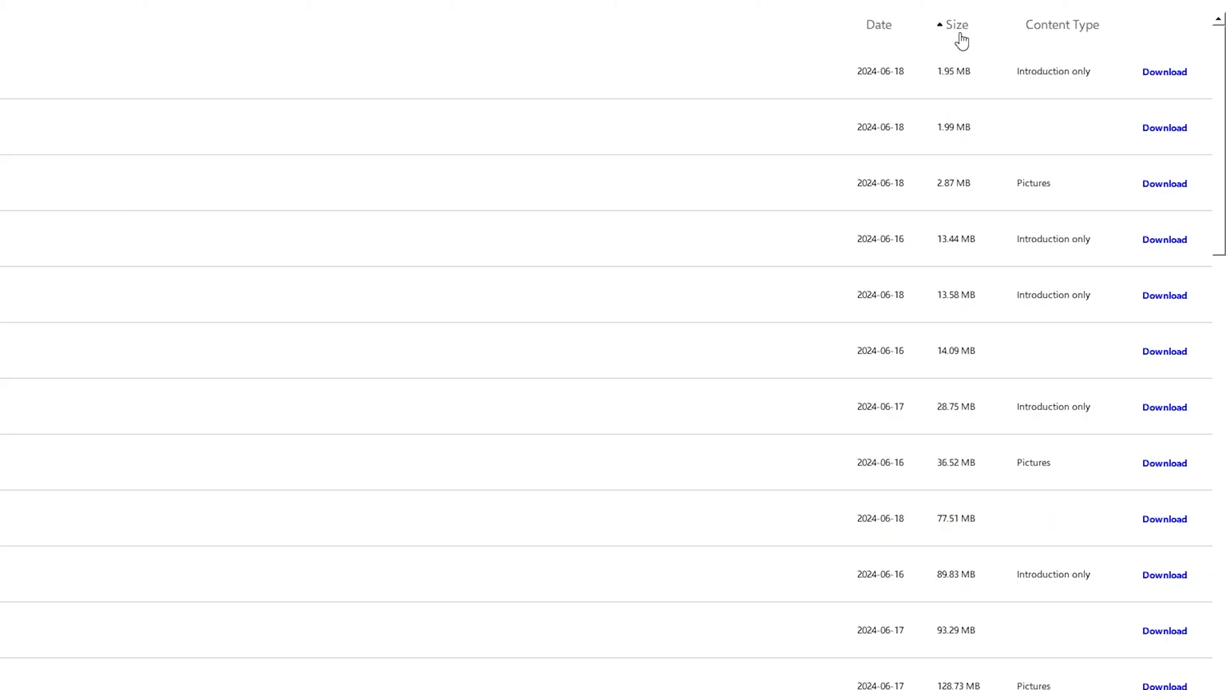
pyautogui.click(955, 24)
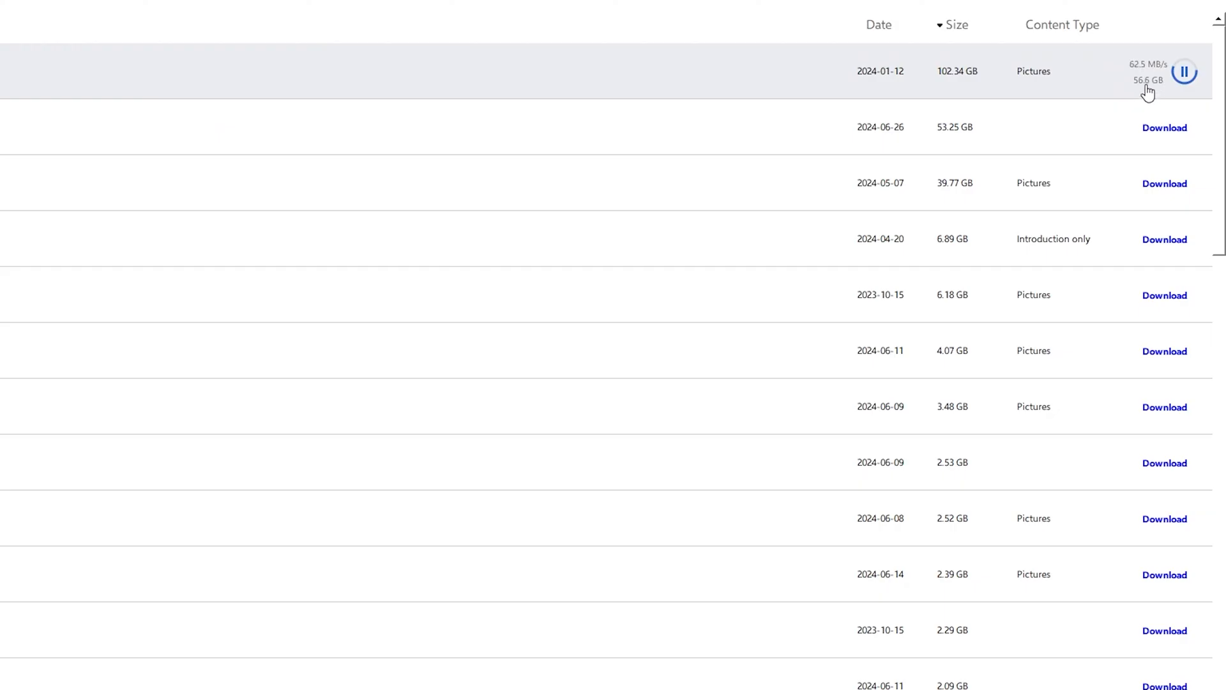
pyautogui.moveTo(387, 352)
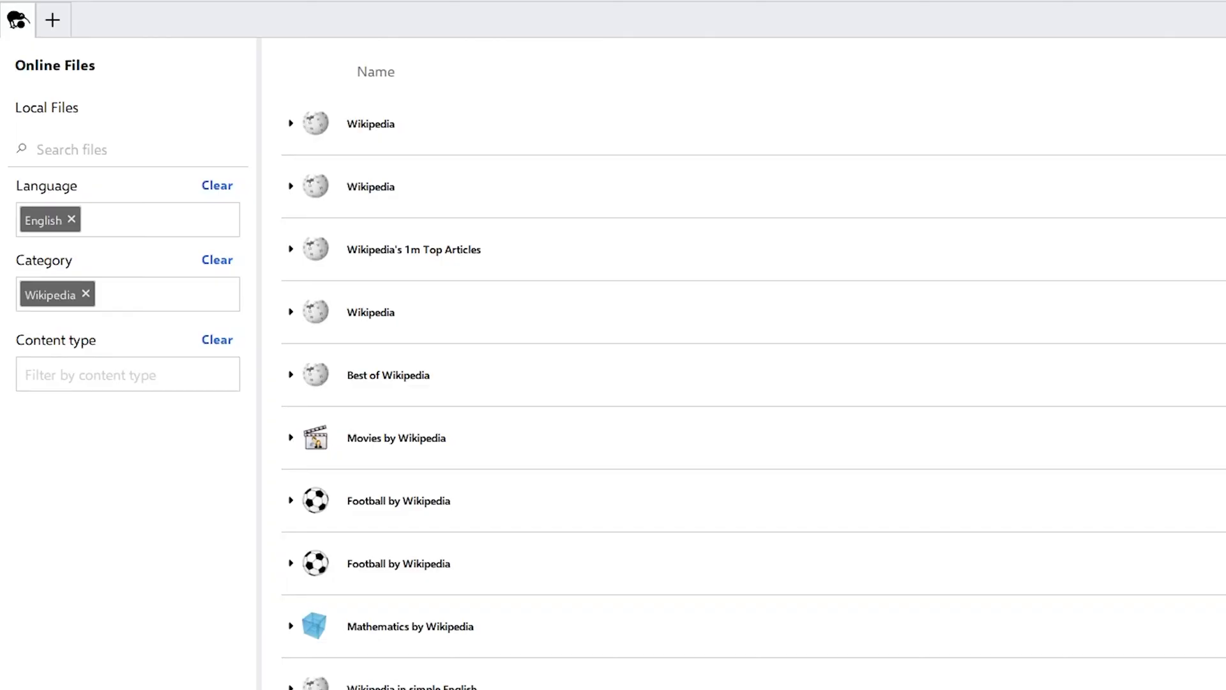
pyautogui.moveTo(49, 114)
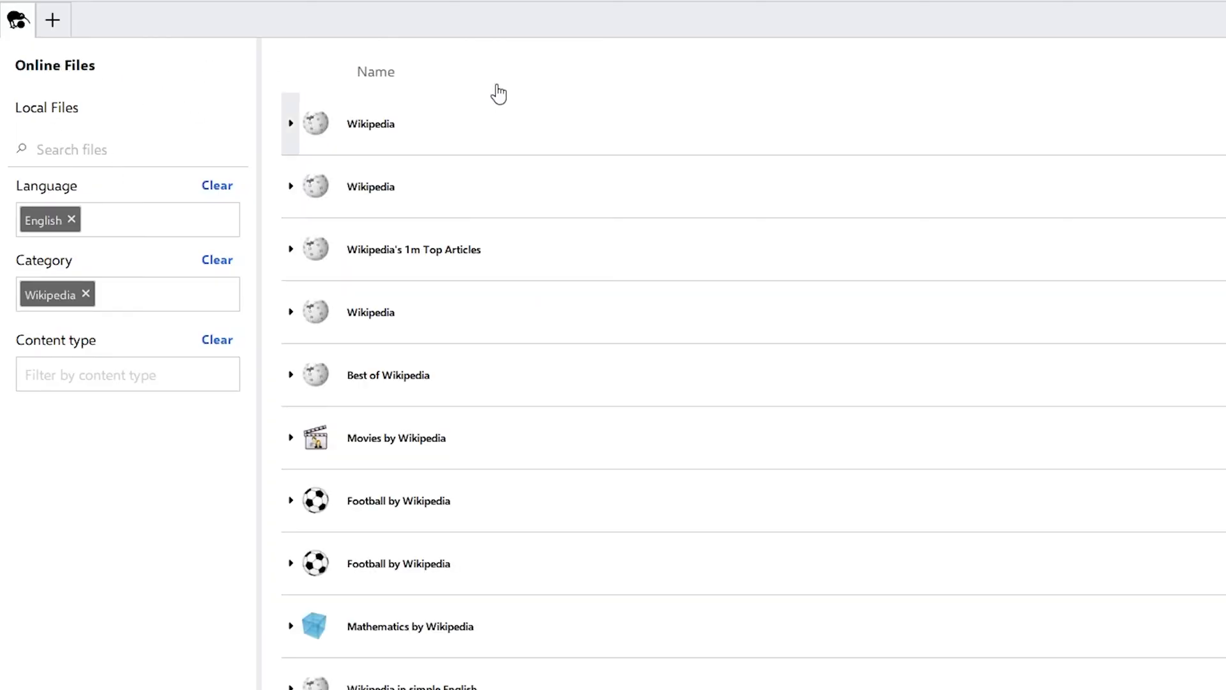
# - Switch to Local Files and open the downloaded English Wikipedia welcome page
pyautogui.click(46, 108)
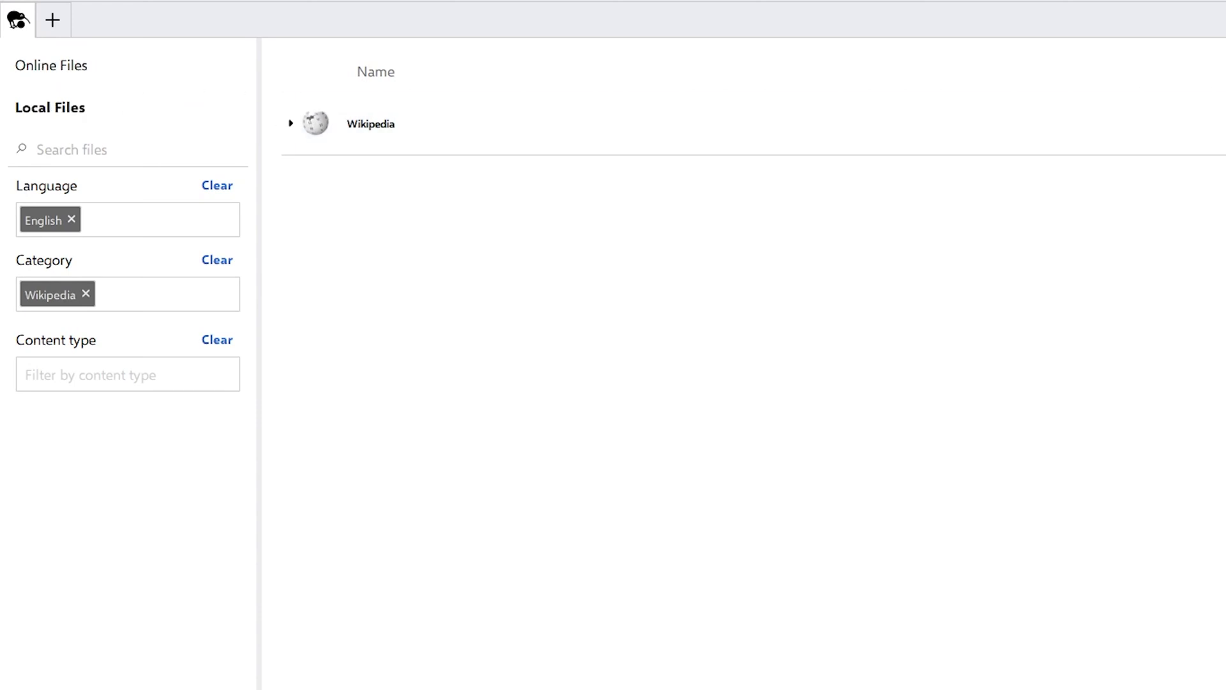
pyautogui.moveTo(389, 132)
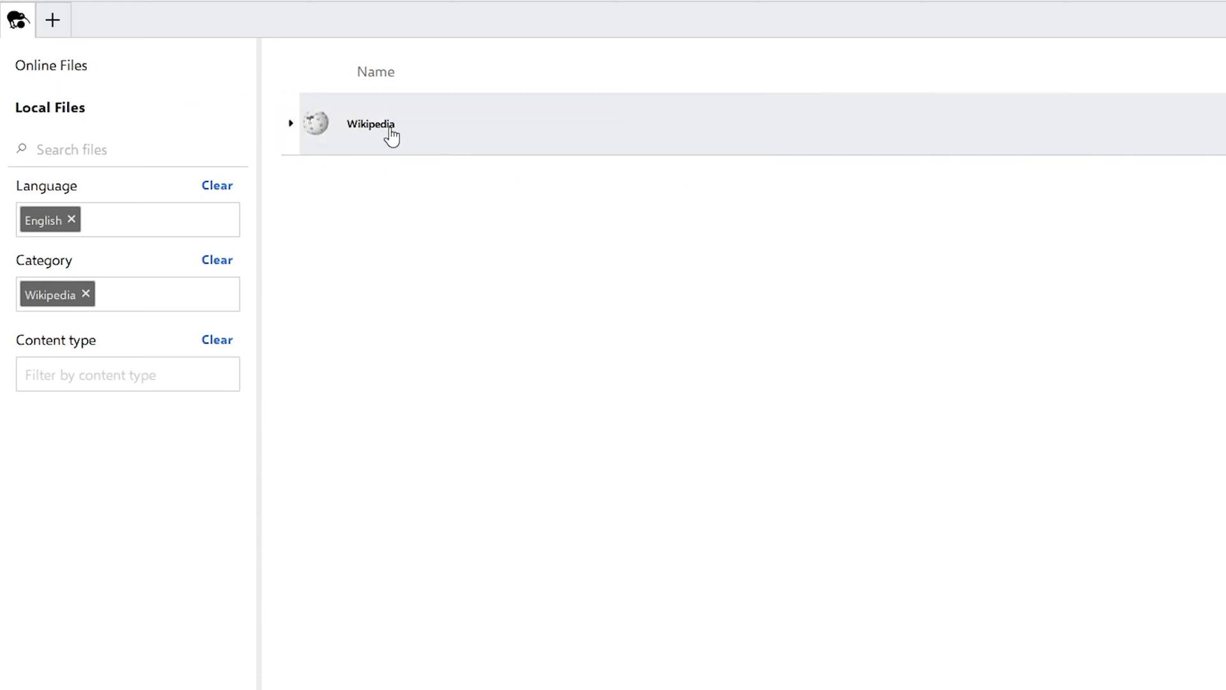
pyautogui.click(371, 124)
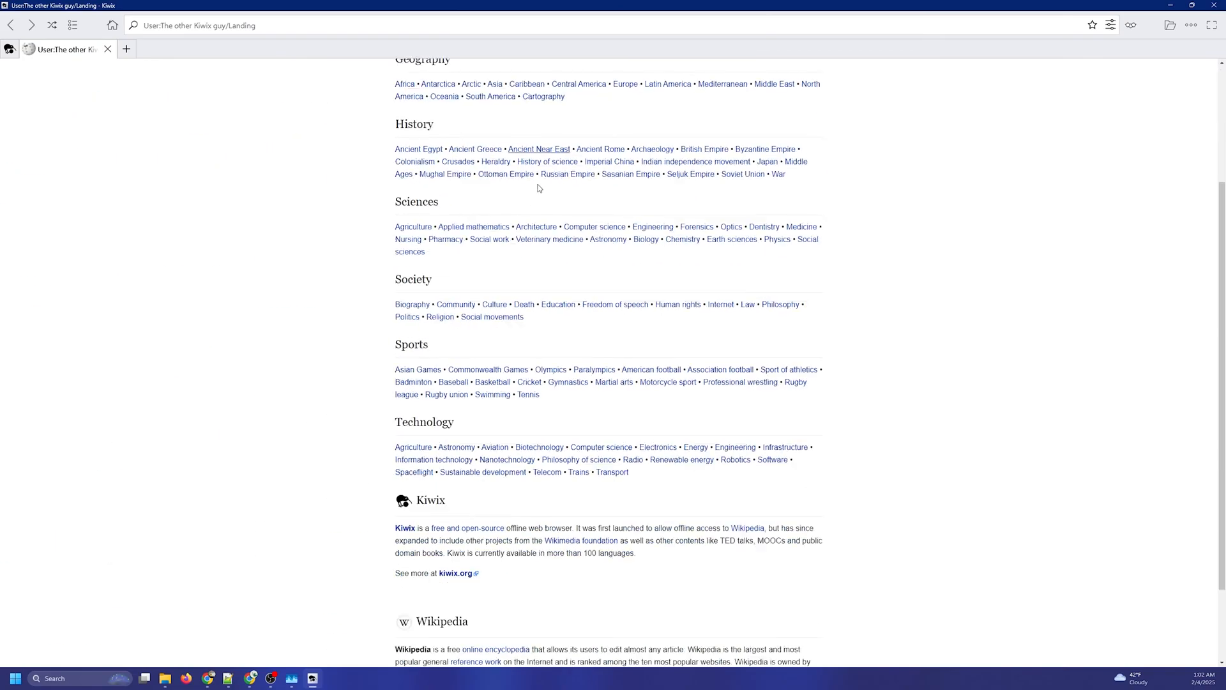
pyautogui.scroll(3)
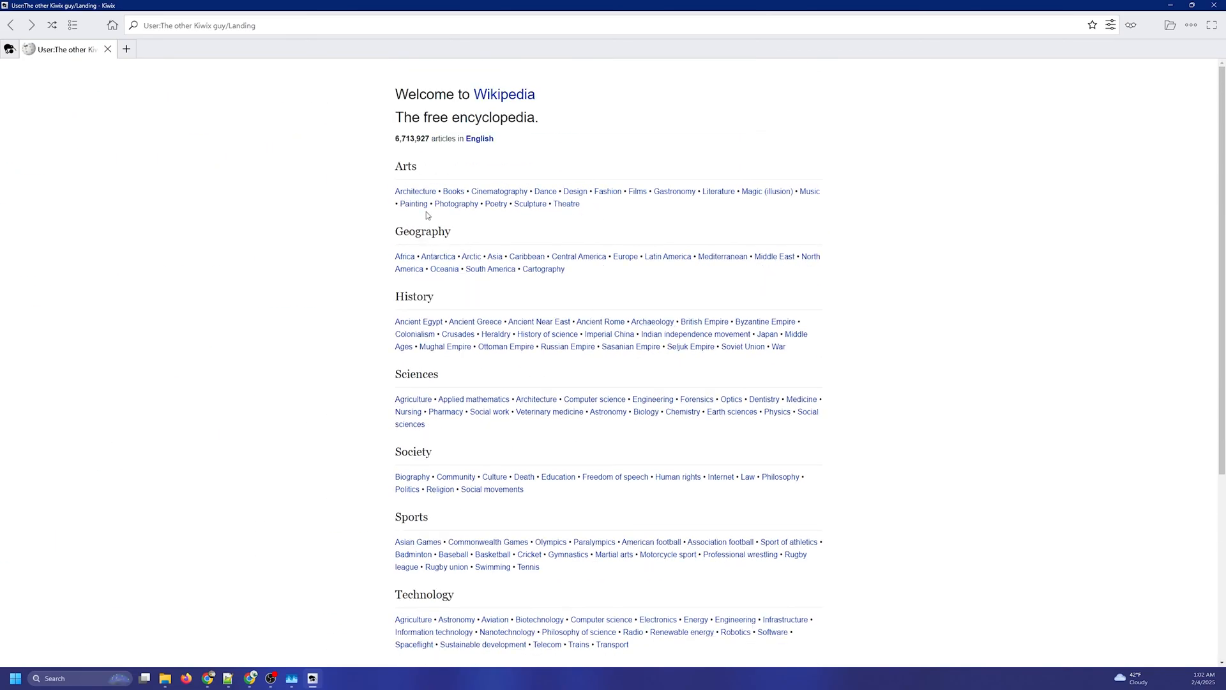
pyautogui.moveTo(590, 429)
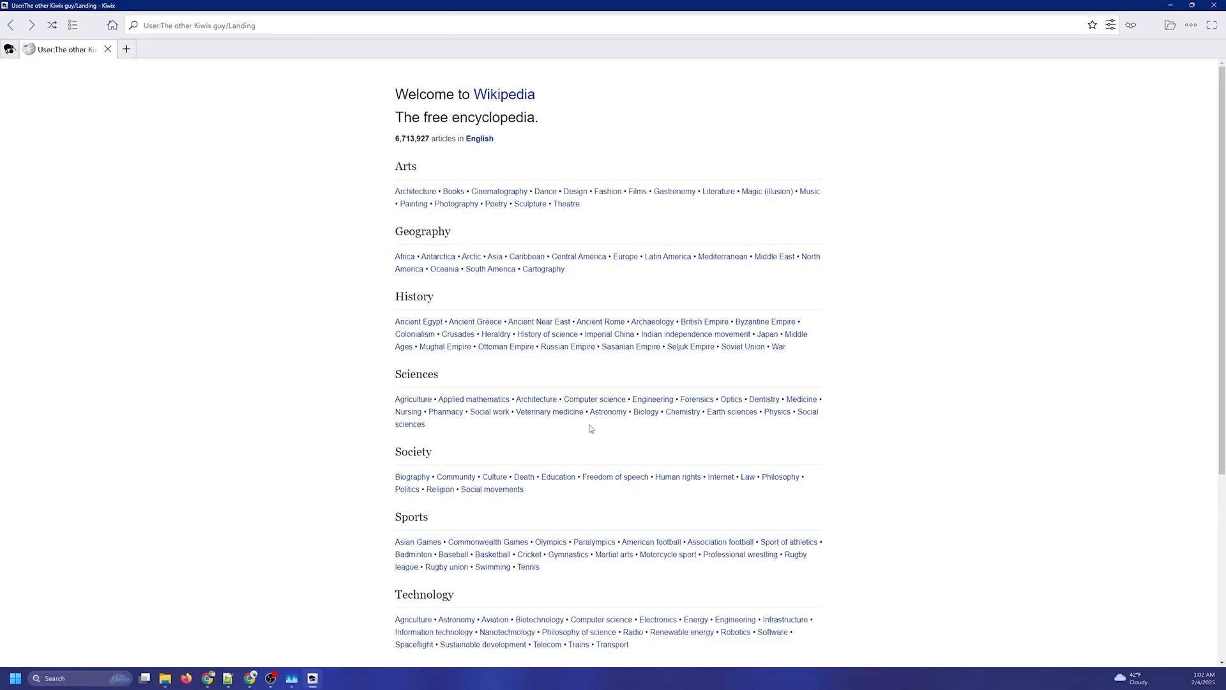
# - Follow the Computer science link toward the Computer hardware article
pyautogui.click(595, 398)
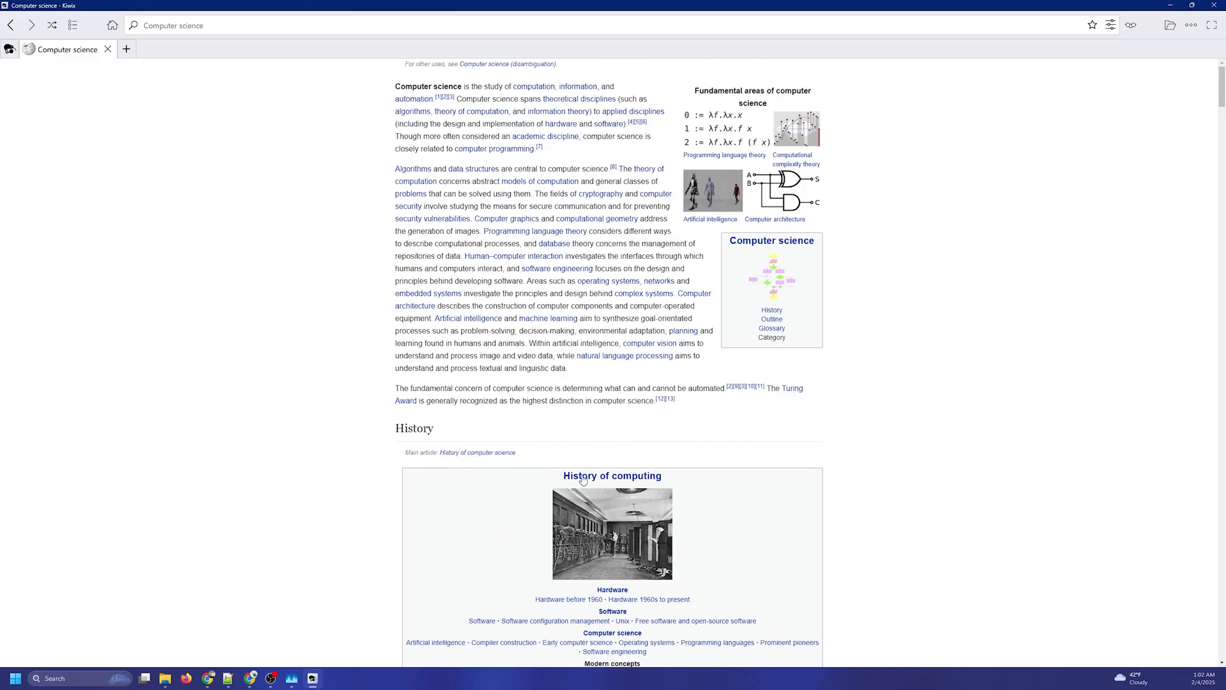
pyautogui.scroll(-3)
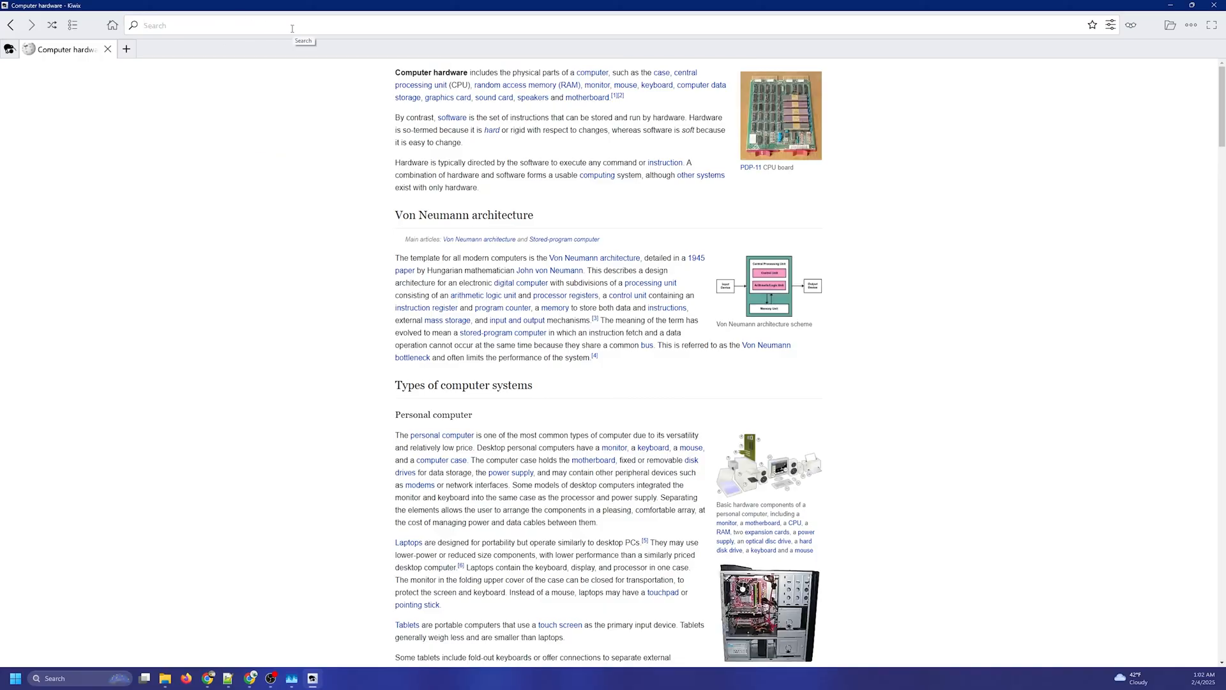
# - Search within the Astronomy article for 'astronom' and scroll down through its references
pyautogui.write('asr')
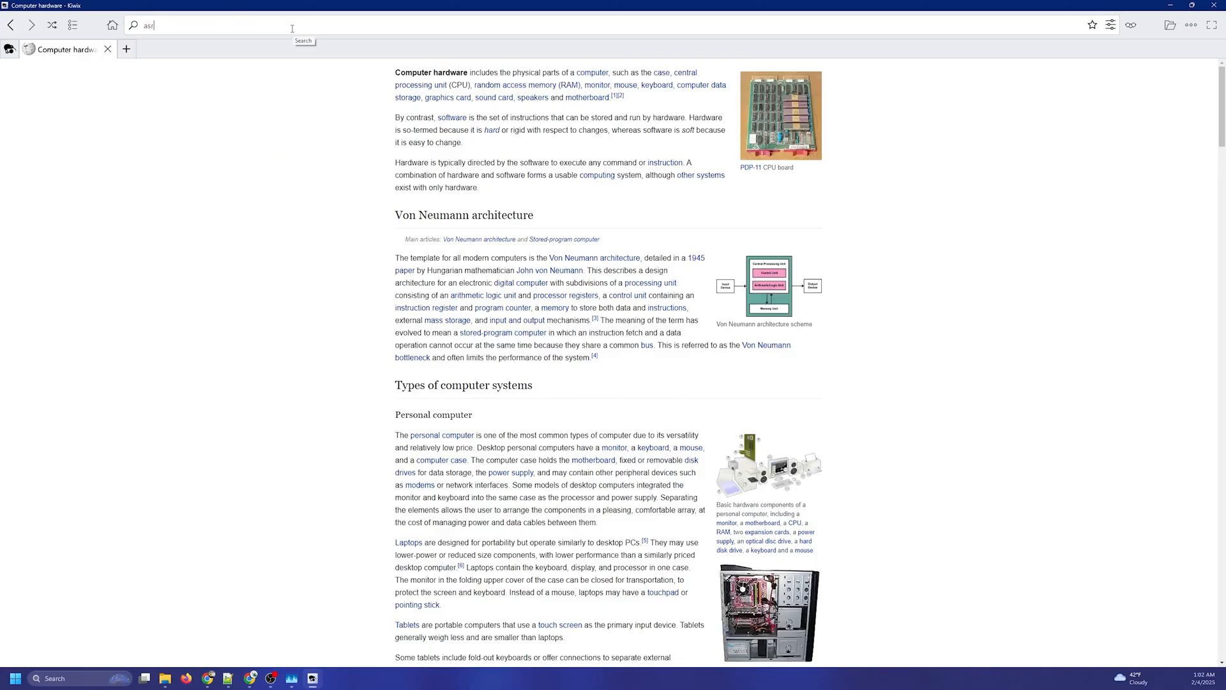
pyautogui.write('astronomy')
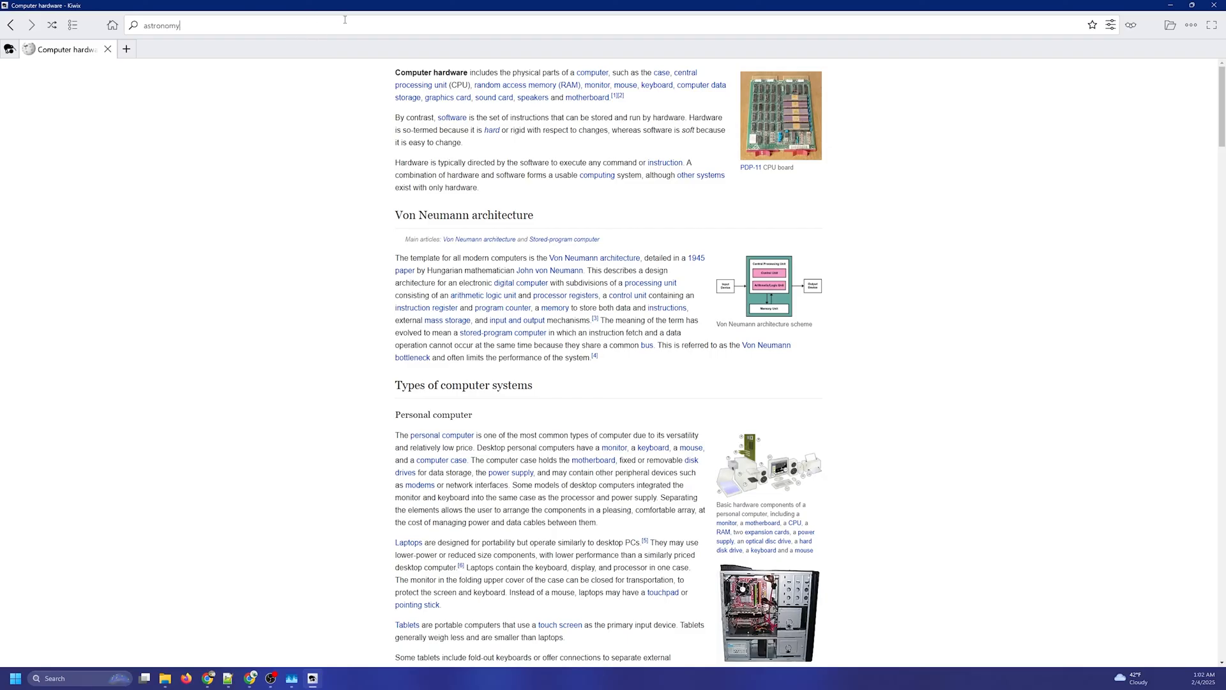
pyautogui.moveTo(511, 240)
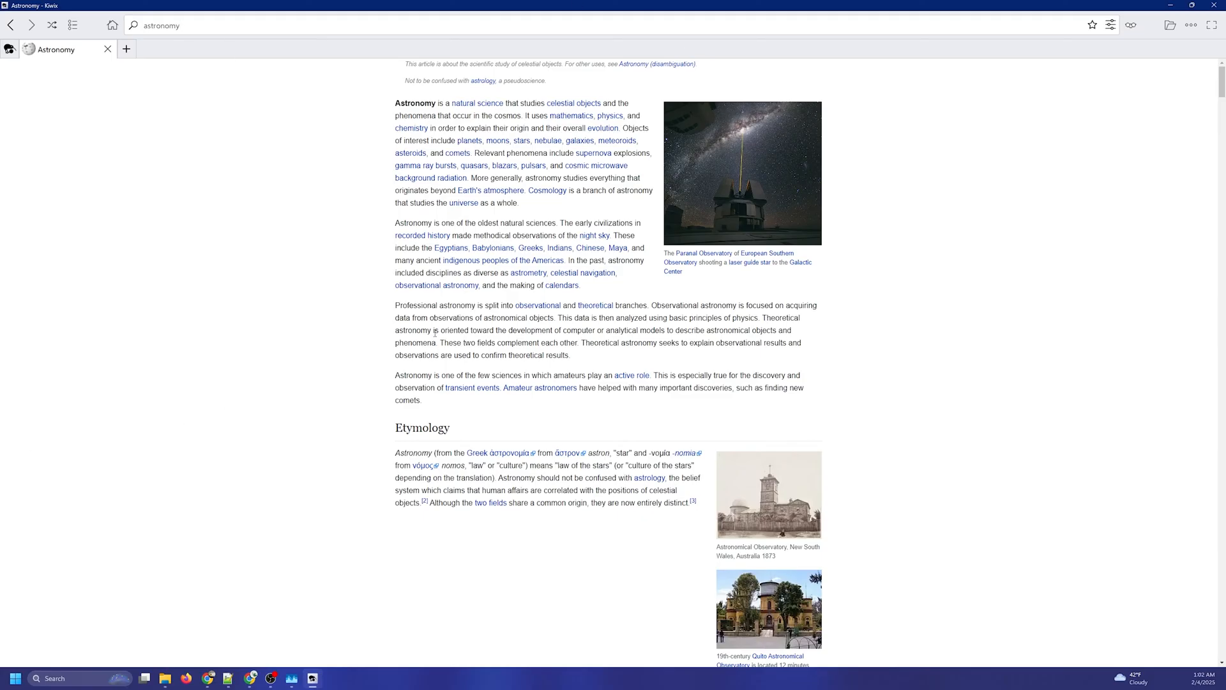
pyautogui.moveTo(789, 197)
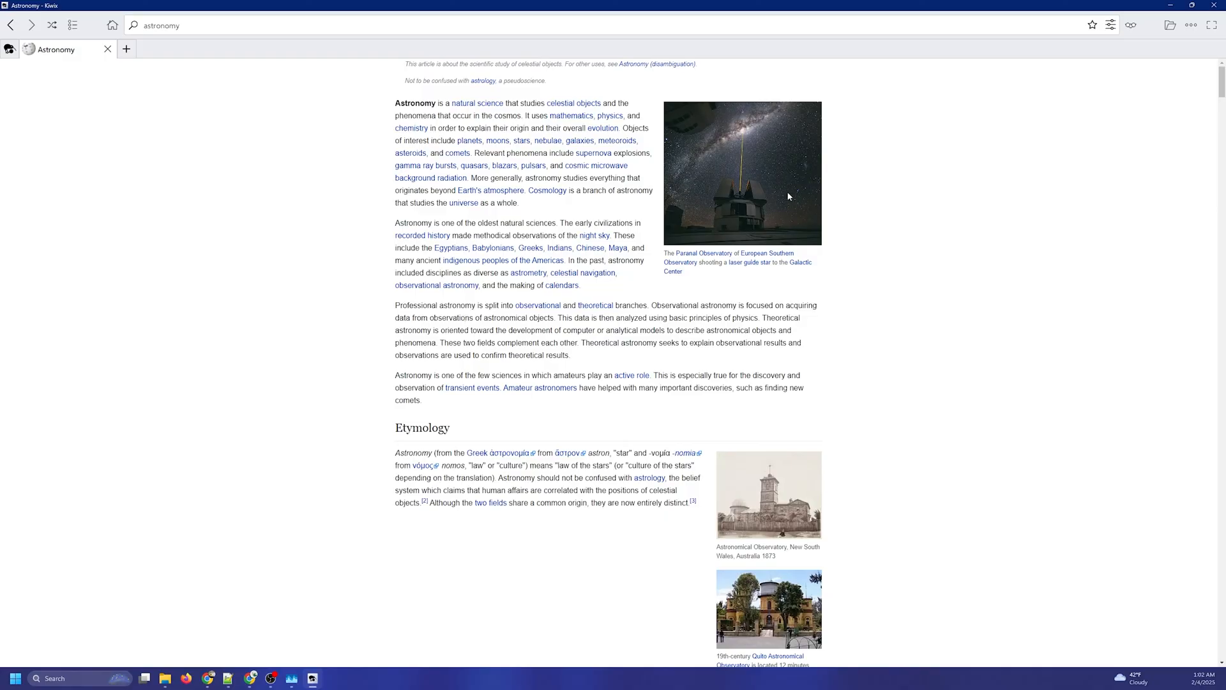
pyautogui.scroll(-3)
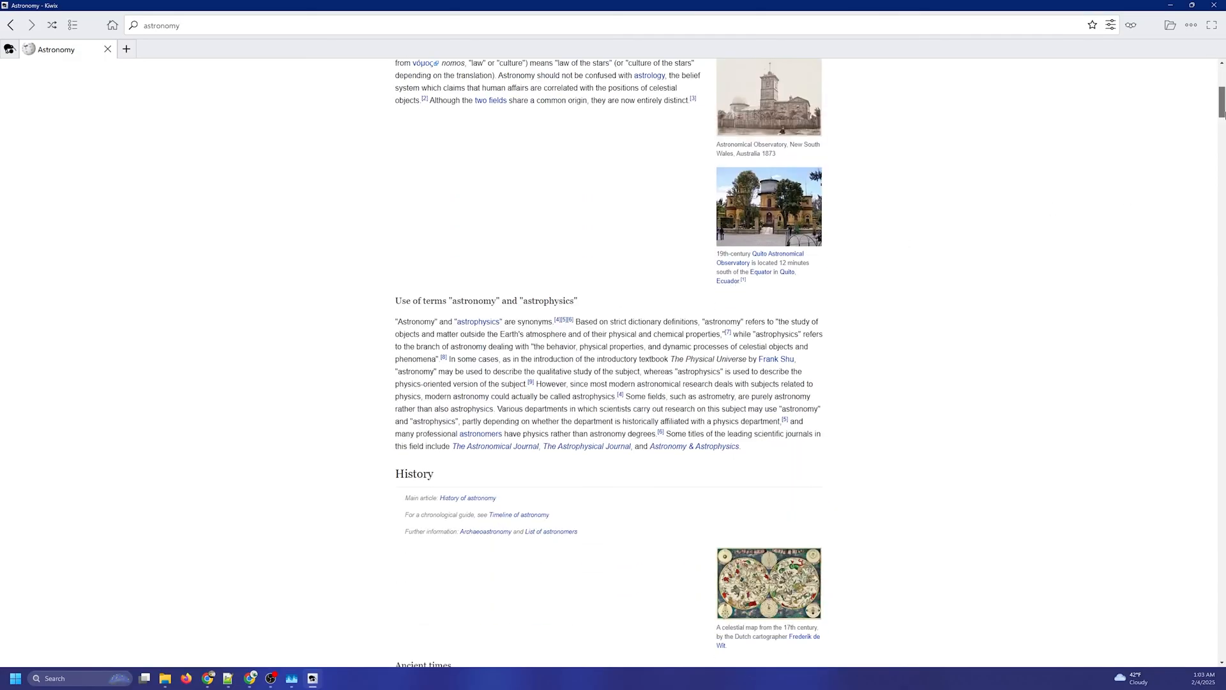
pyautogui.scroll(-3)
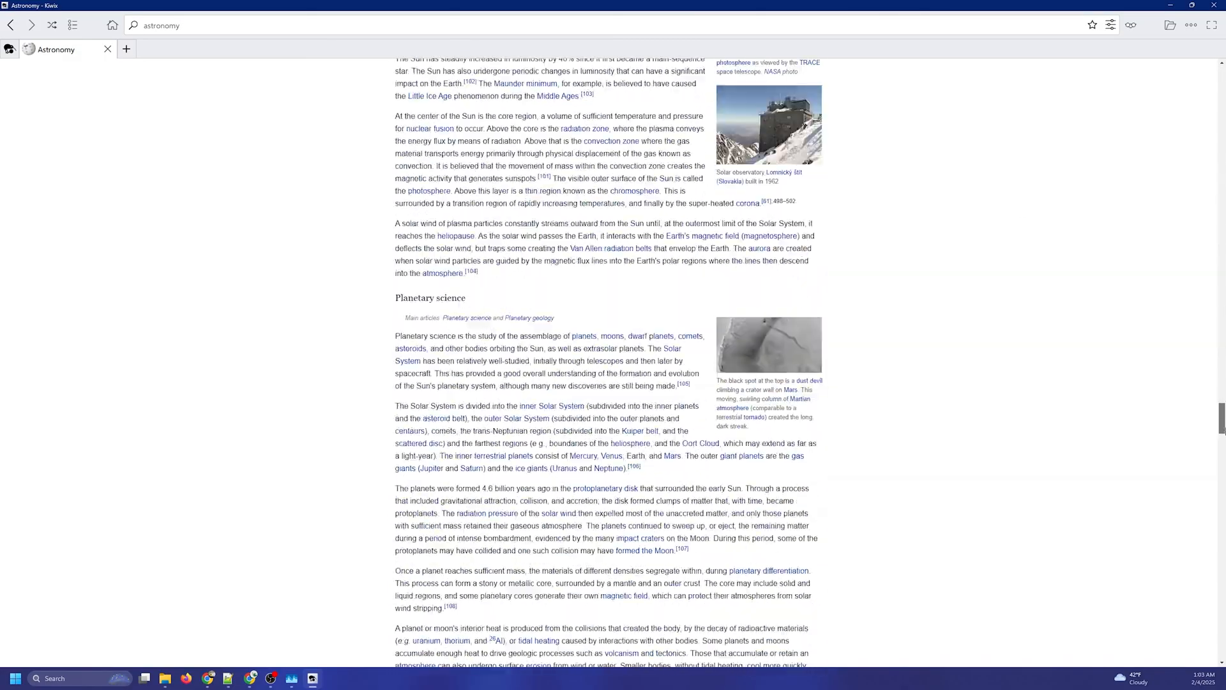
pyautogui.scroll(-3)
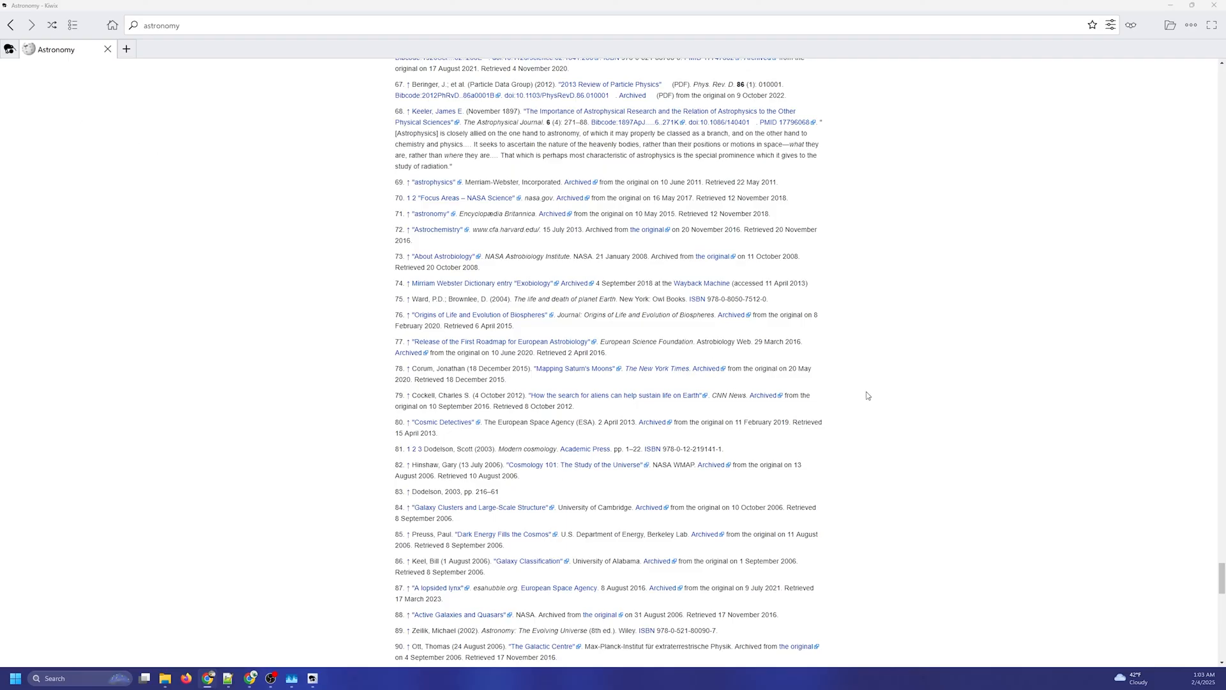
pyautogui.scroll(-3)
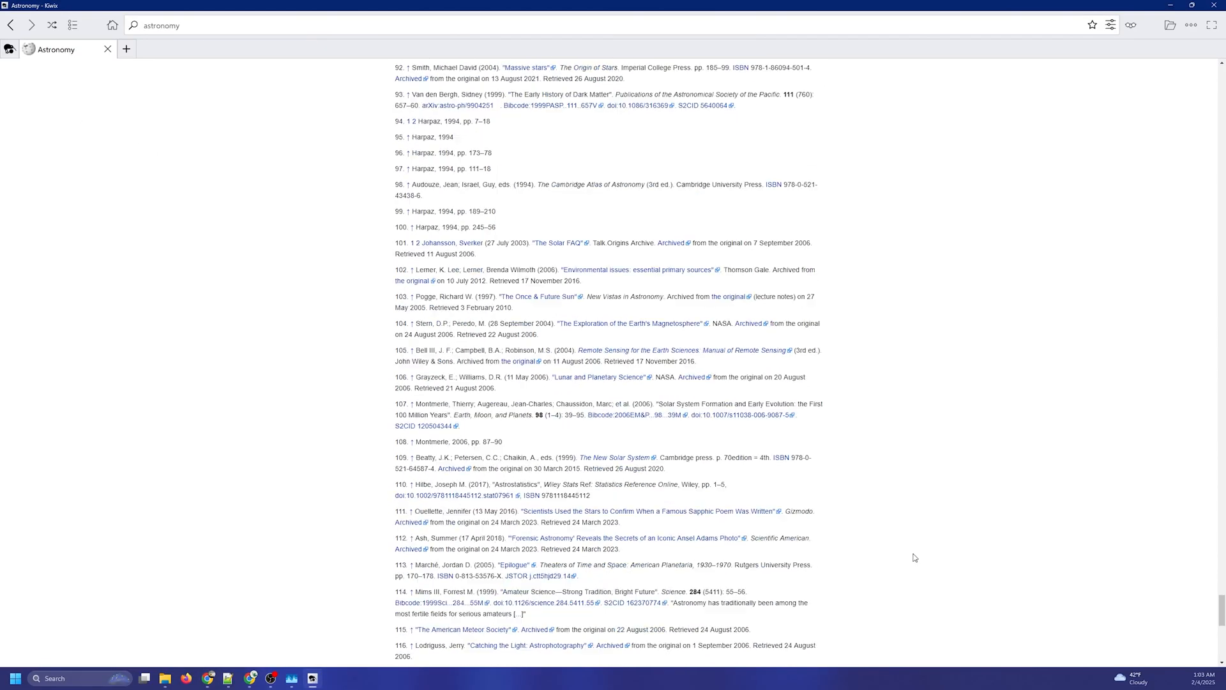
pyautogui.scroll(-3)
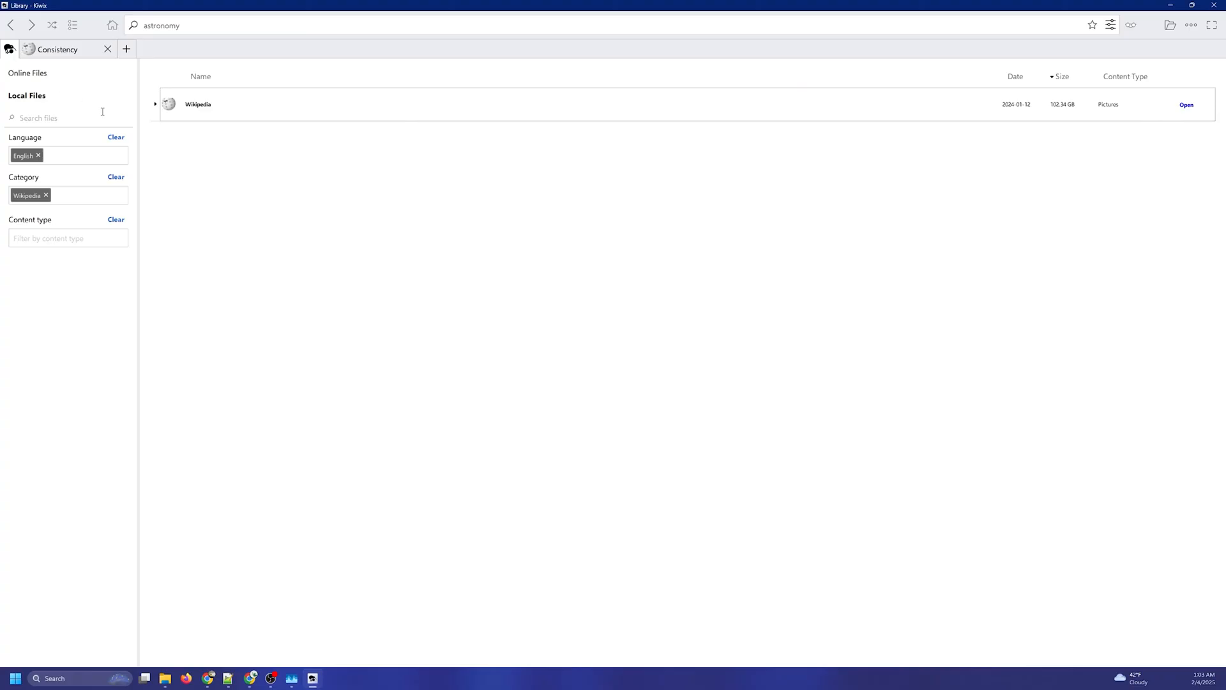
# - Show Online Files and clear the Wikipedia filter so all English archives list largest first
pyautogui.click(31, 74)
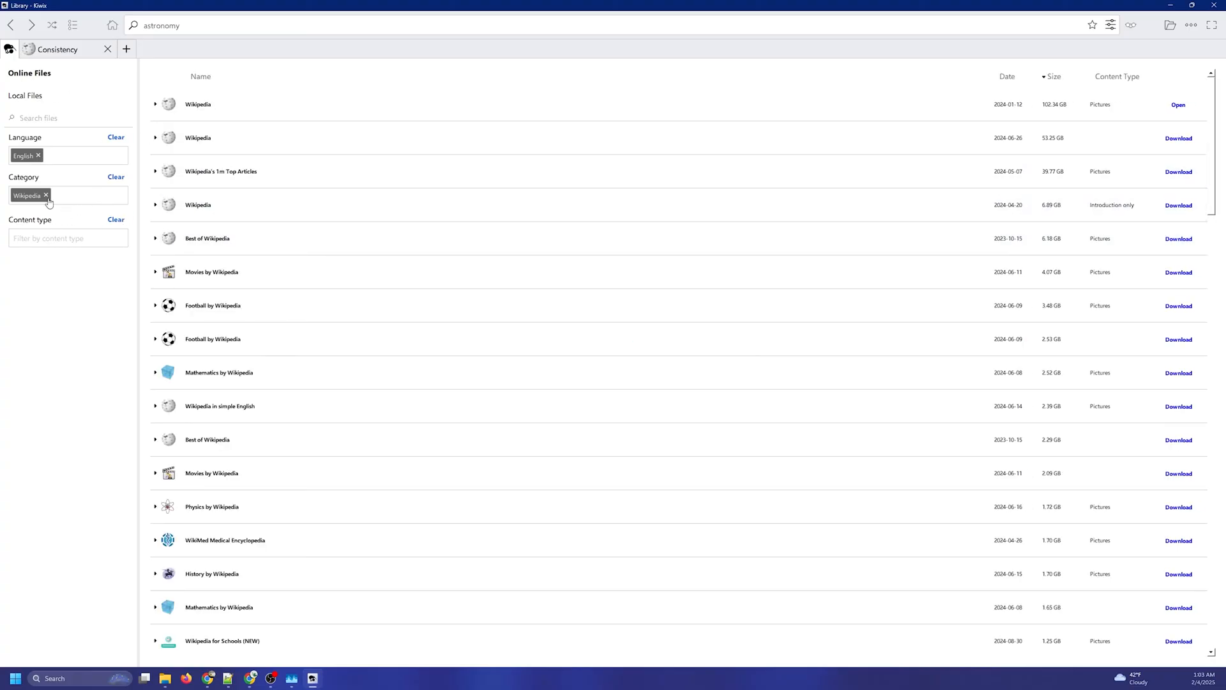
pyautogui.moveTo(437, 258)
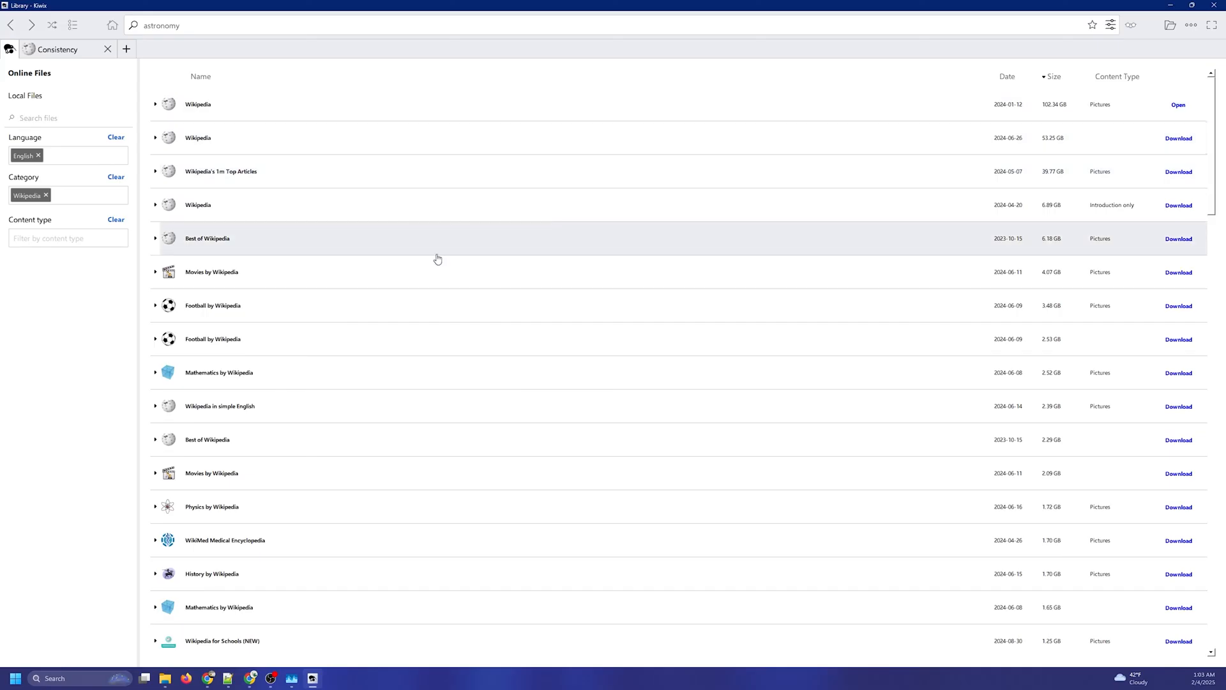
pyautogui.scroll(-3)
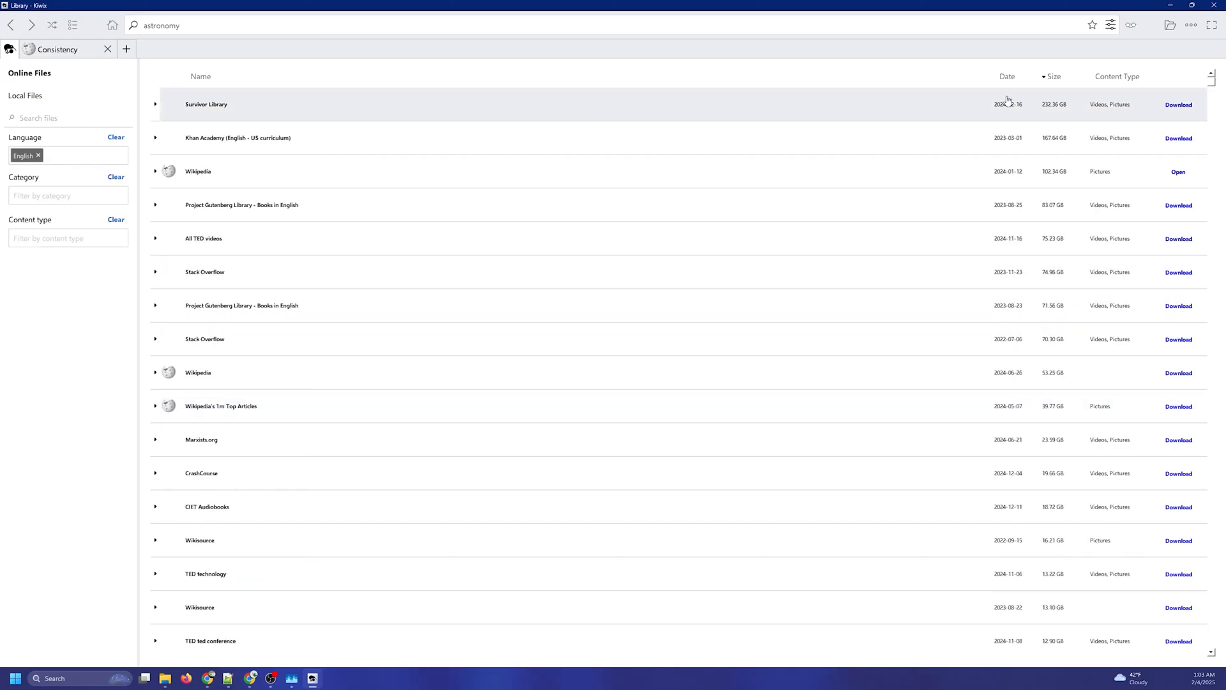
pyautogui.moveTo(900, 141)
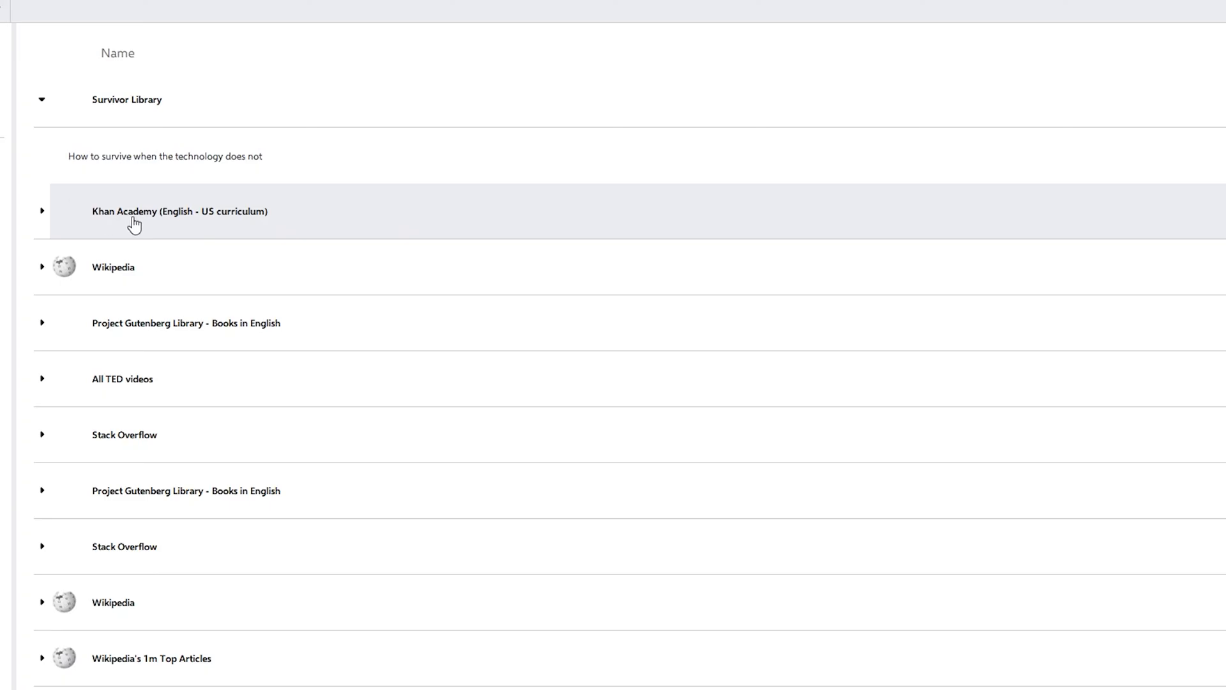
# - Expand and collapse the Khan Academy description, then scroll to the expanded Survivor Library entry
pyautogui.click(44, 212)
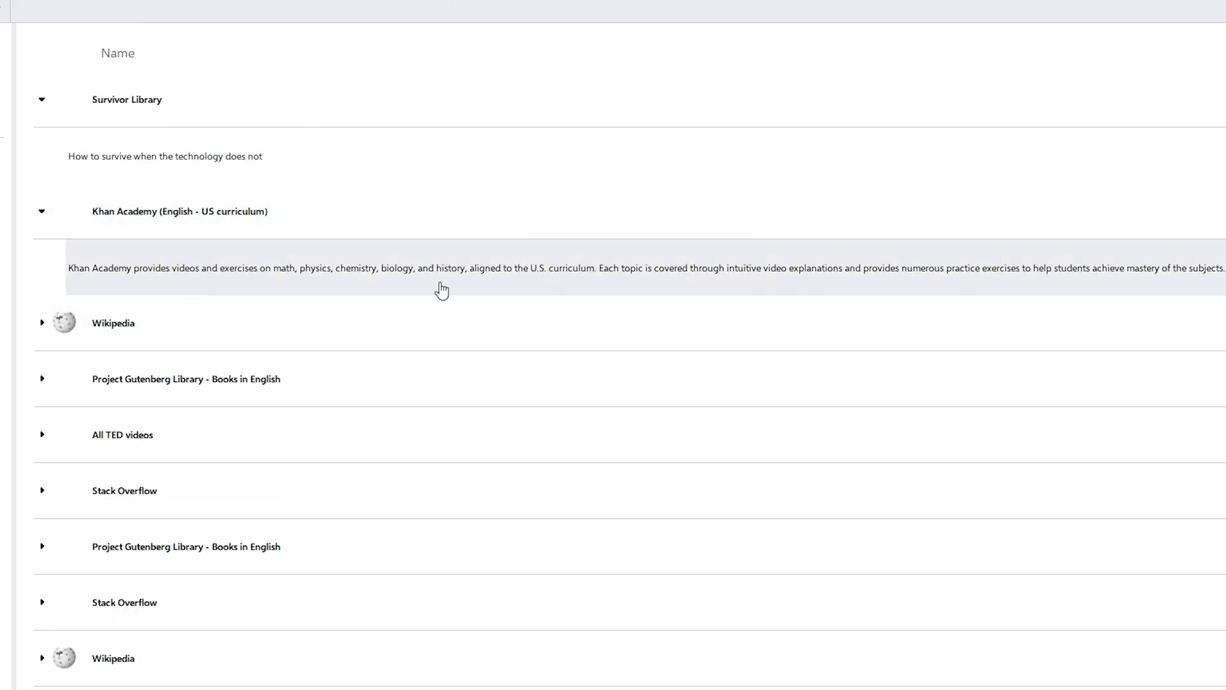
pyautogui.moveTo(30, 231)
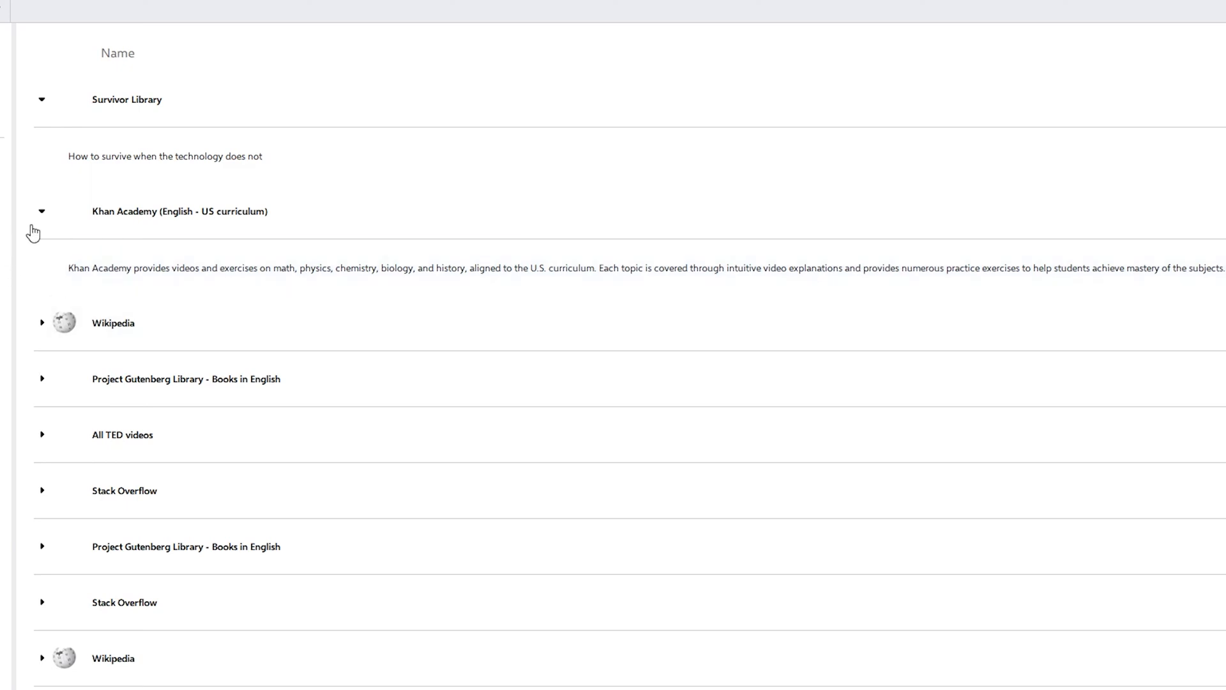
pyautogui.click(41, 210)
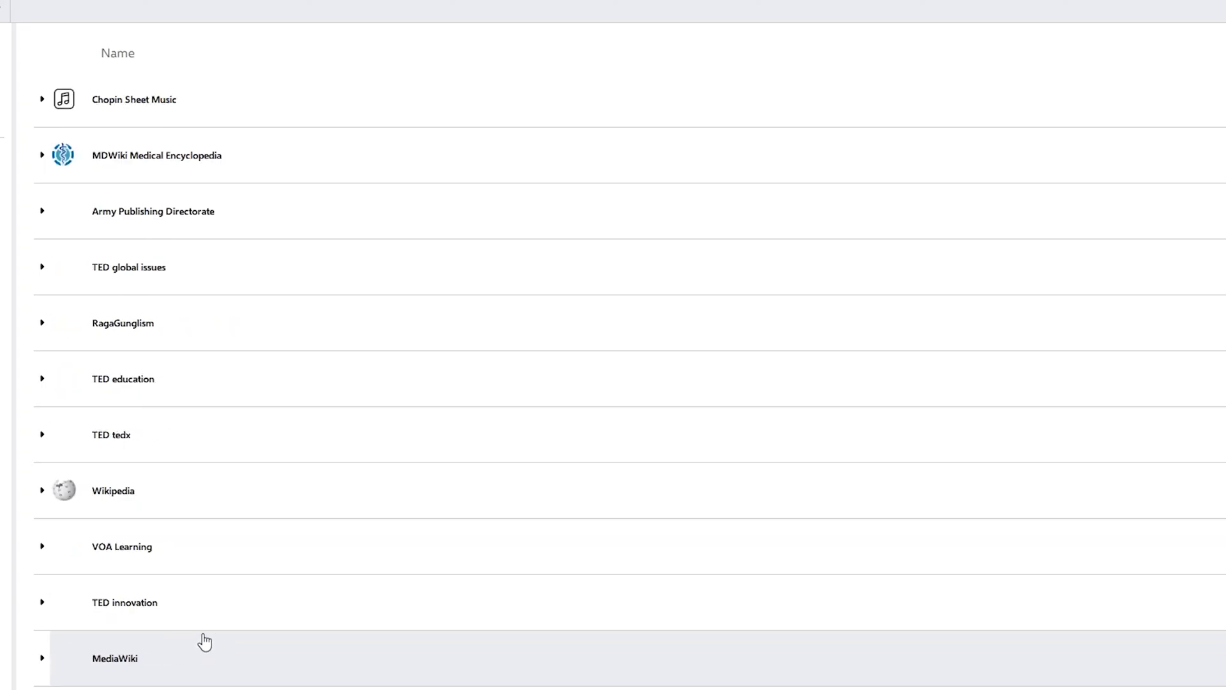
pyautogui.scroll(-3)
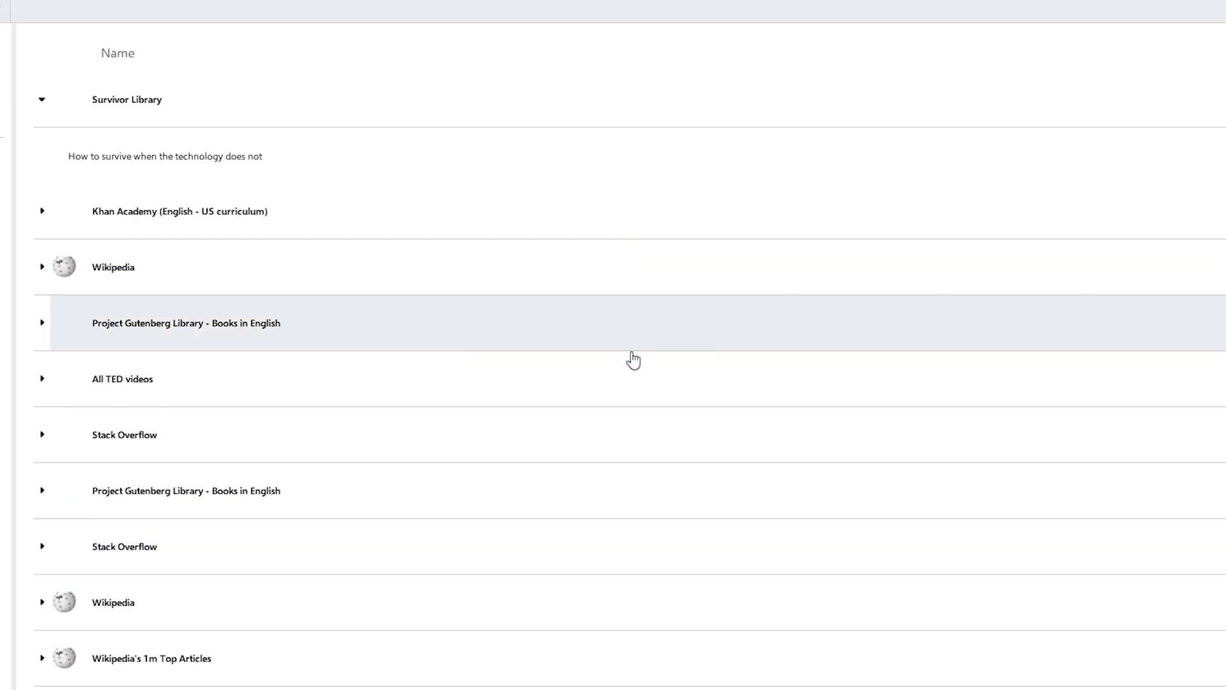
pyautogui.moveTo(286, 436)
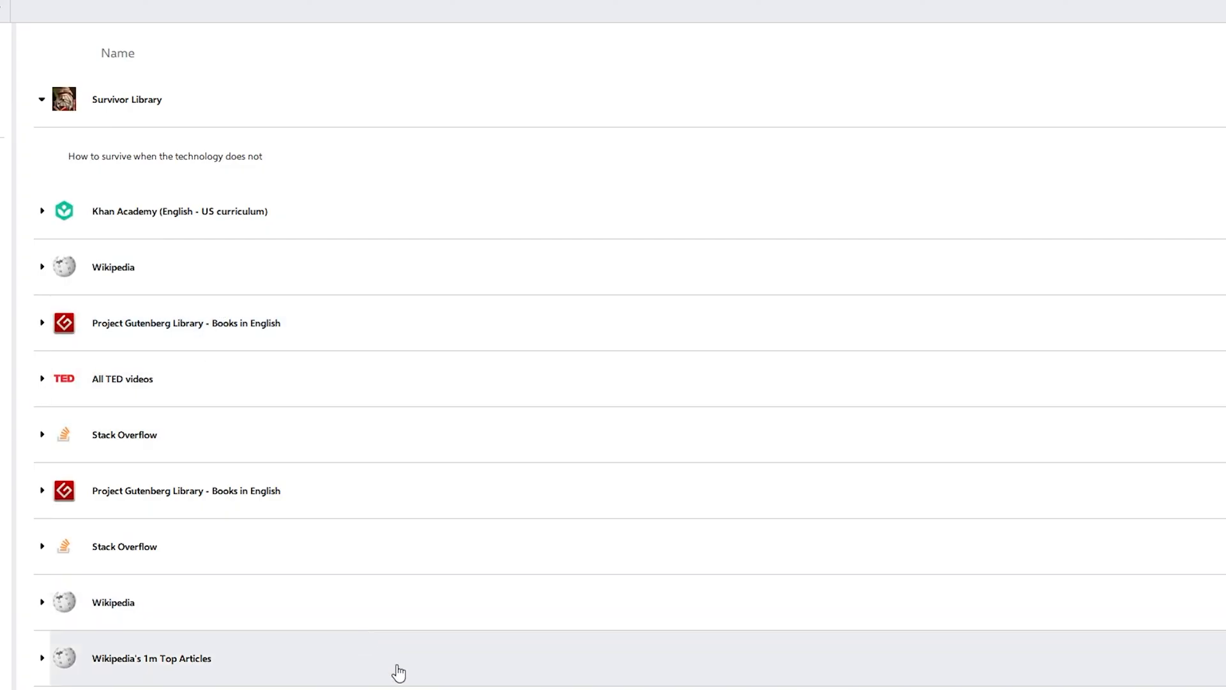
pyautogui.moveTo(1218, 478)
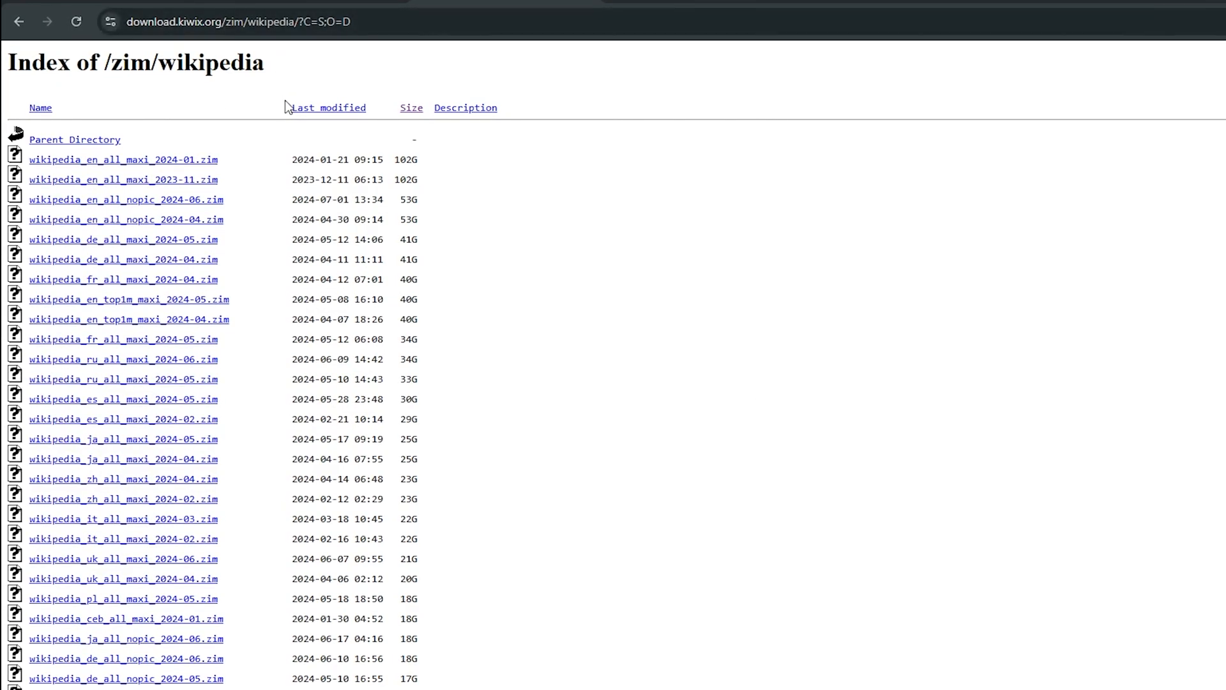
# - Go up from the Wikipedia listing to the top-level download.kiwix.org/zim directory via Parent Directory
pyautogui.scroll(-3)
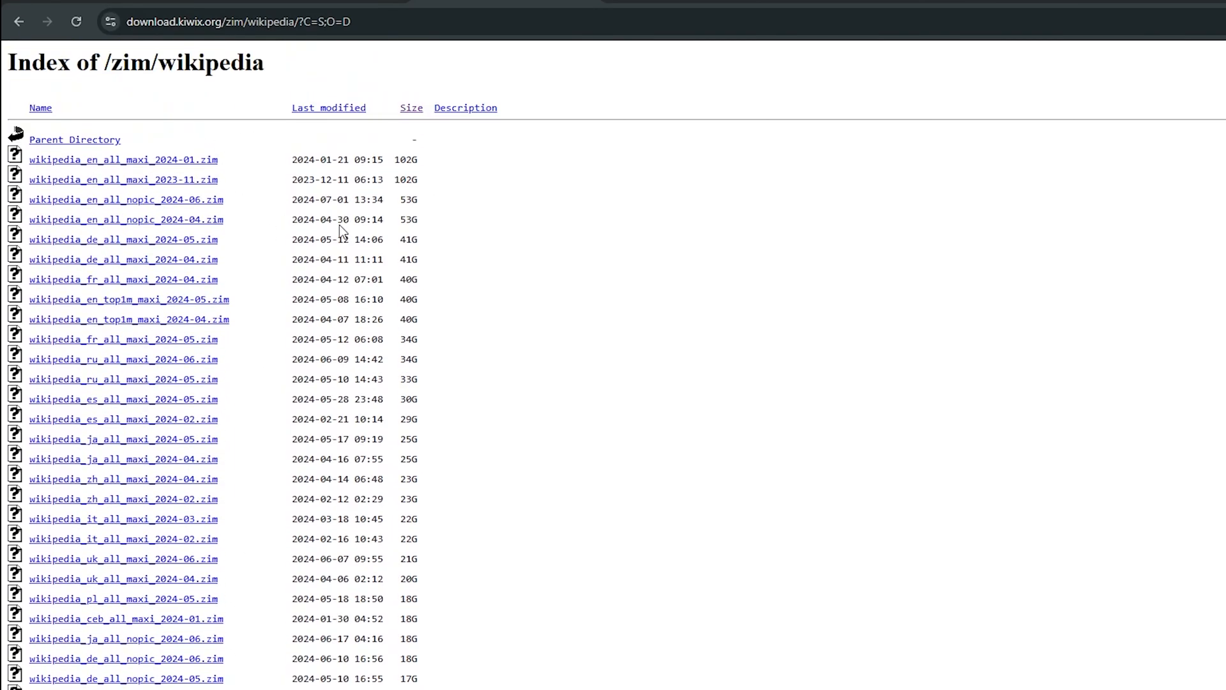
pyautogui.moveTo(108, 174)
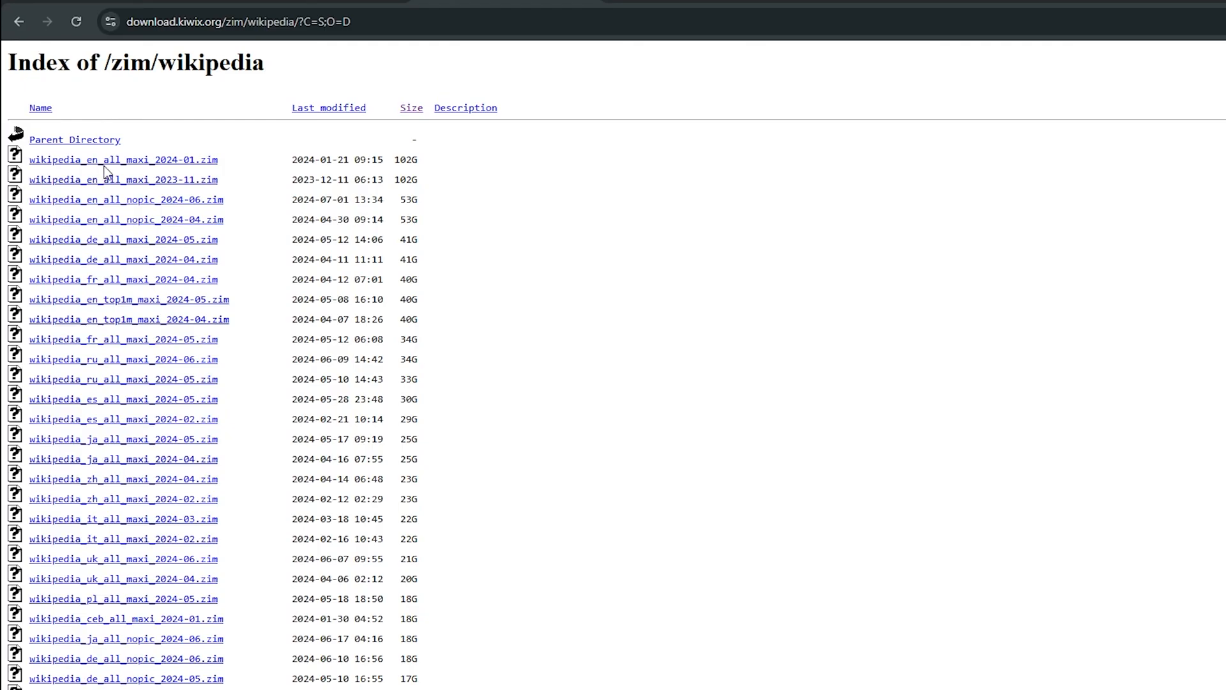
pyautogui.moveTo(194, 165)
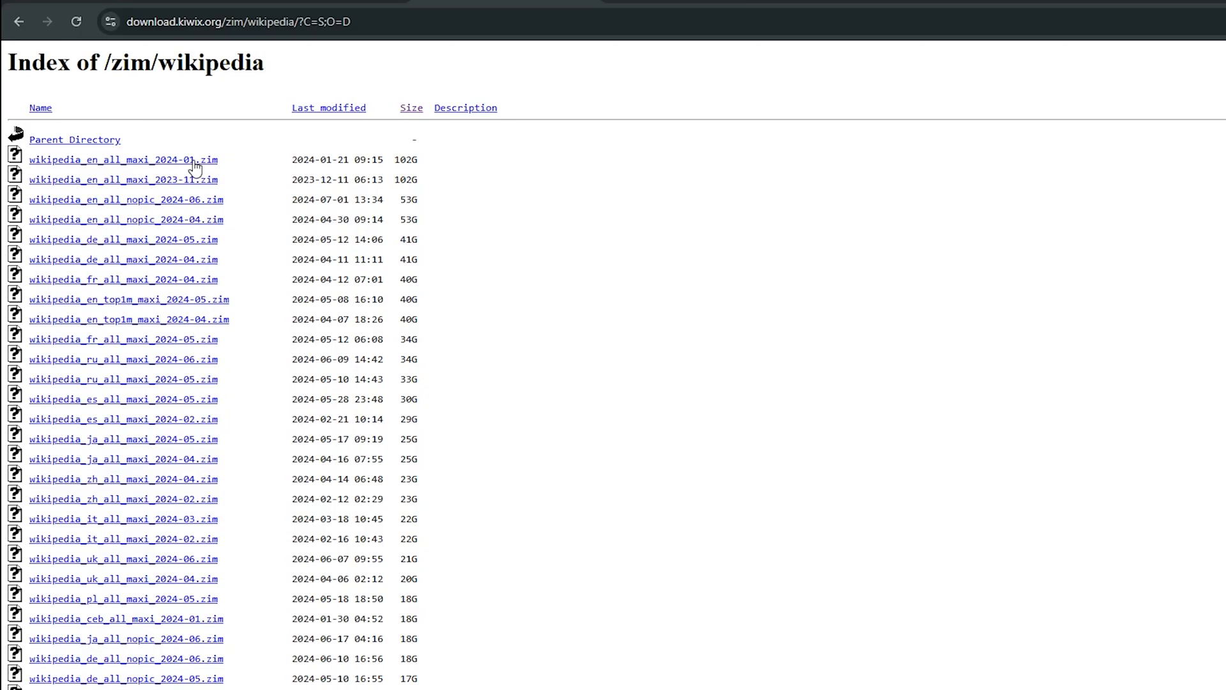
pyautogui.moveTo(56, 153)
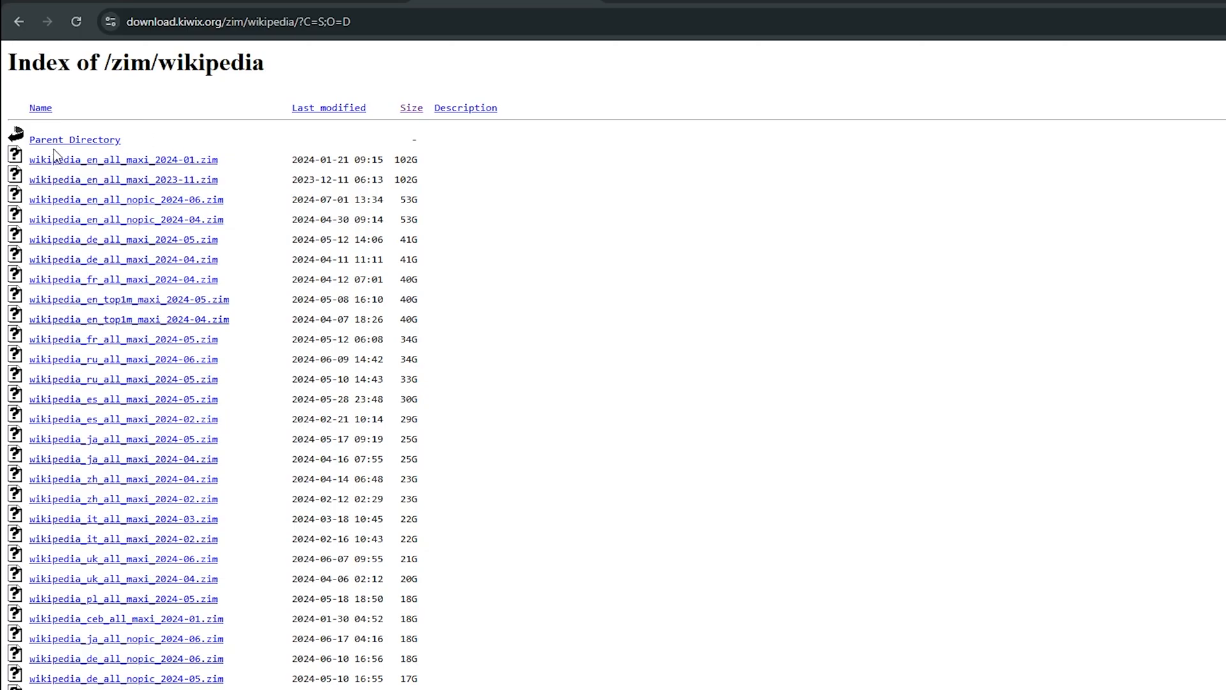
pyautogui.moveTo(70, 144)
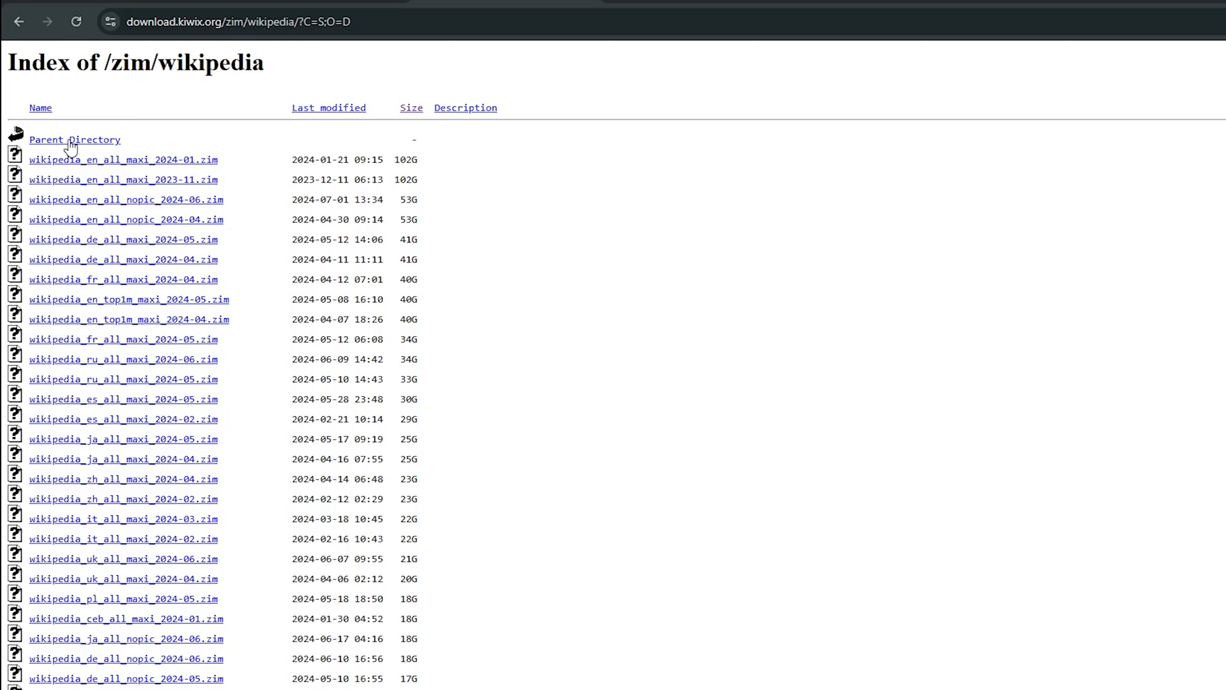
pyautogui.click(74, 139)
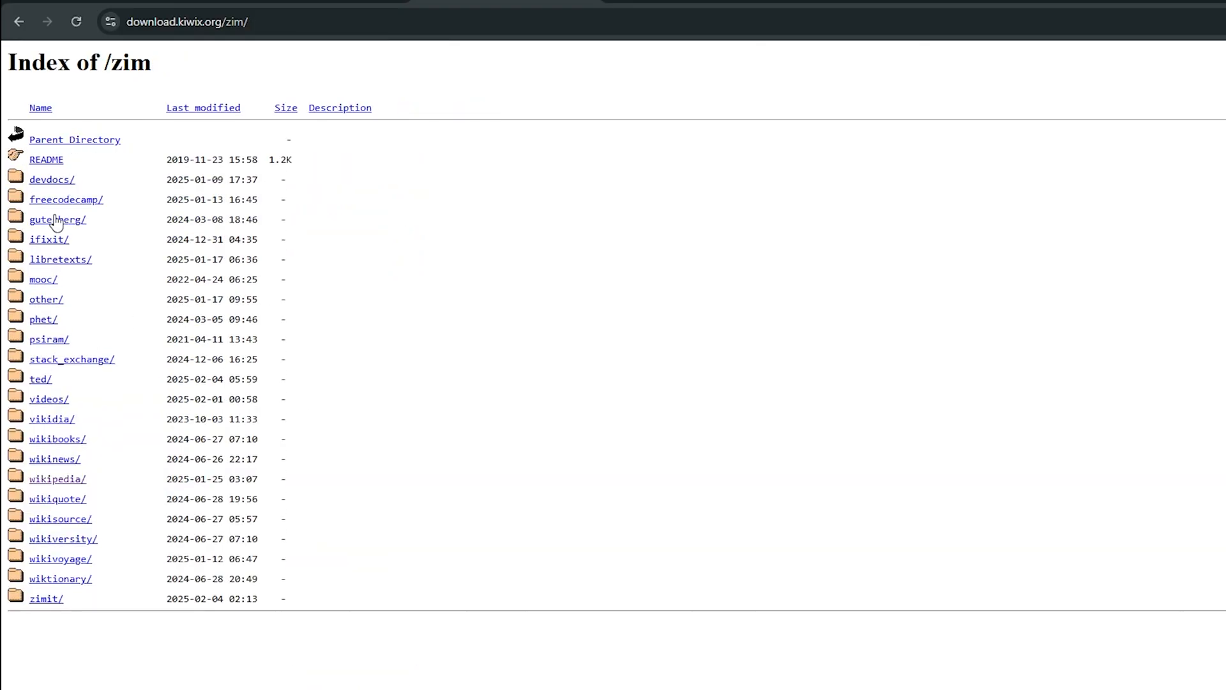
pyautogui.moveTo(69, 603)
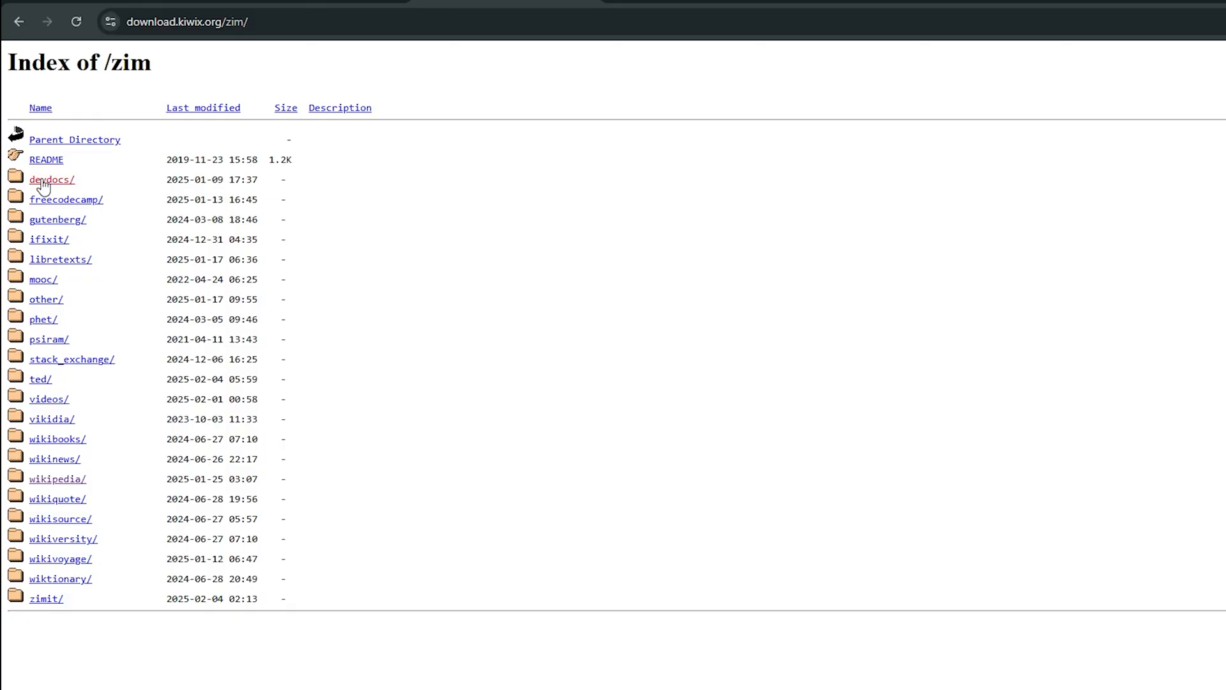
# - Enter the devdocs/ folder and sort its ZIM files by size, smallest first
pyautogui.click(51, 178)
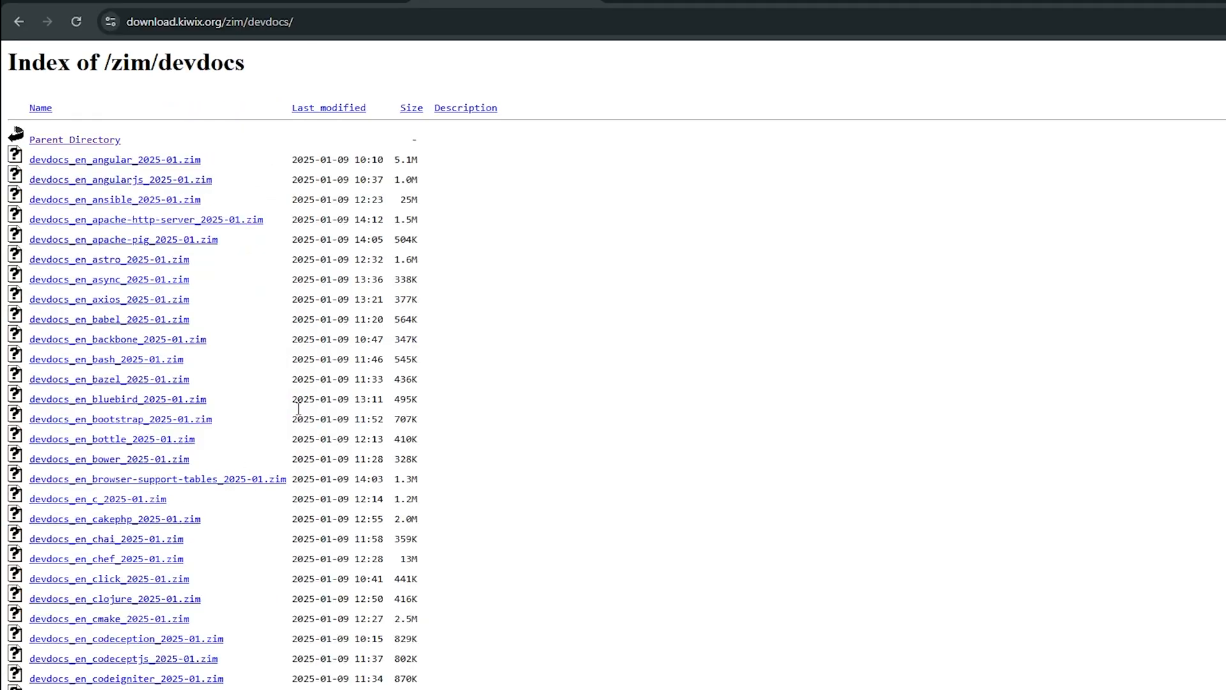
pyautogui.click(412, 108)
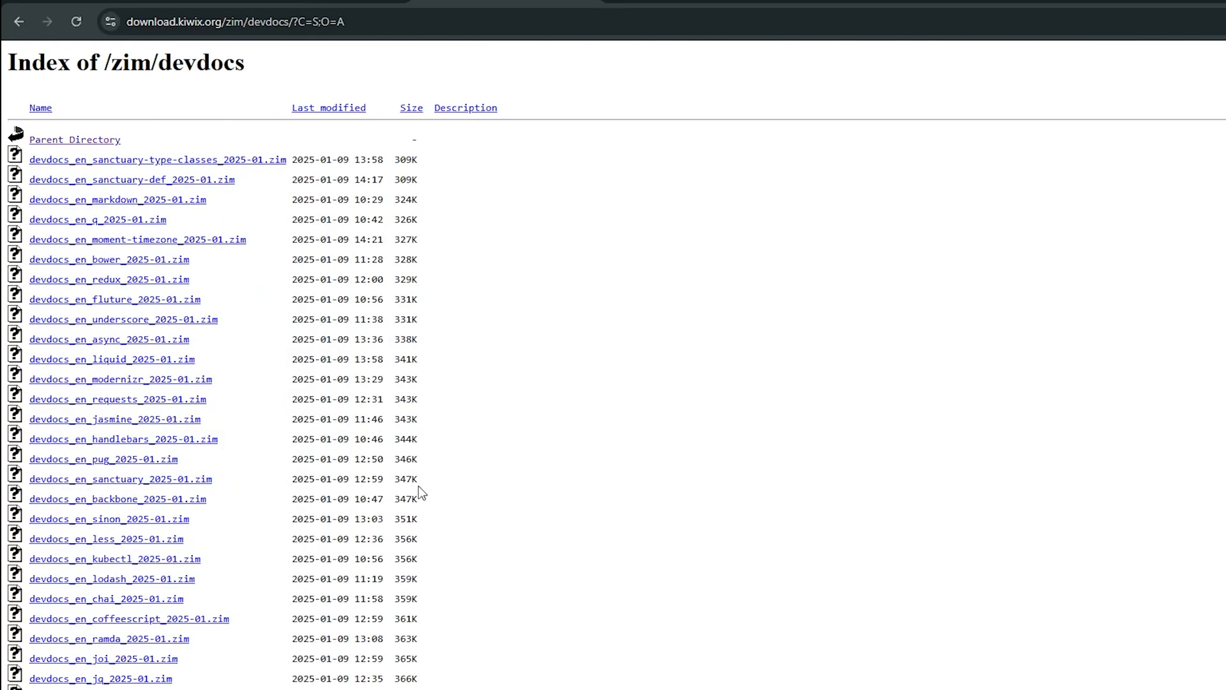